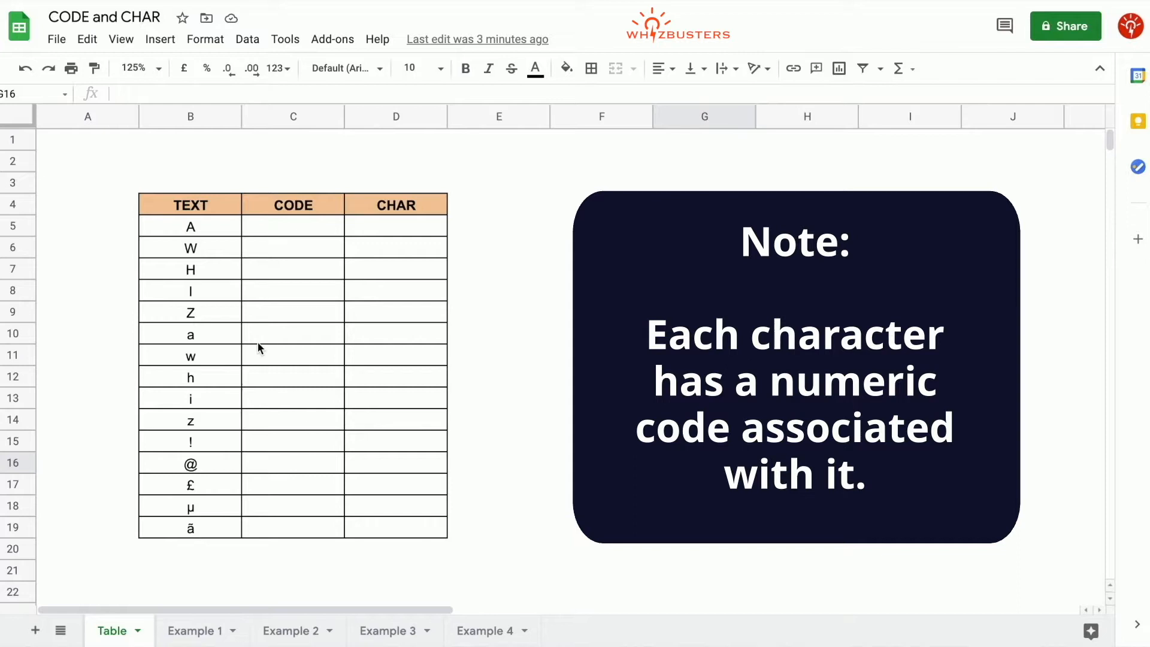
mouse_move(282, 269)
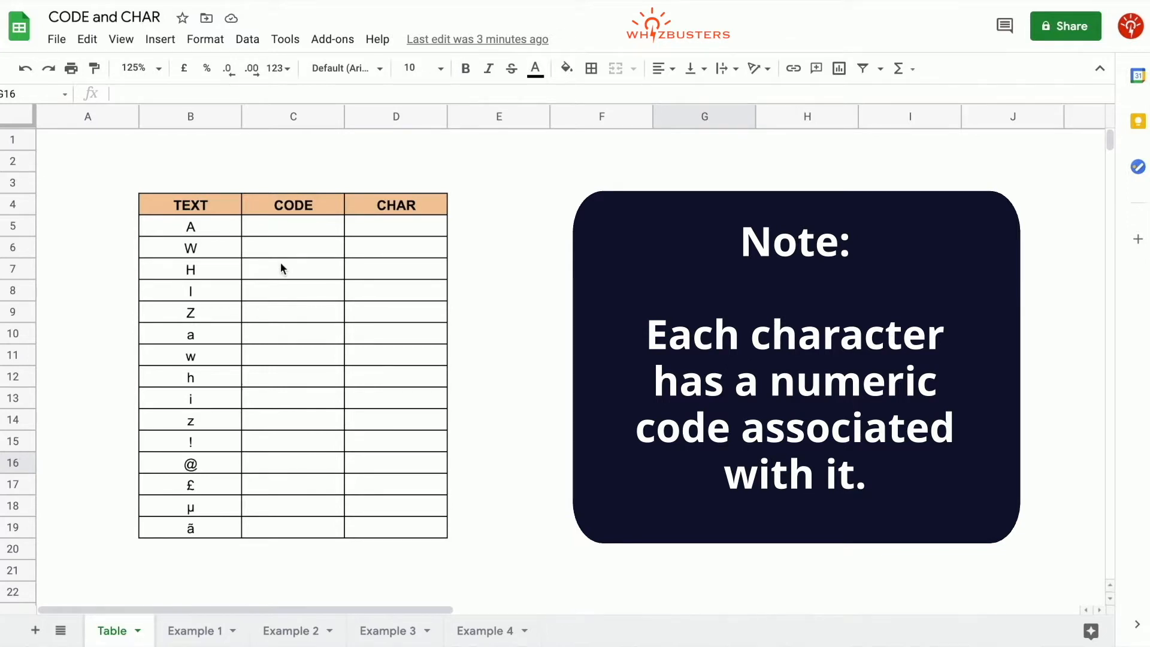
- Enter =code(B5) in C5 and autofill the CODE column, giving 65 for A through 122 for z
click(704, 461)
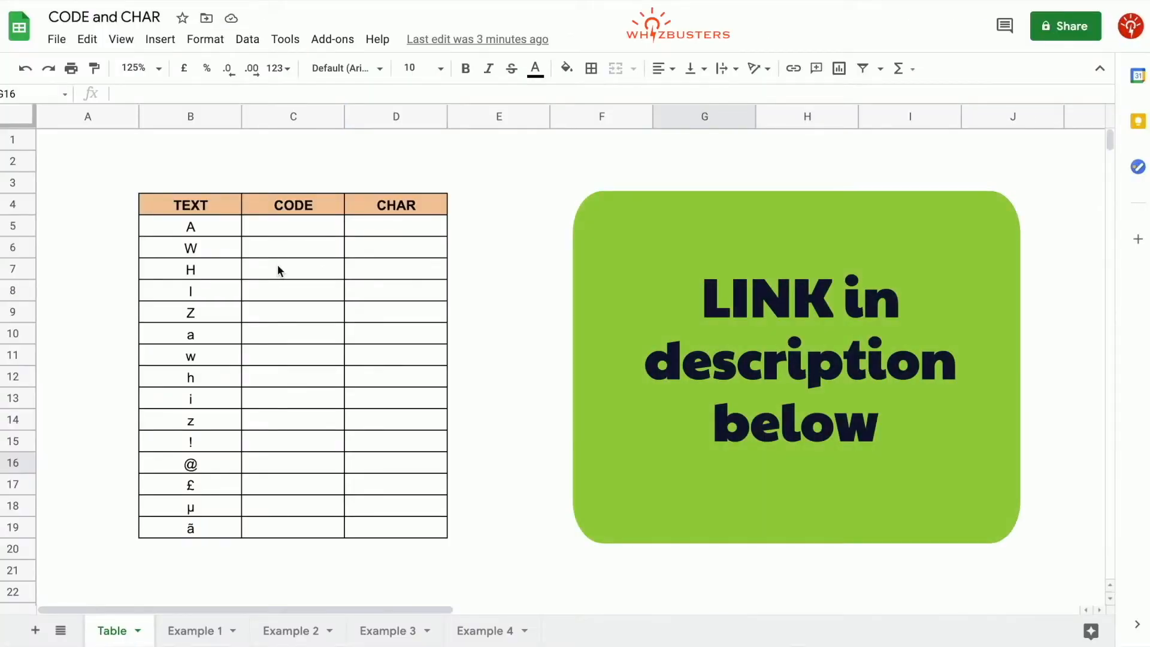
click(292, 268)
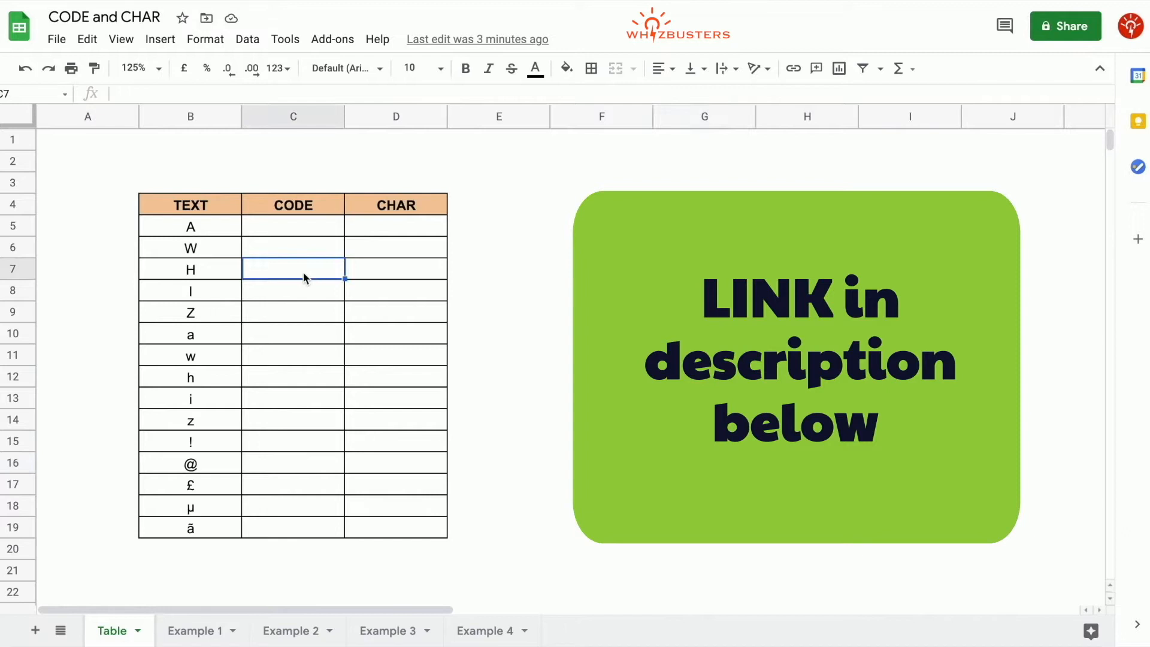
click(292, 225)
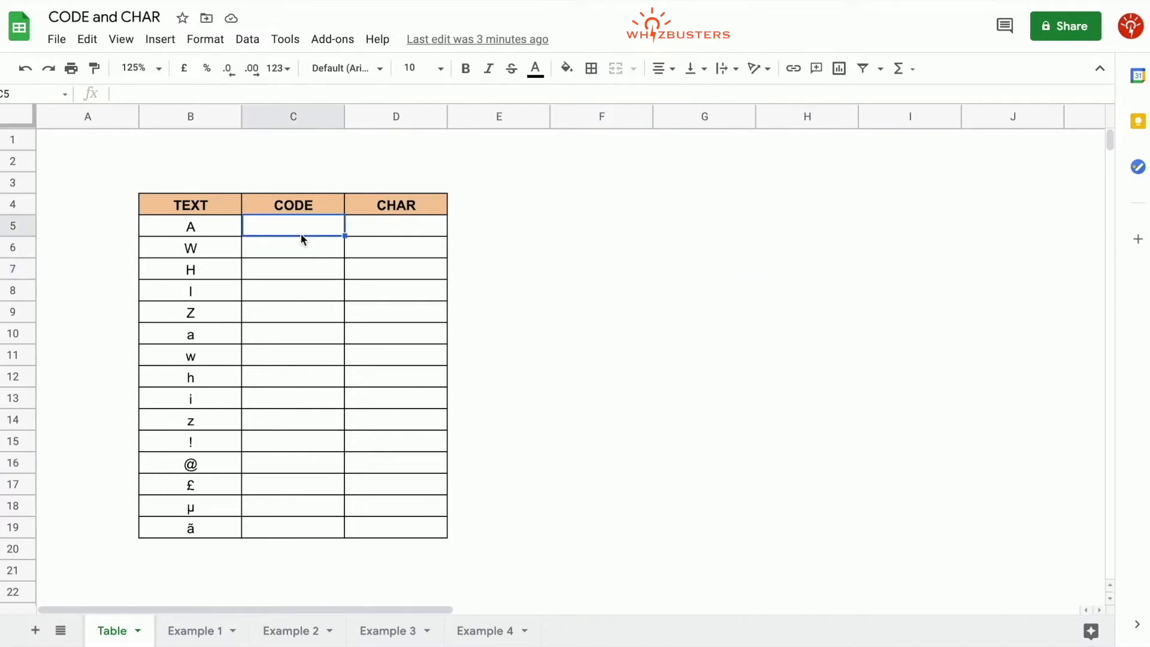
mouse_move(243, 197)
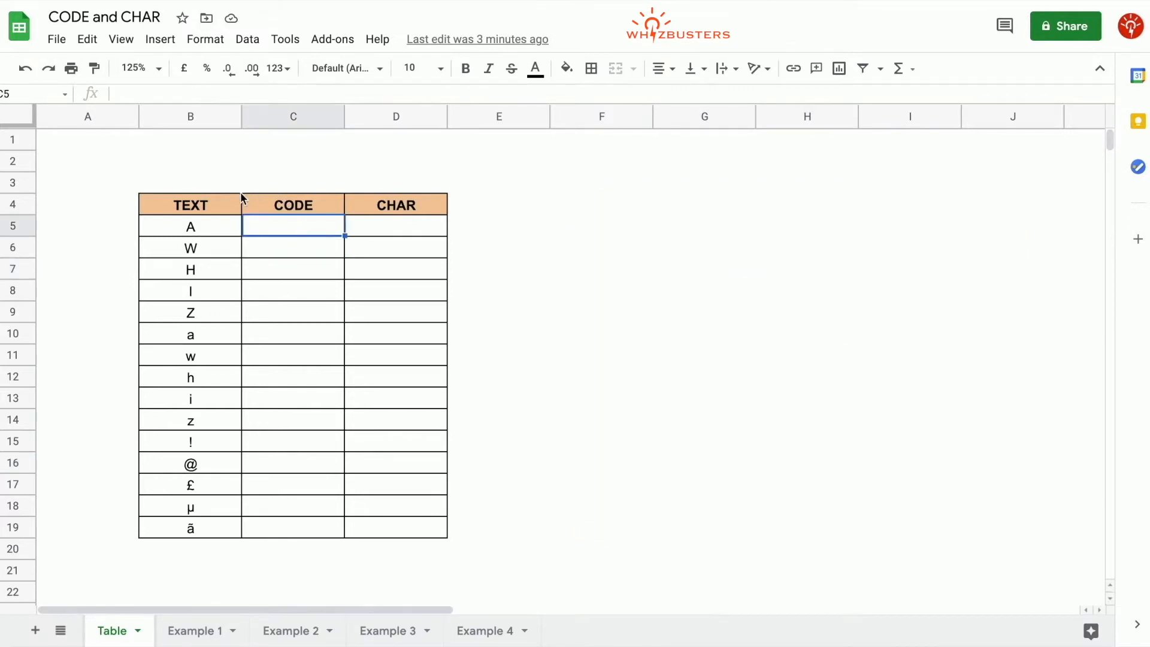
mouse_move(204, 242)
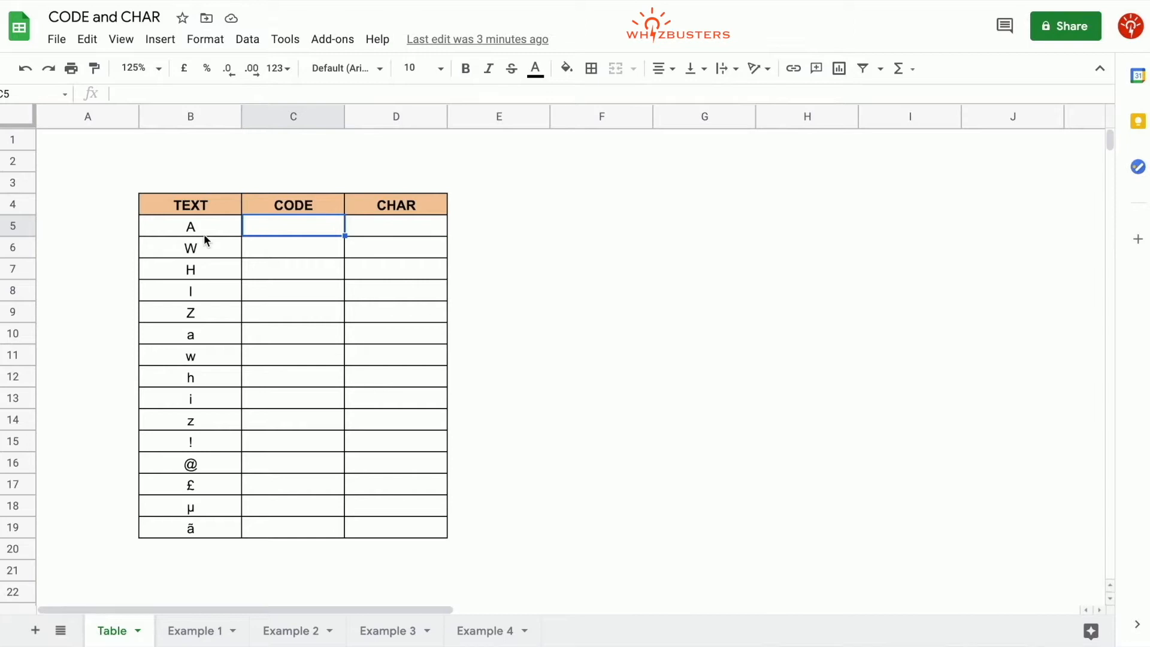
mouse_move(282, 260)
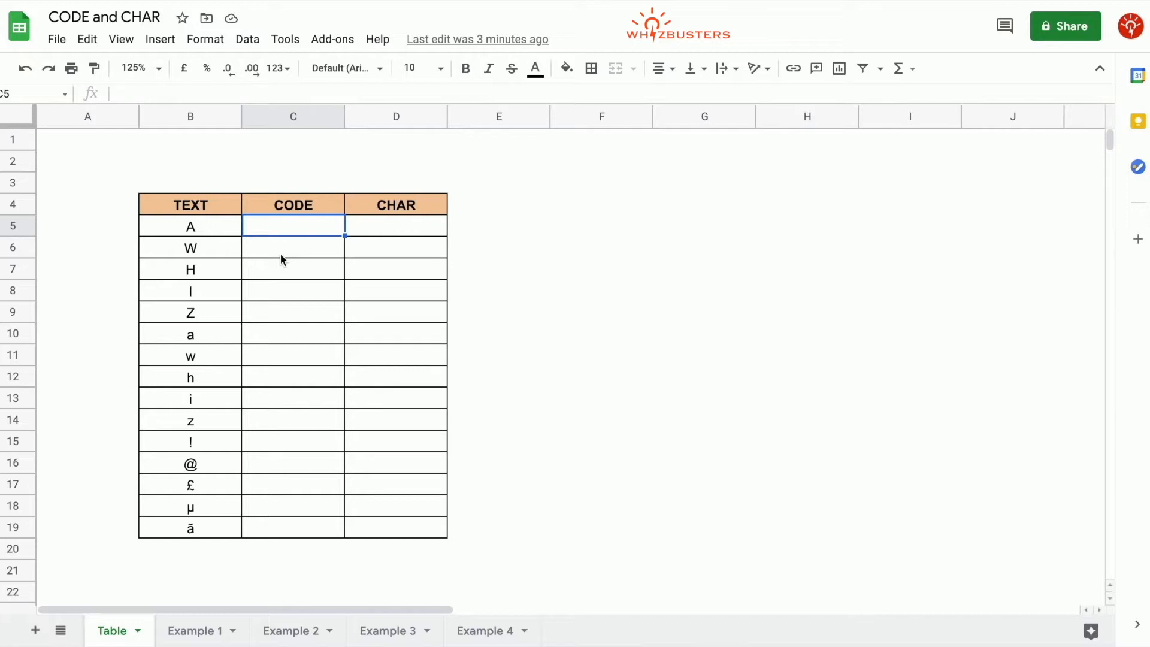
text(=c)
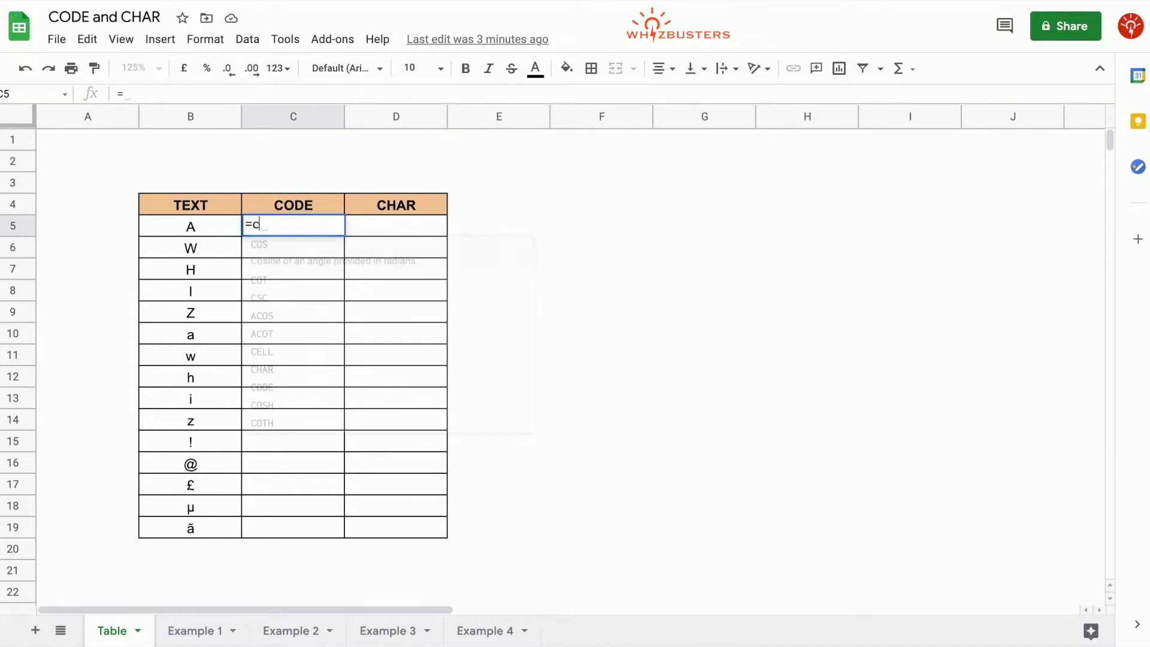
text(ode()
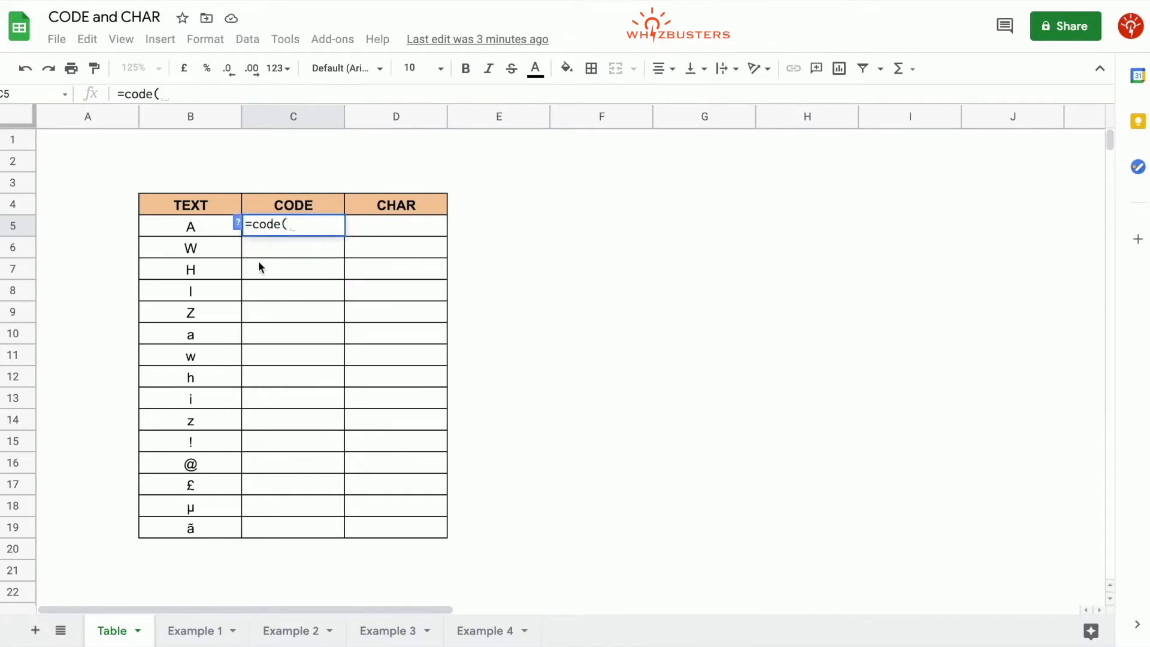
click(190, 227)
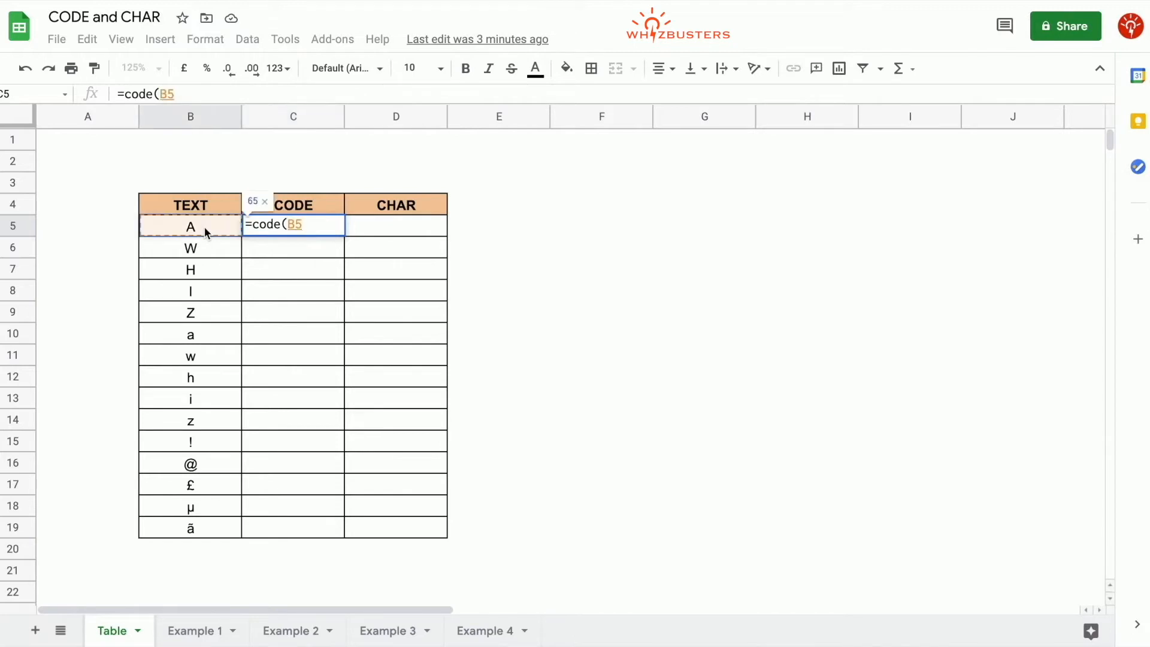
text())
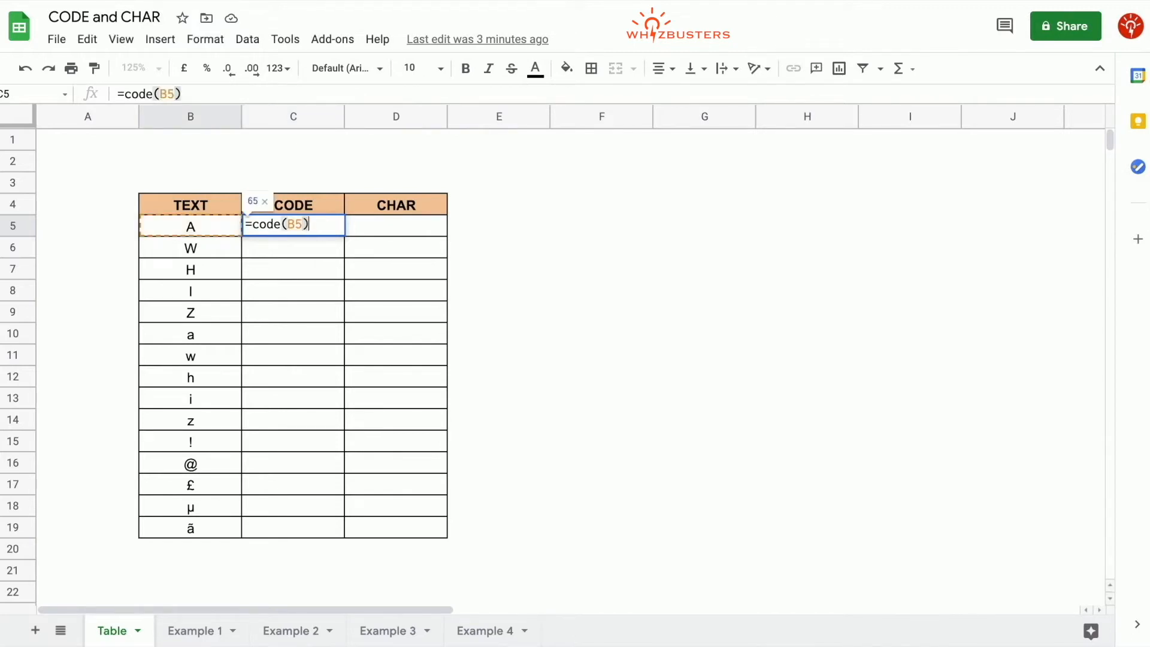
key(Enter)
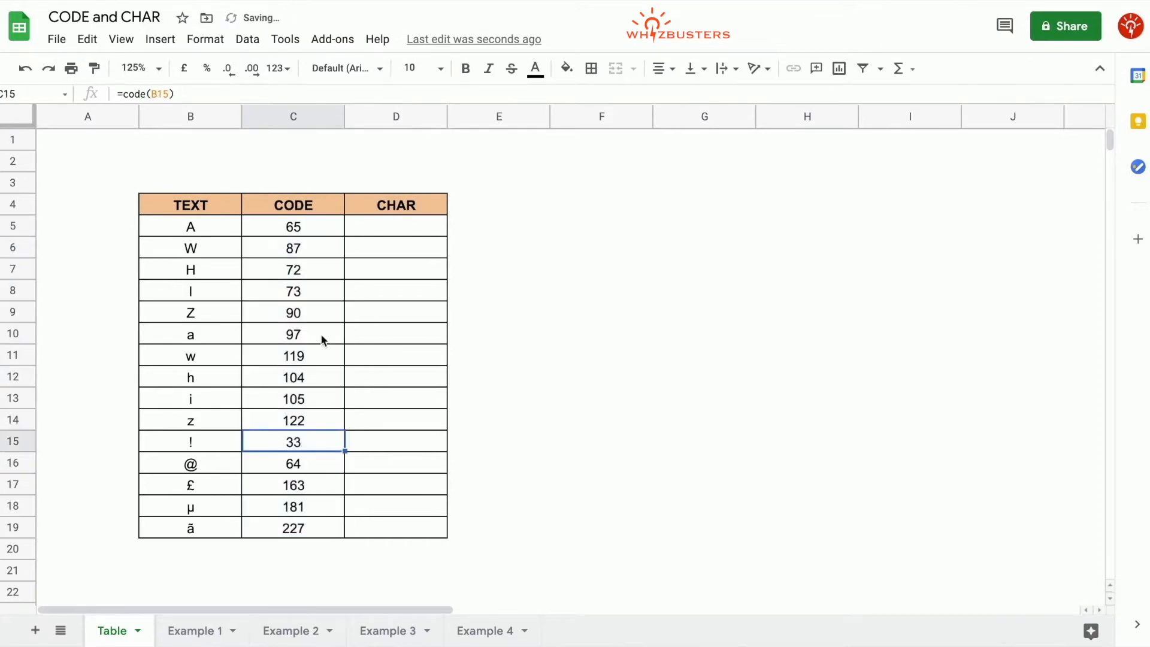
click(292, 419)
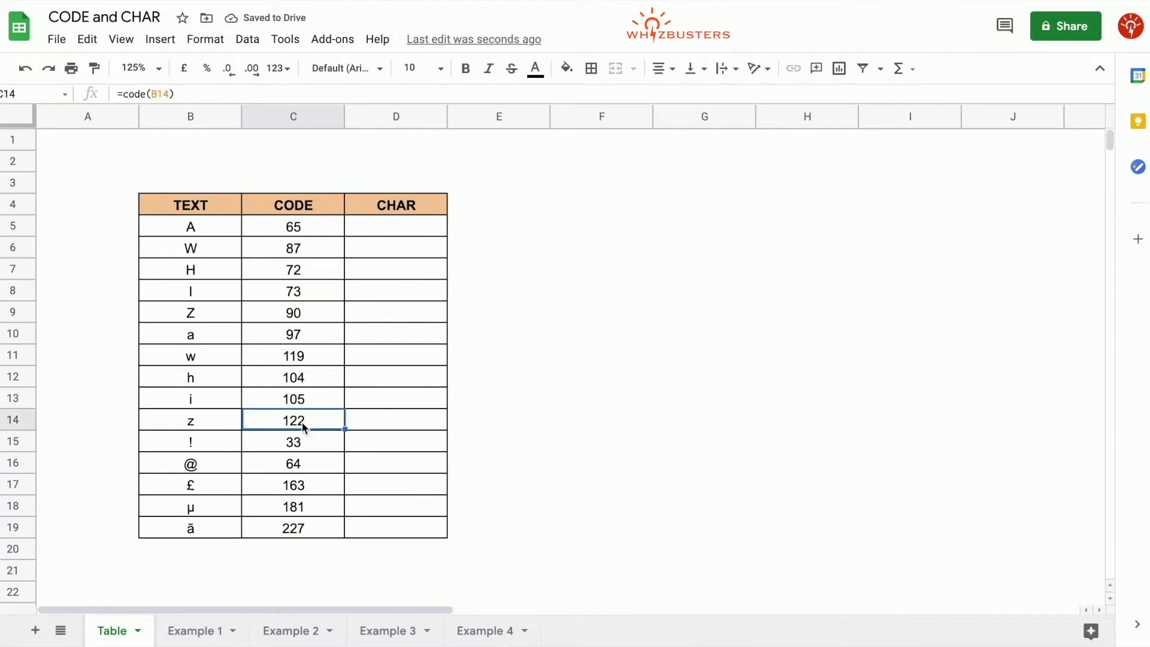
mouse_move(205, 482)
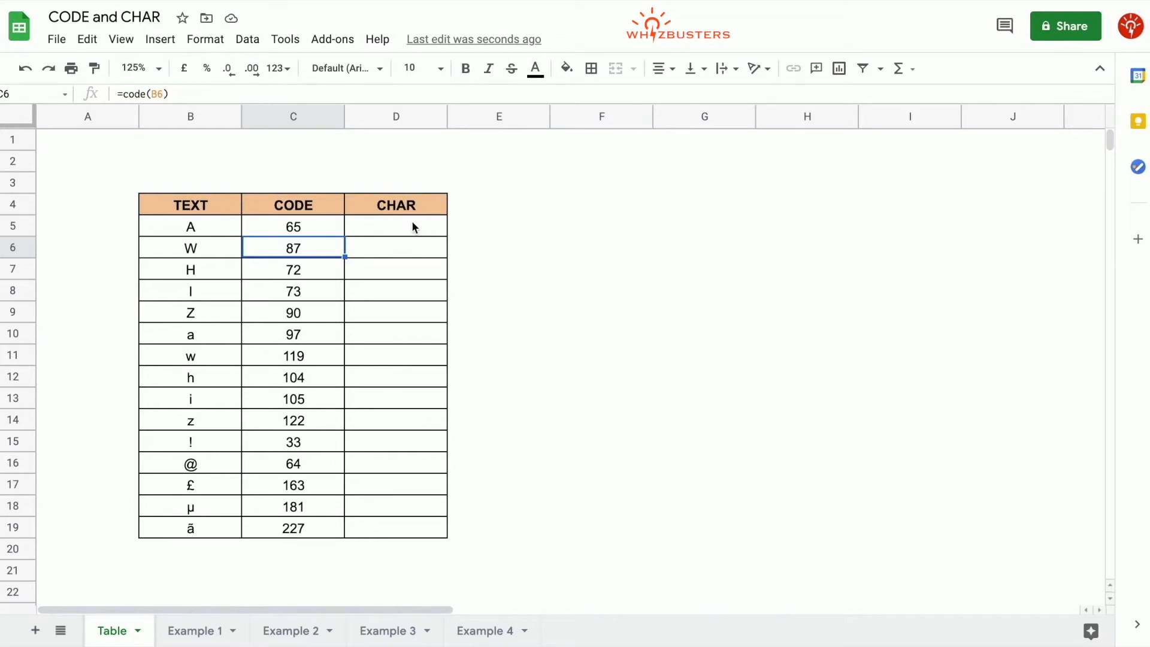
mouse_move(421, 234)
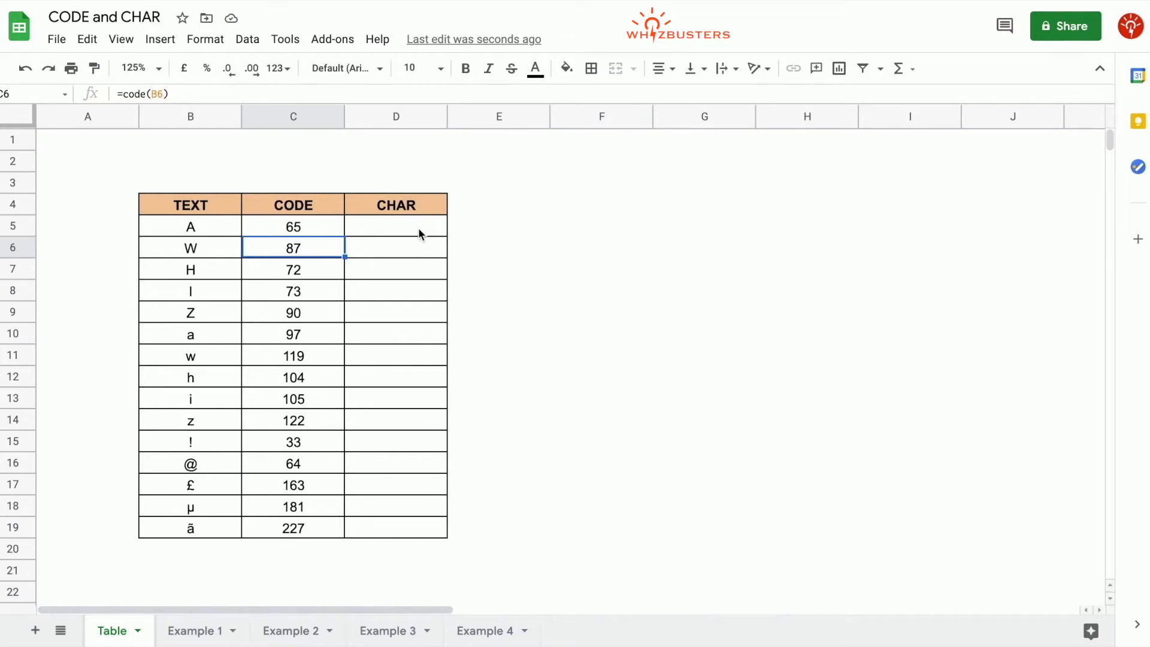
- Enter =char(C5) in D5 and fill it down so CHAR rebuilds each character from its code
click(395, 226)
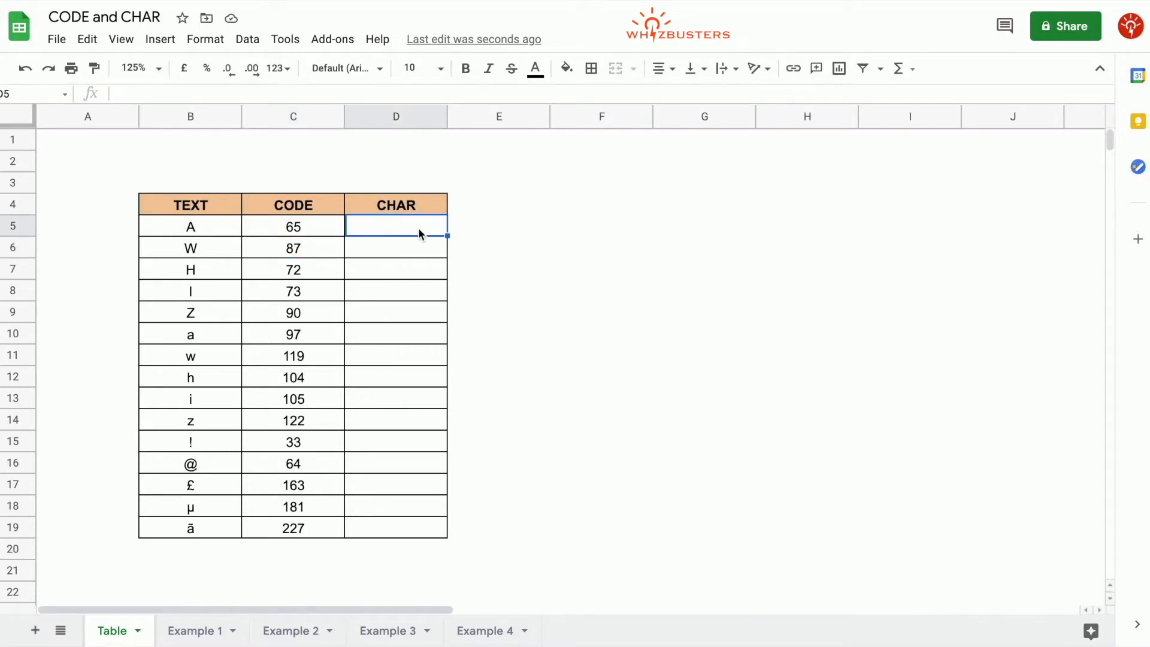
text(=char()
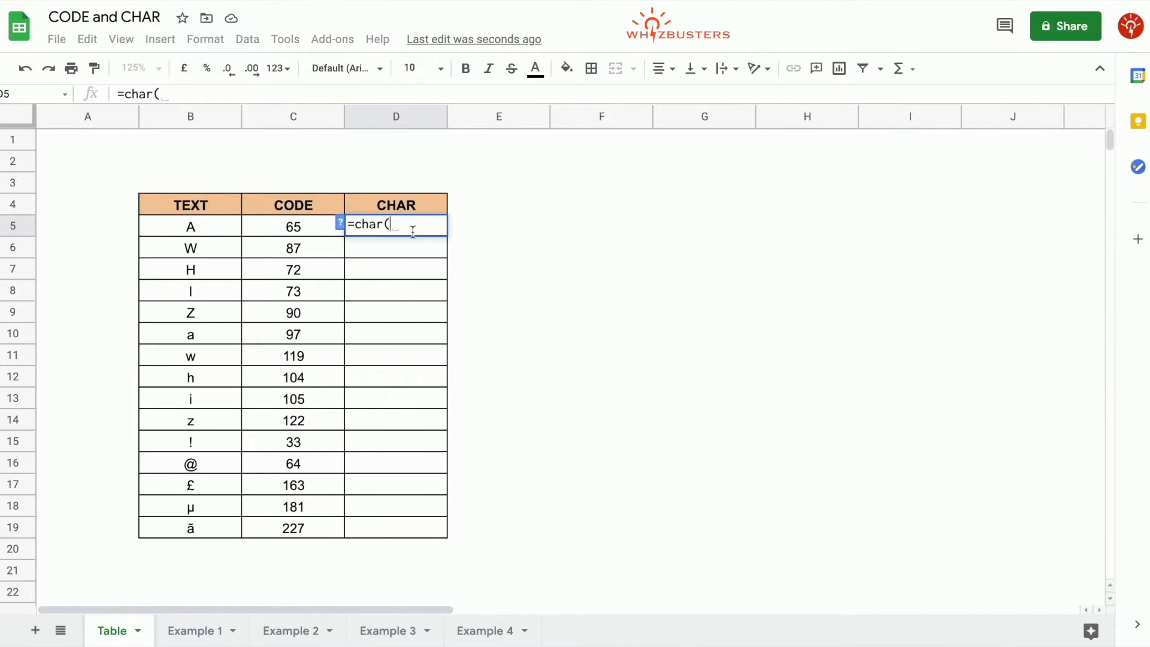
click(293, 227)
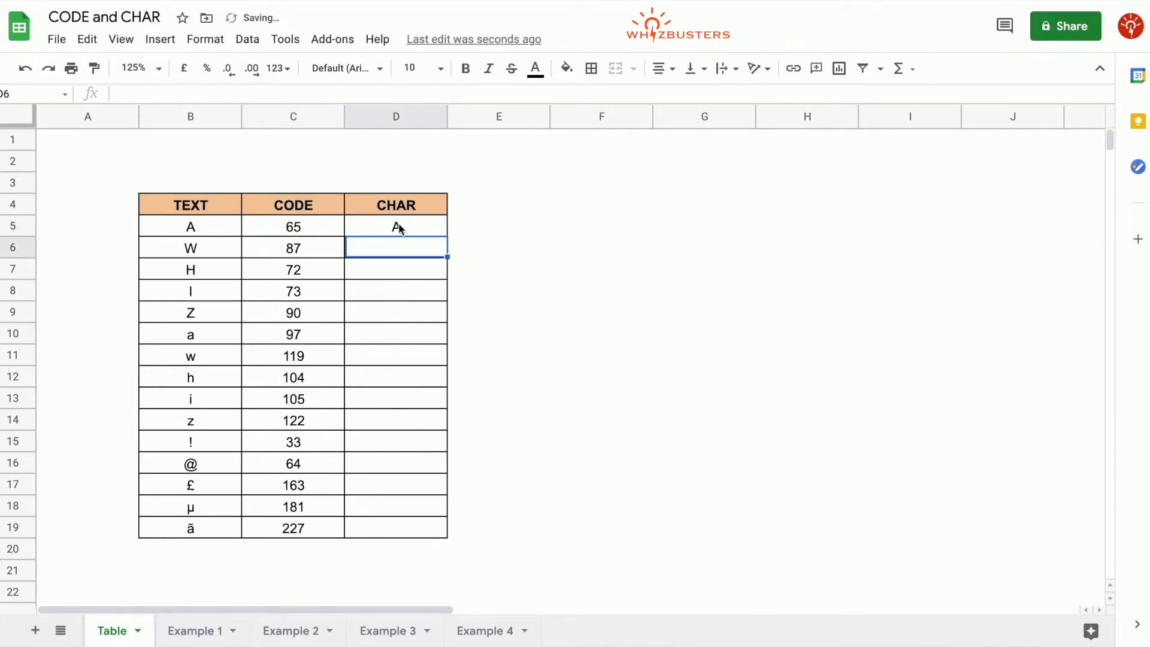
click(396, 226)
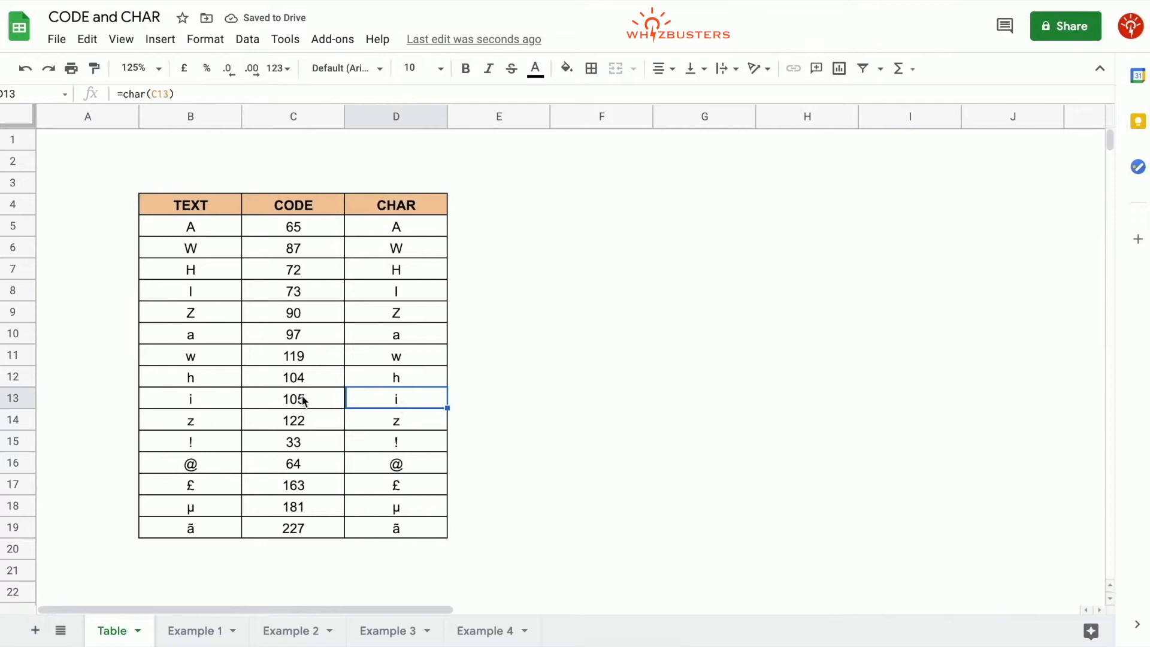
click(191, 397)
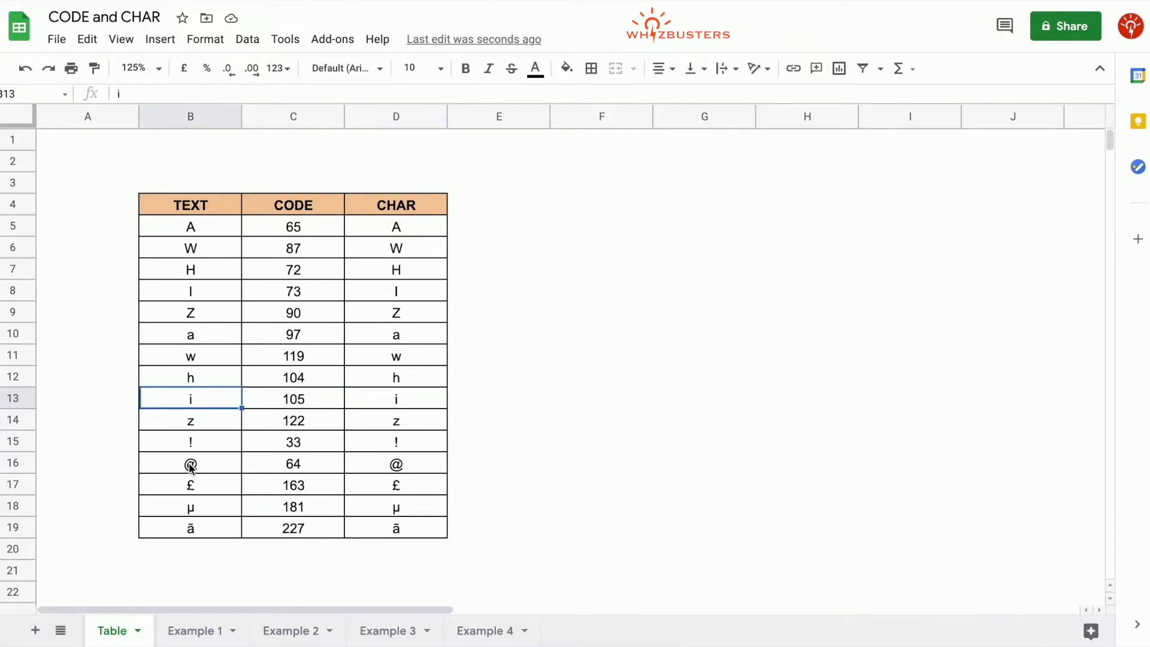
mouse_move(312, 374)
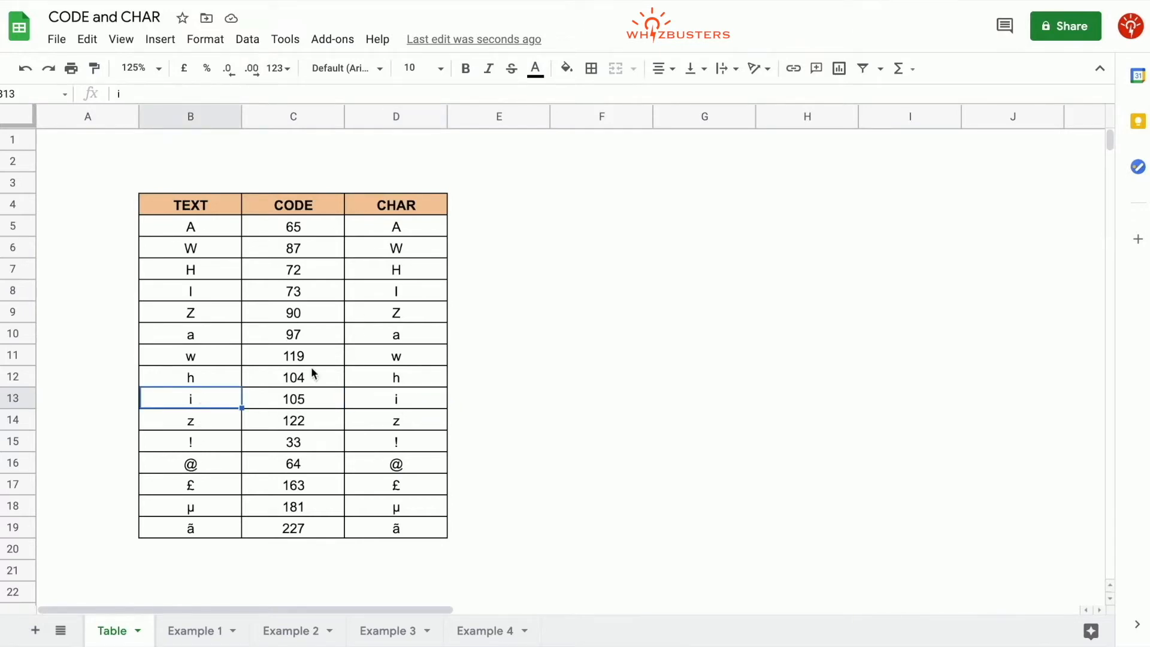
mouse_move(414, 246)
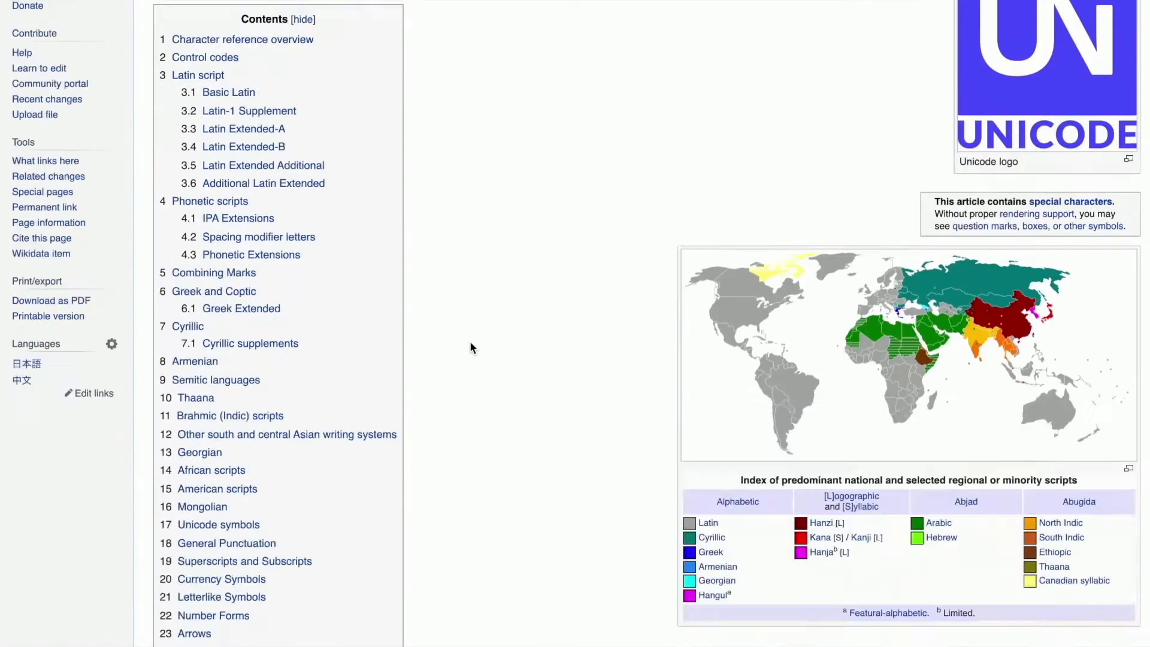
- Scroll the Wikipedia Unicode article down to the Basic Latin table of decimal codes
scroll(down, 3)
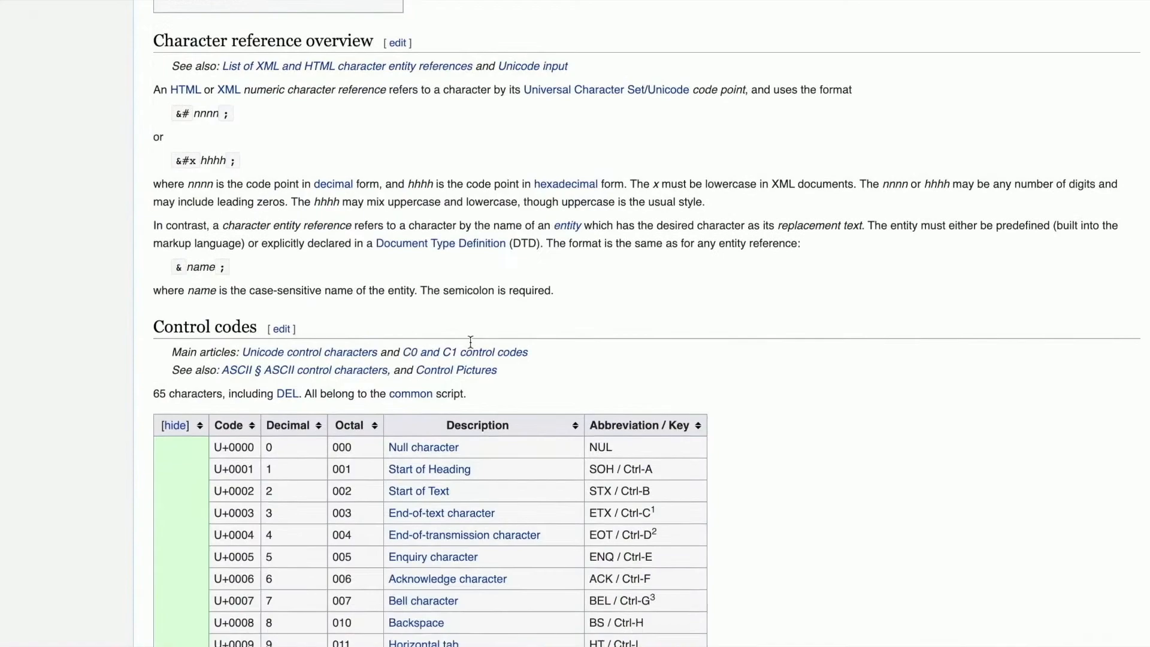
scroll(down, 3)
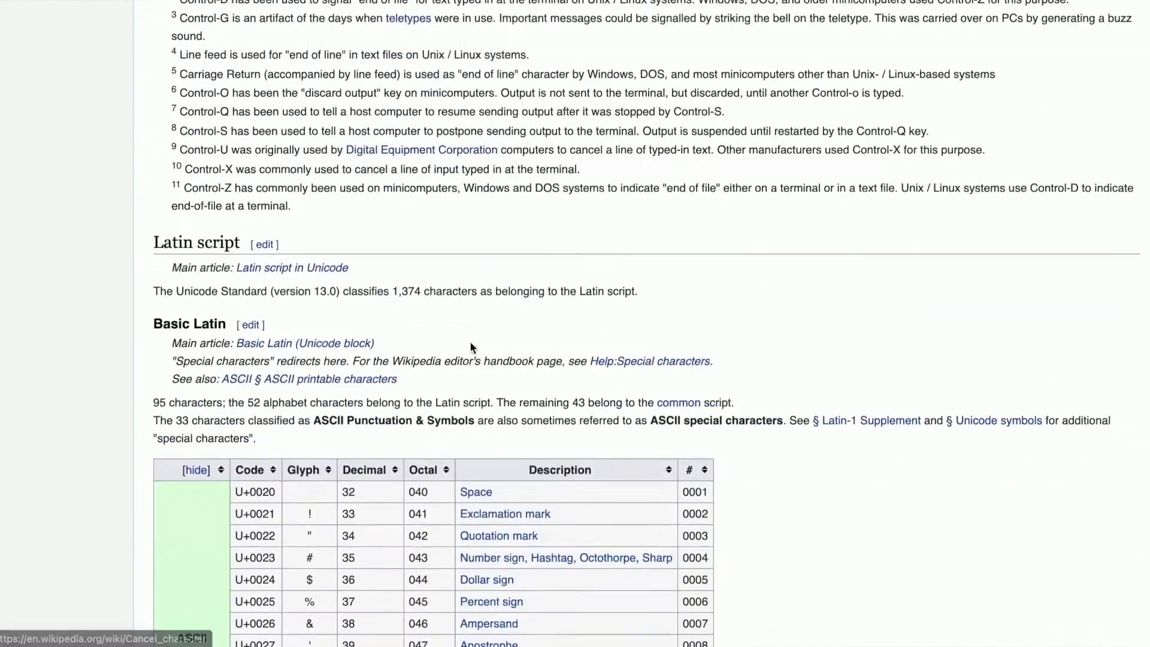
scroll(down, 3)
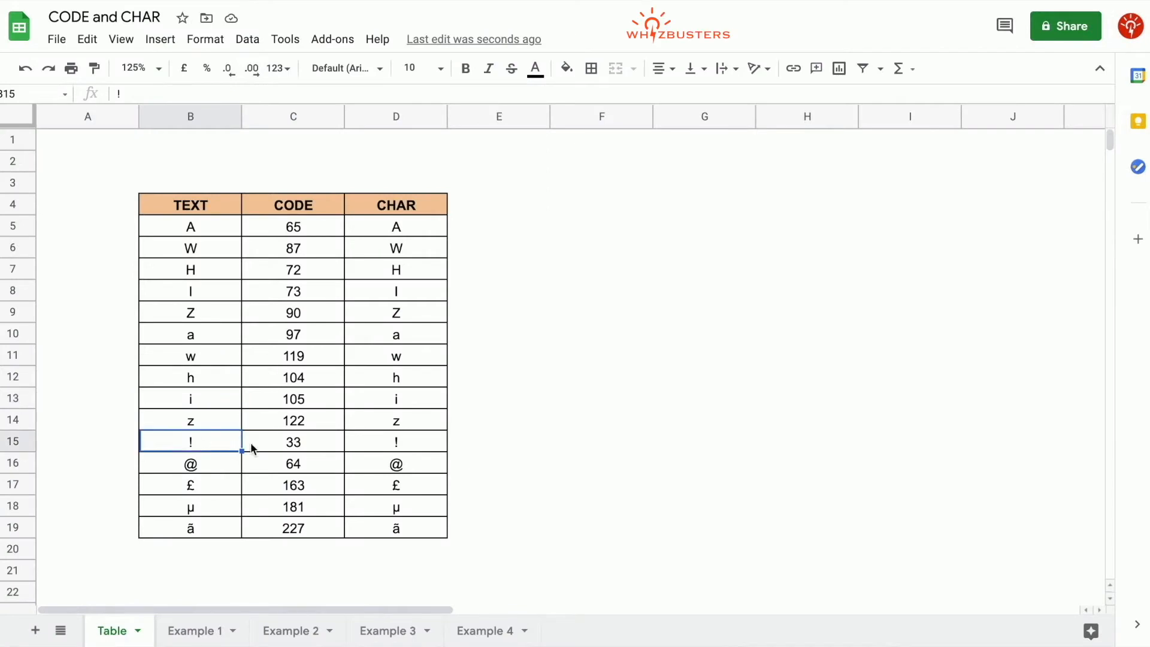
click(292, 440)
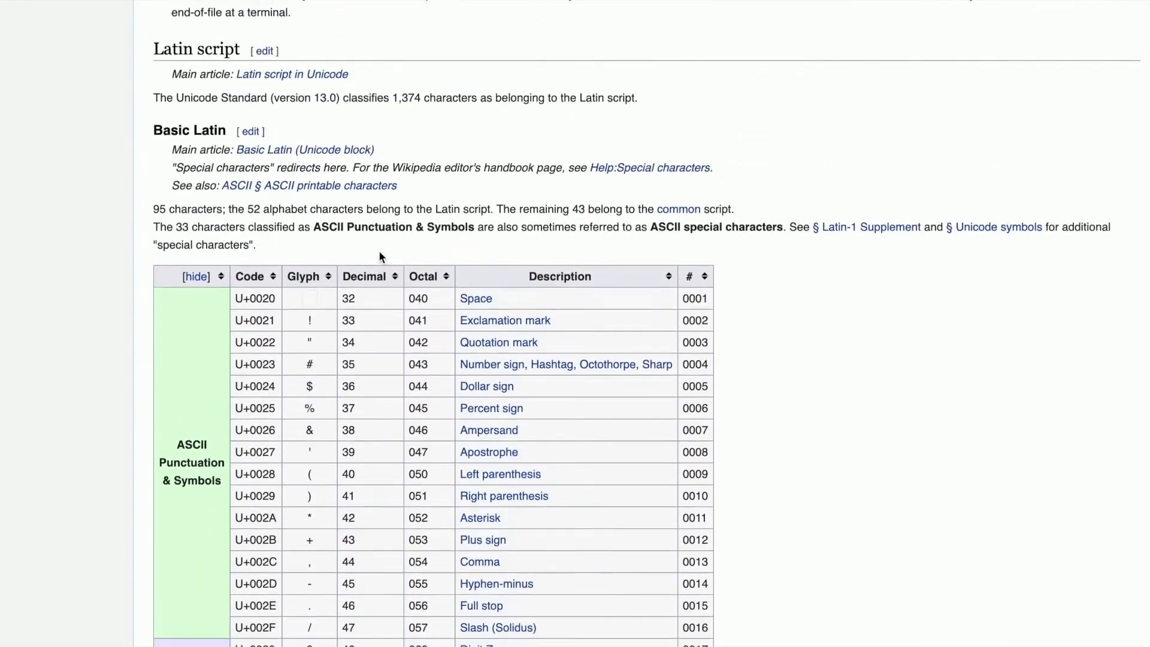
scroll(down, 3)
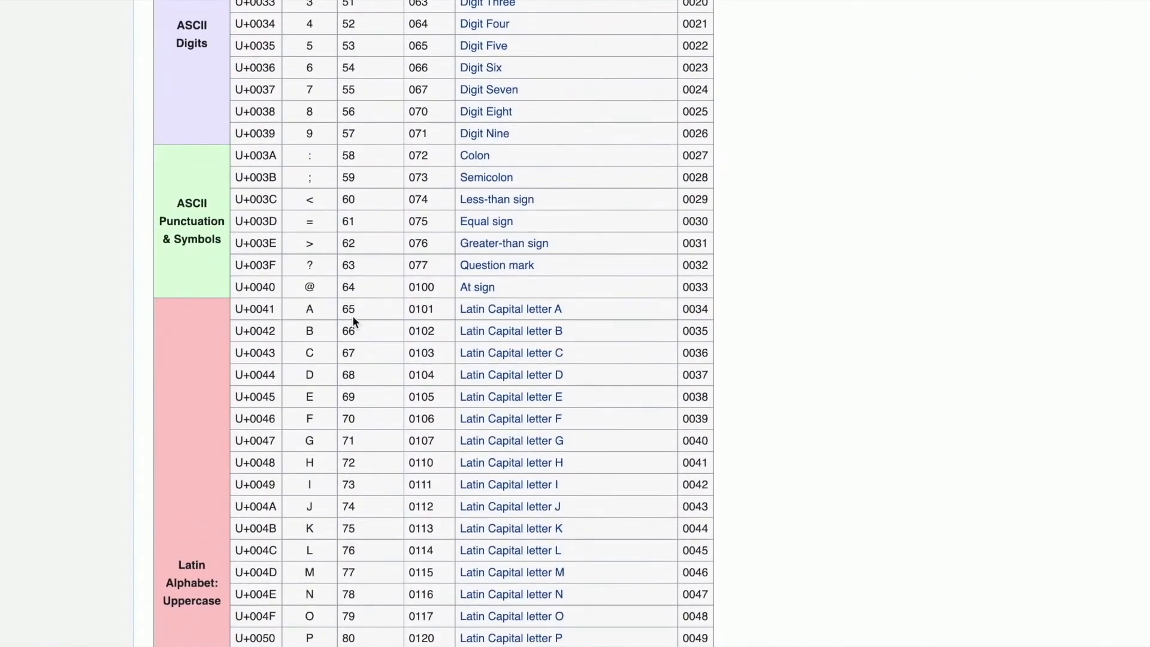
scroll(down, 3)
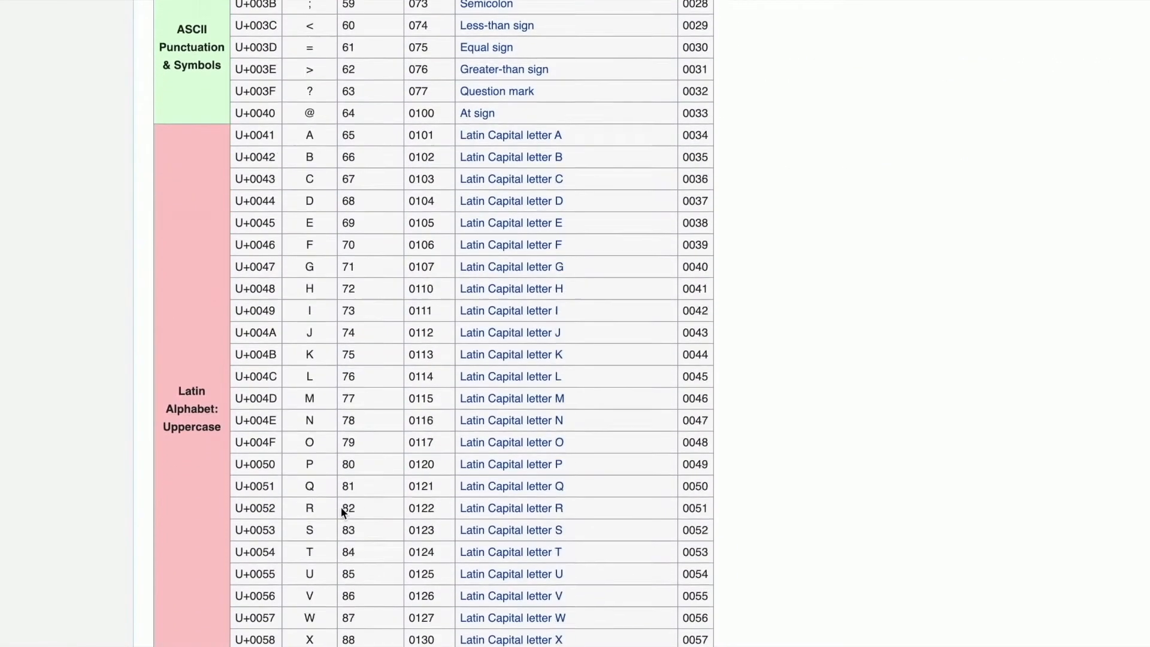
scroll(down, 3)
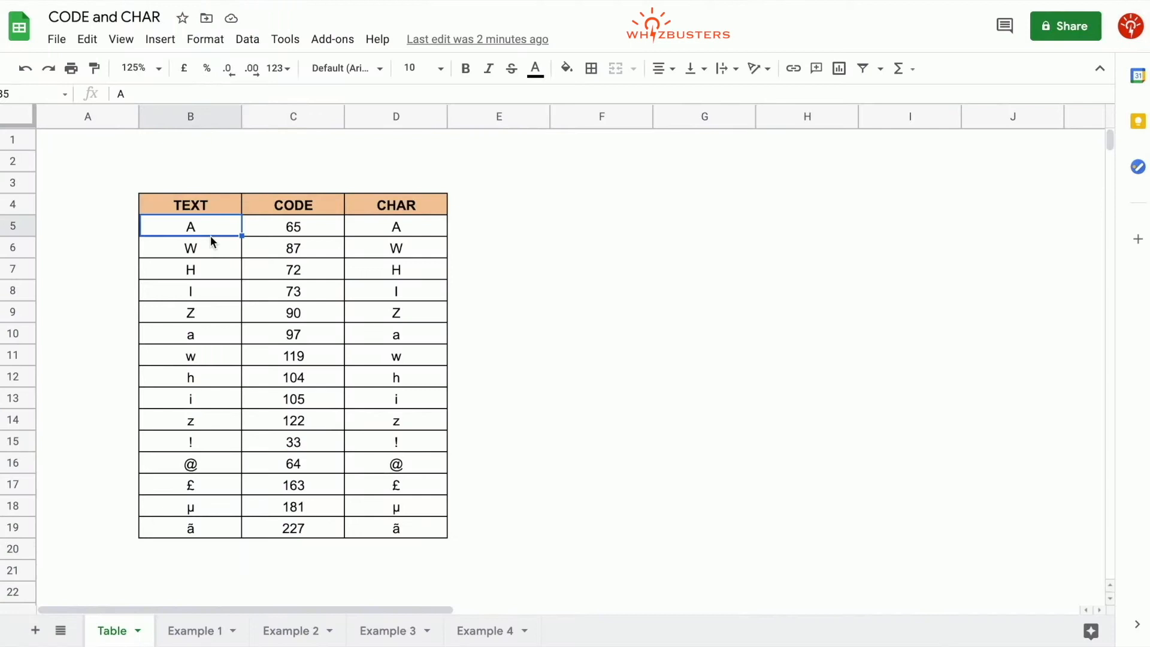
click(293, 227)
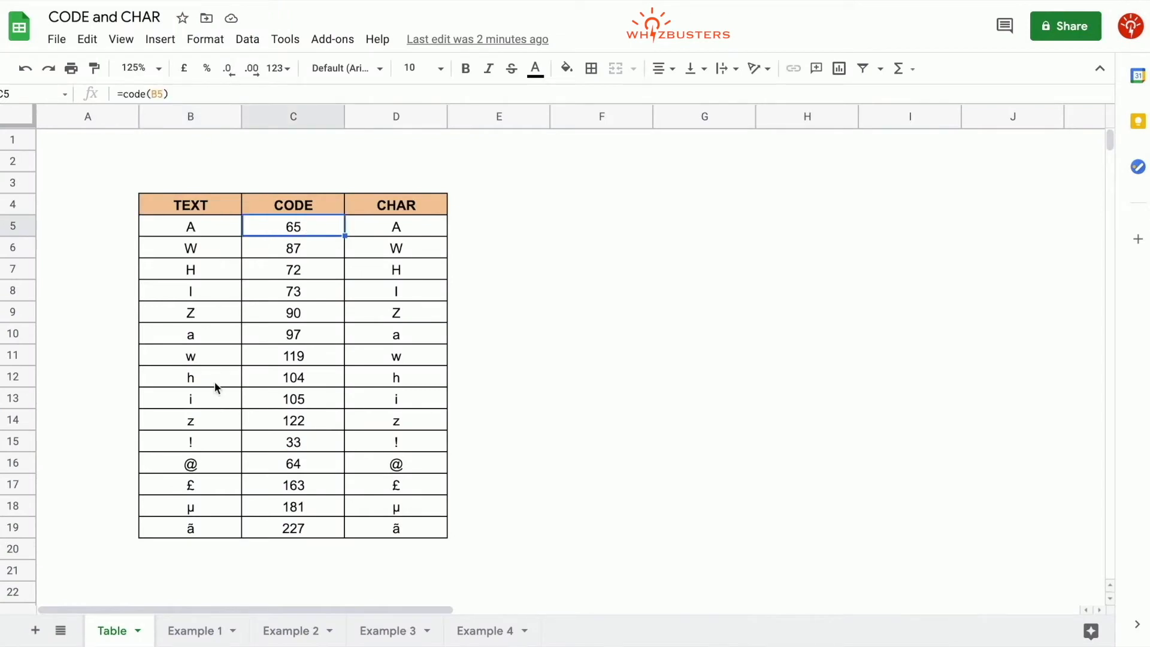
click(292, 334)
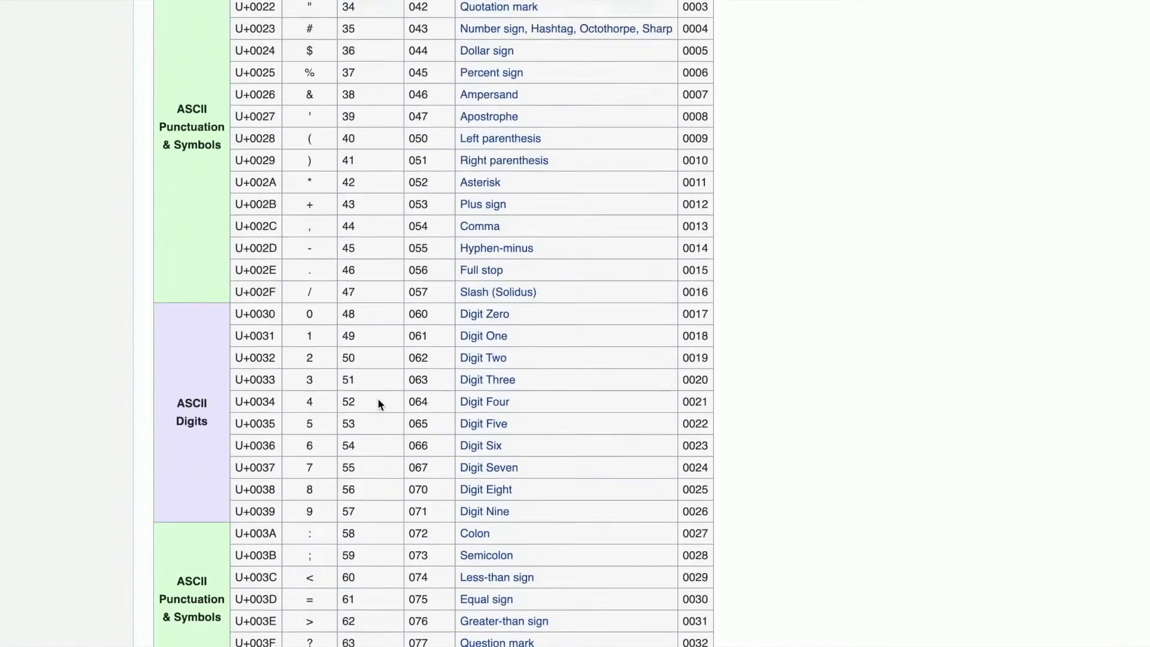
scroll(down, 3)
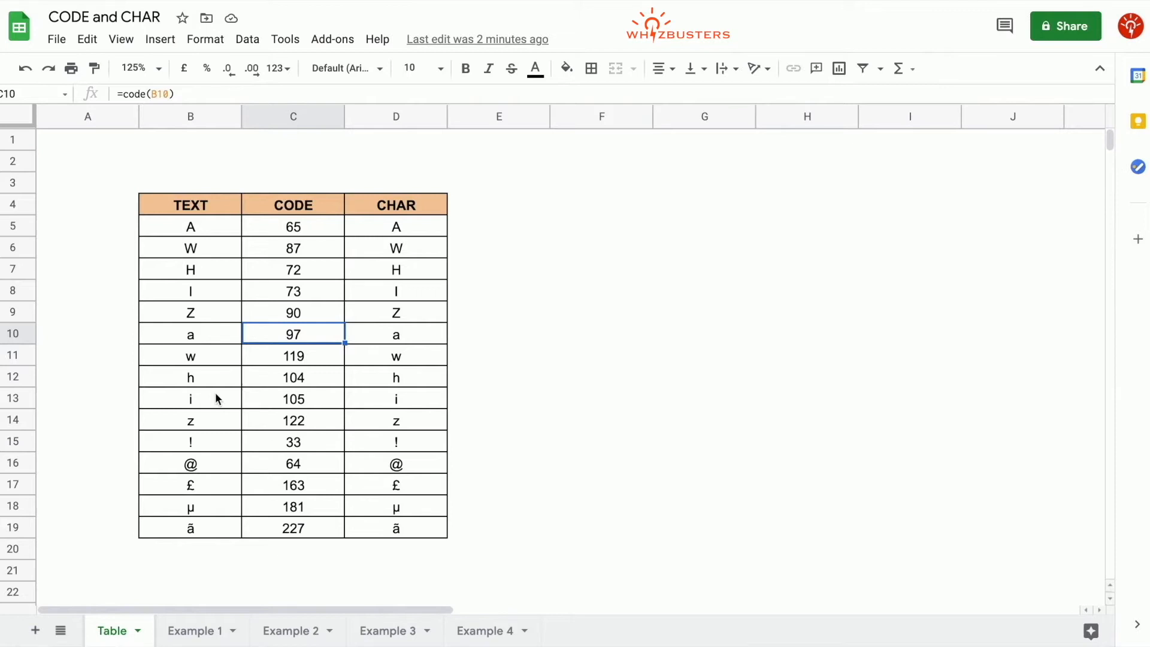
click(292, 484)
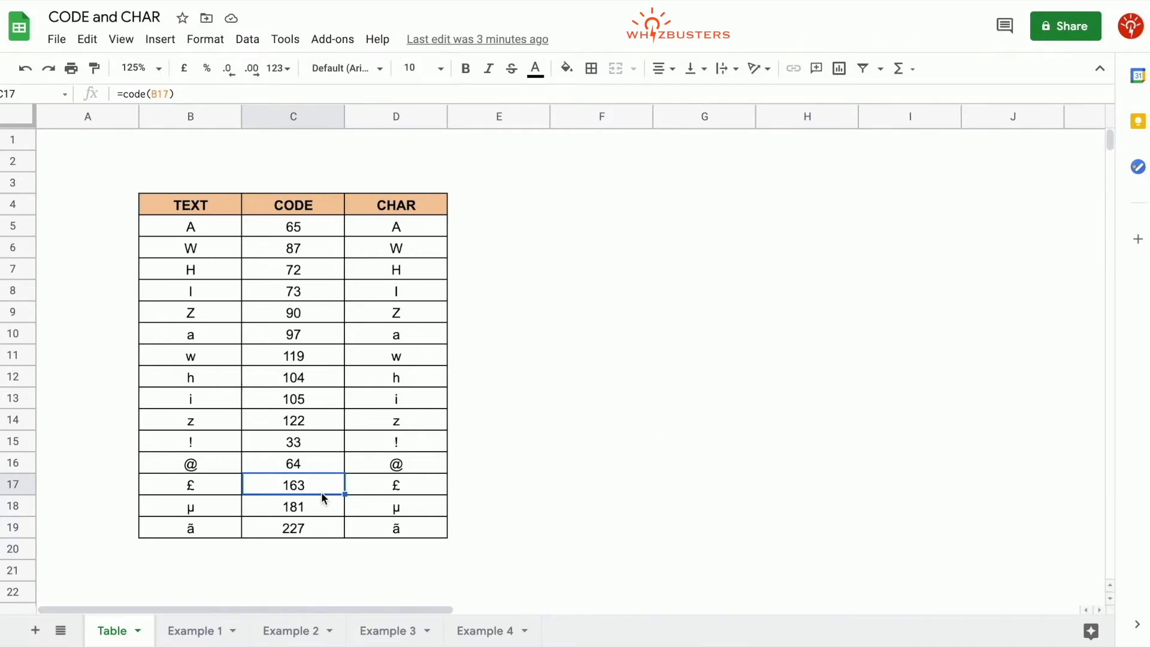
click(194, 631)
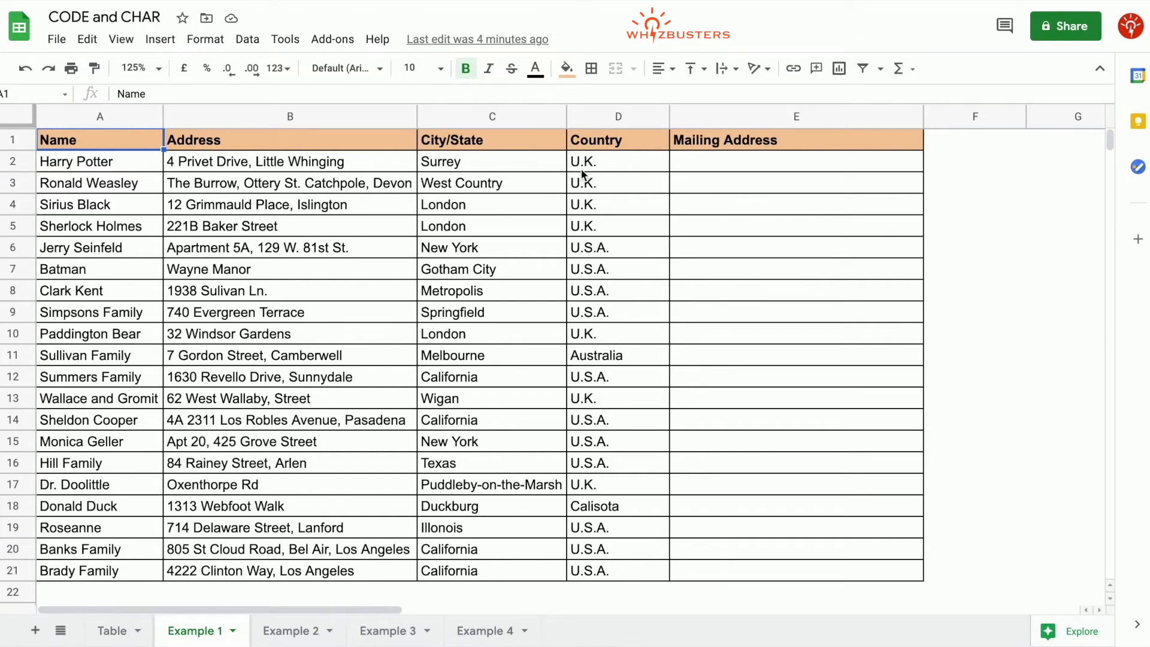
mouse_move(128, 237)
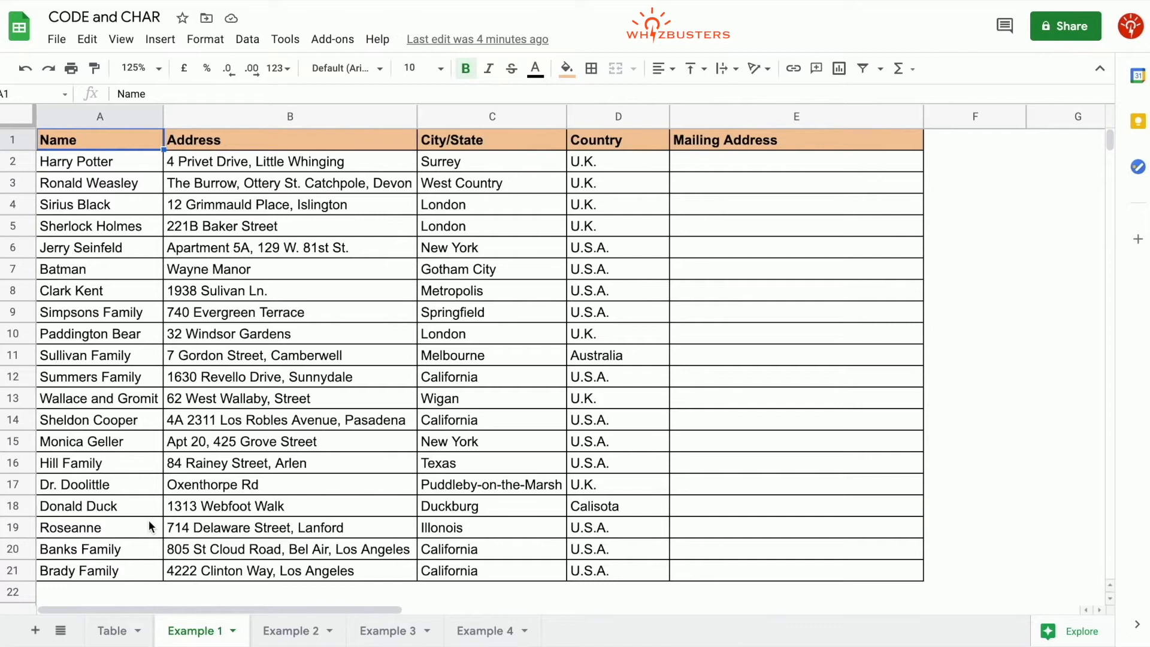
mouse_move(233, 303)
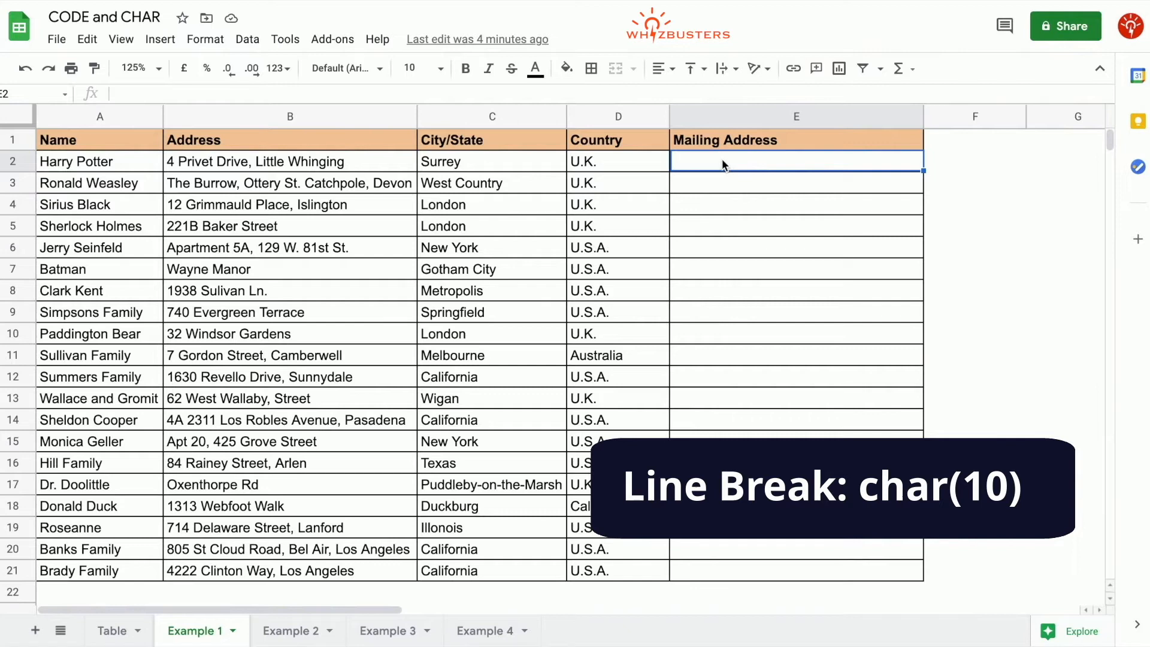
- Start the E2 formula with =A2&char(10)& and append the address B2
text(=)
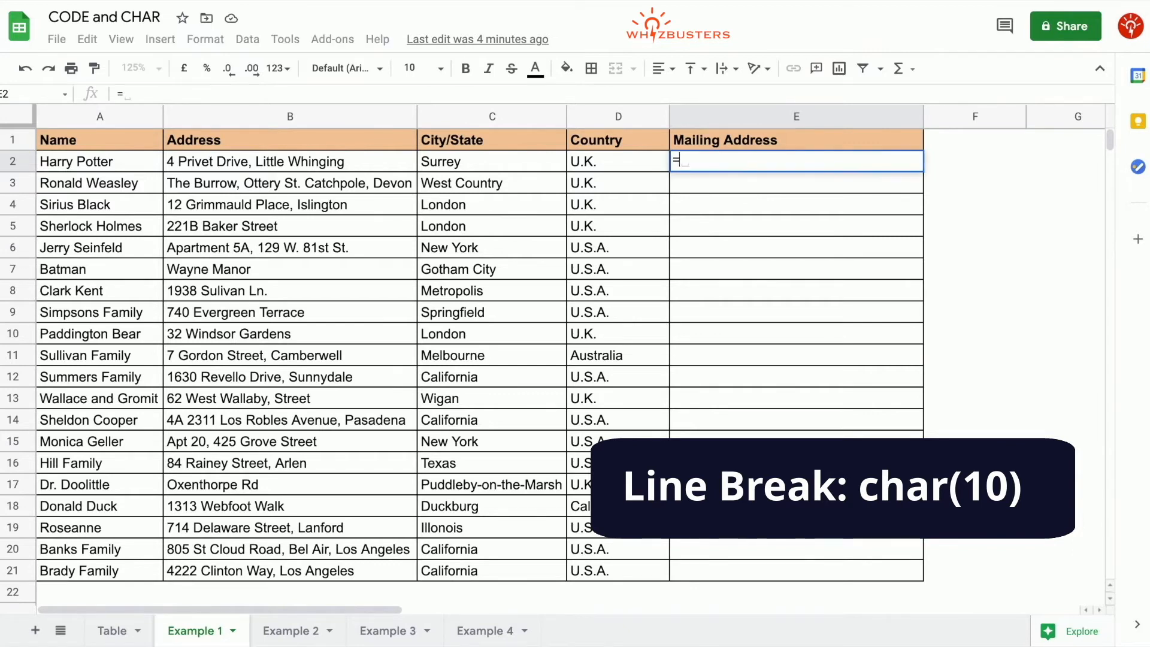
click(75, 162)
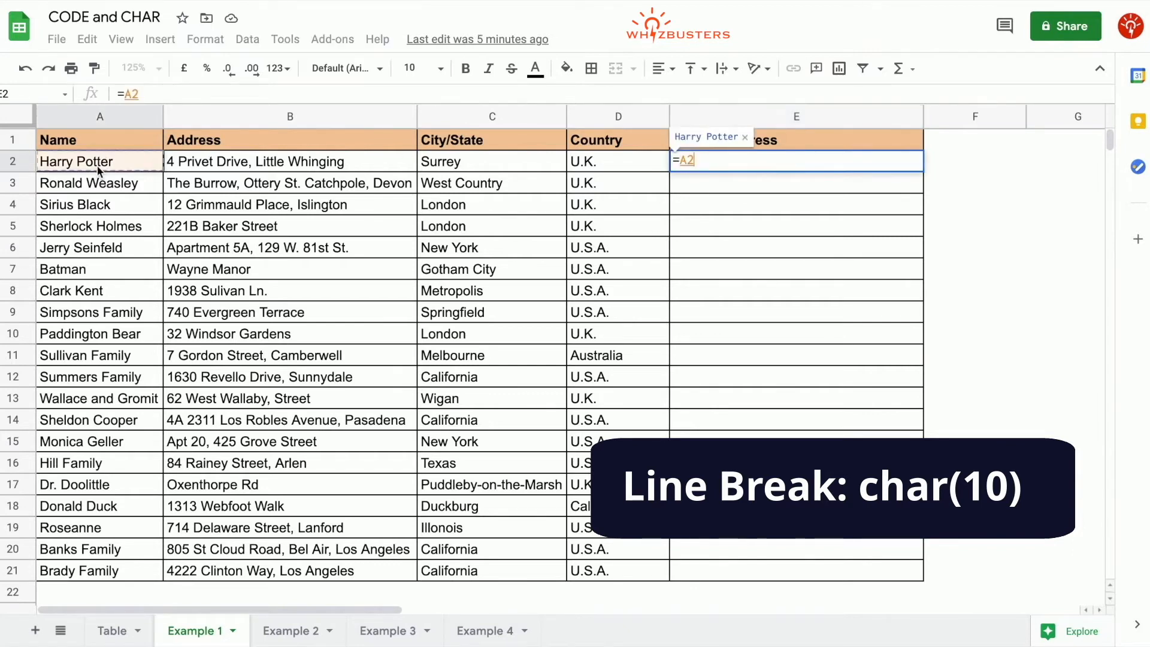
text(&)
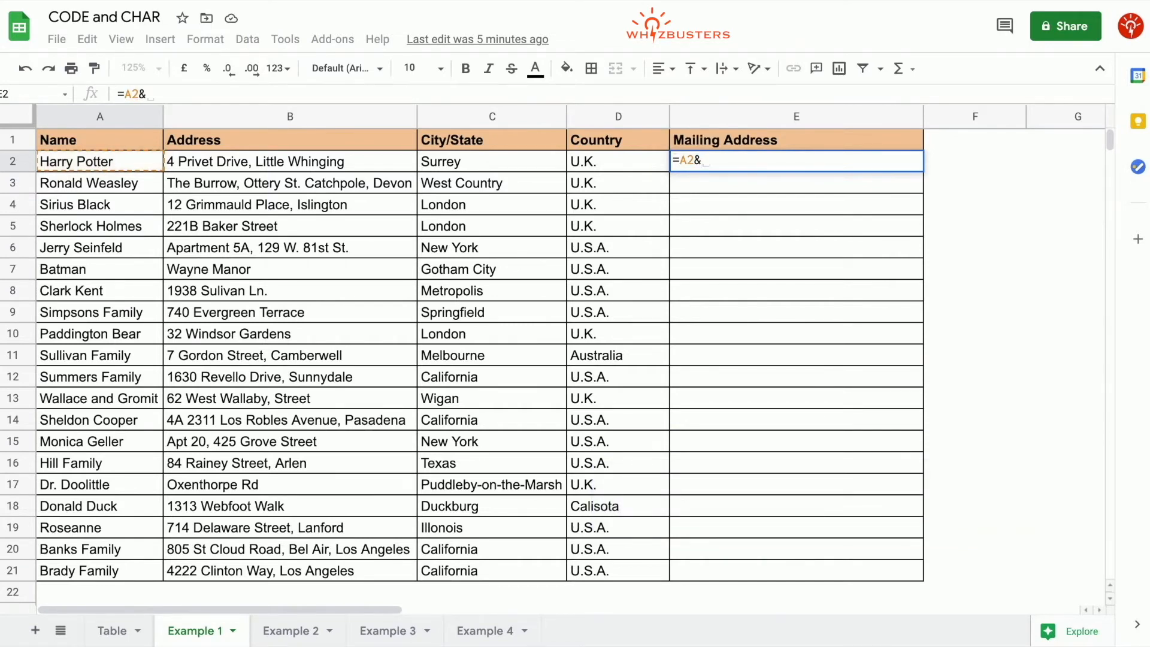
text(char)
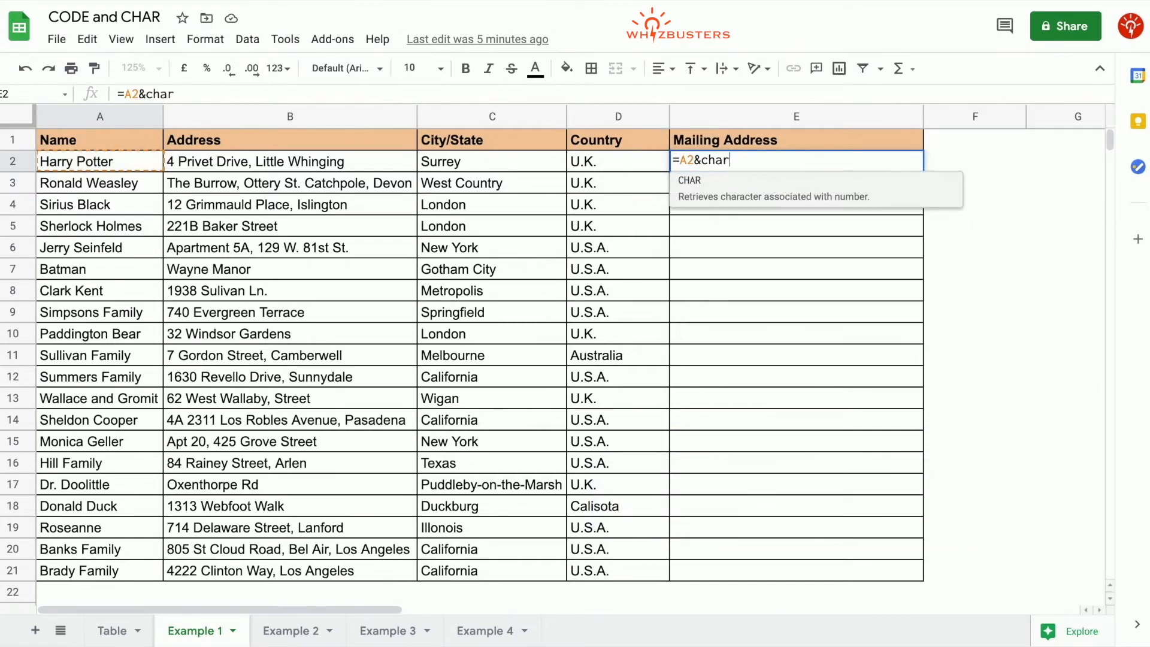
text((10))
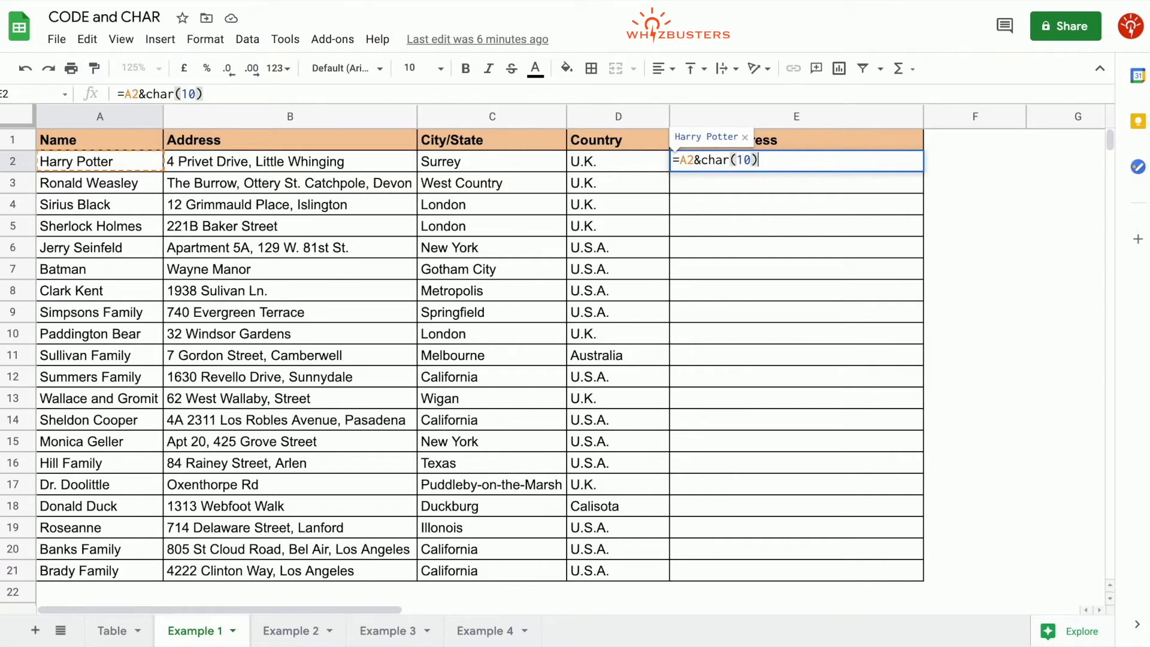
text(&)
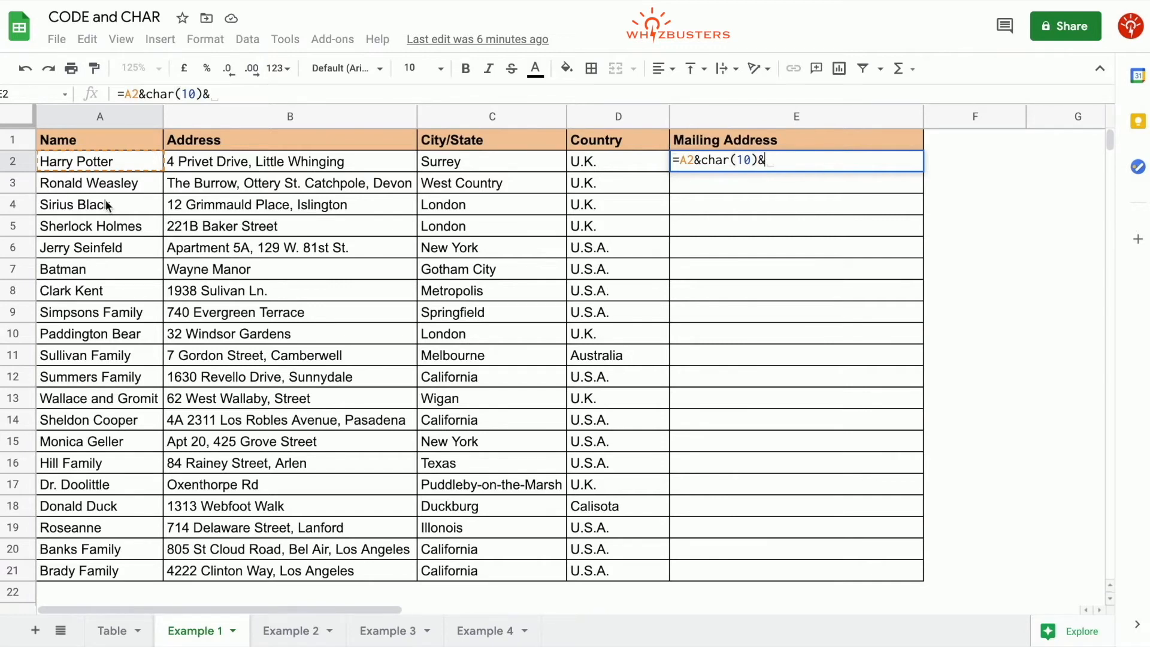
click(290, 162)
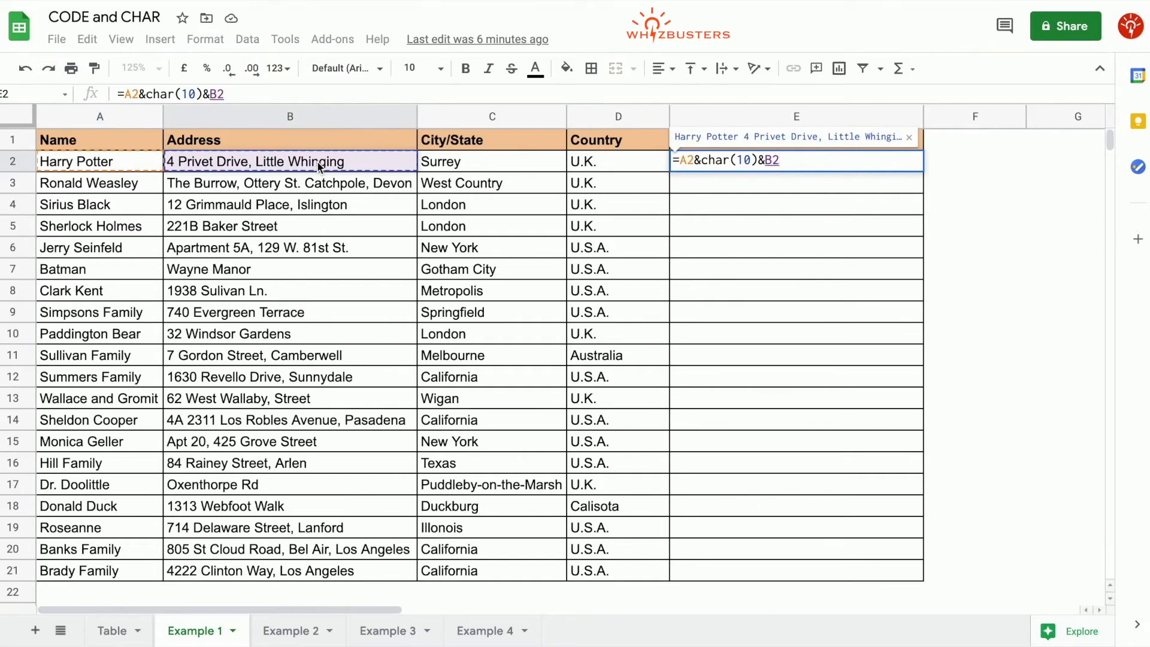
- Continue with &char(10)& and the city C2, then another line break toward D2
text(&)
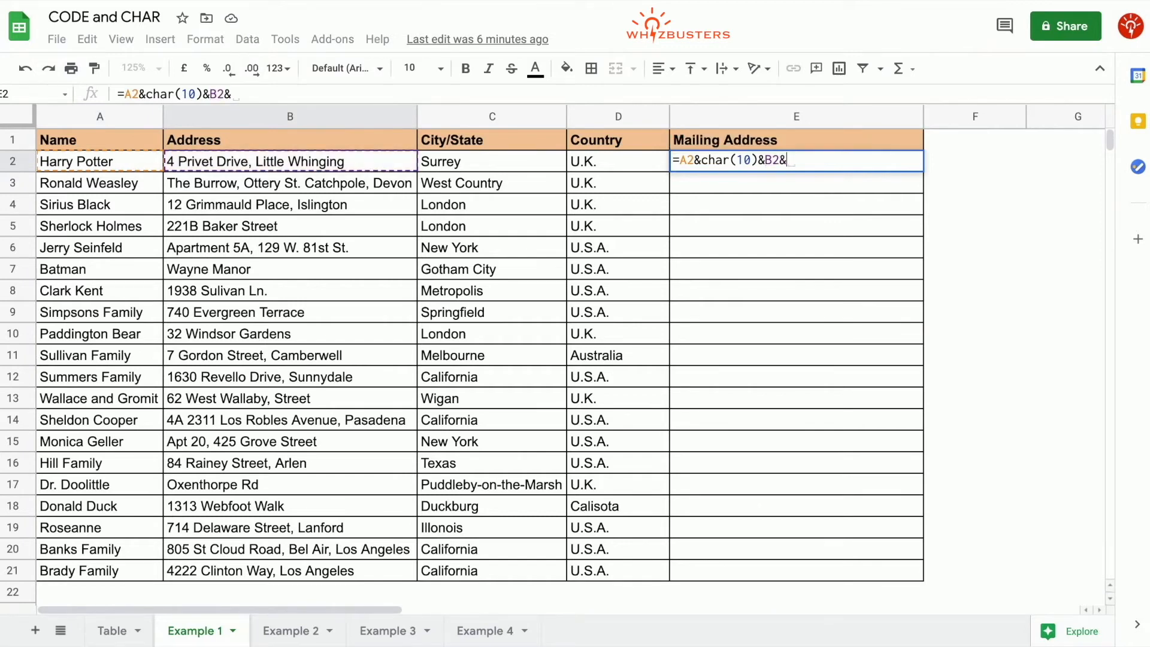
text(char()
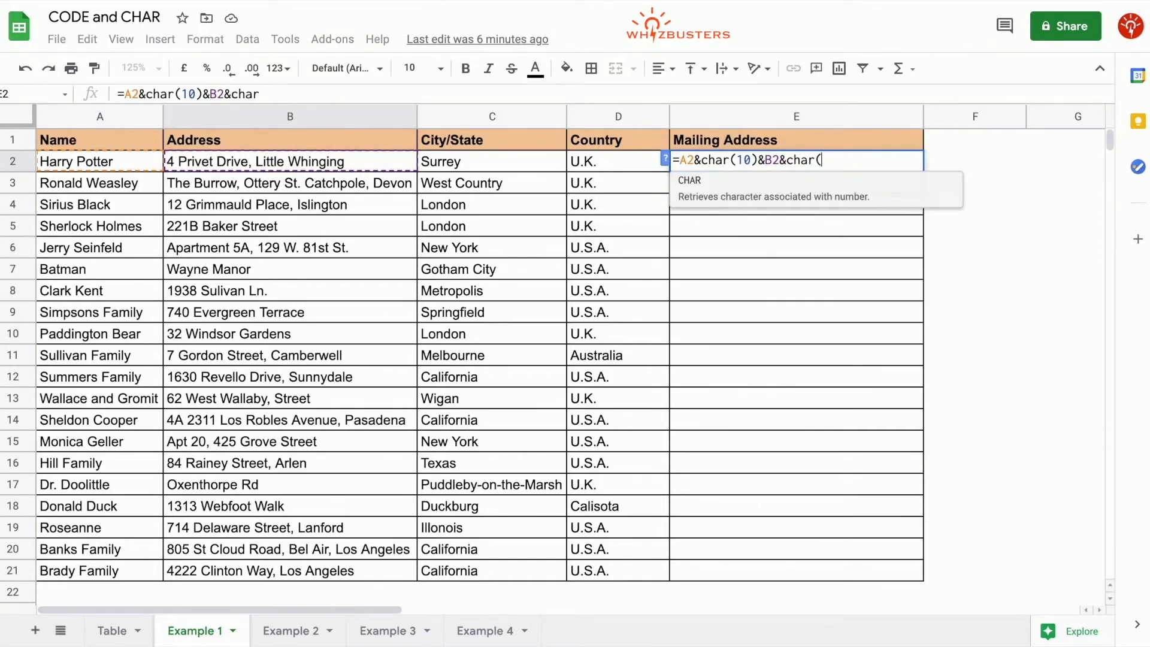
text(10))
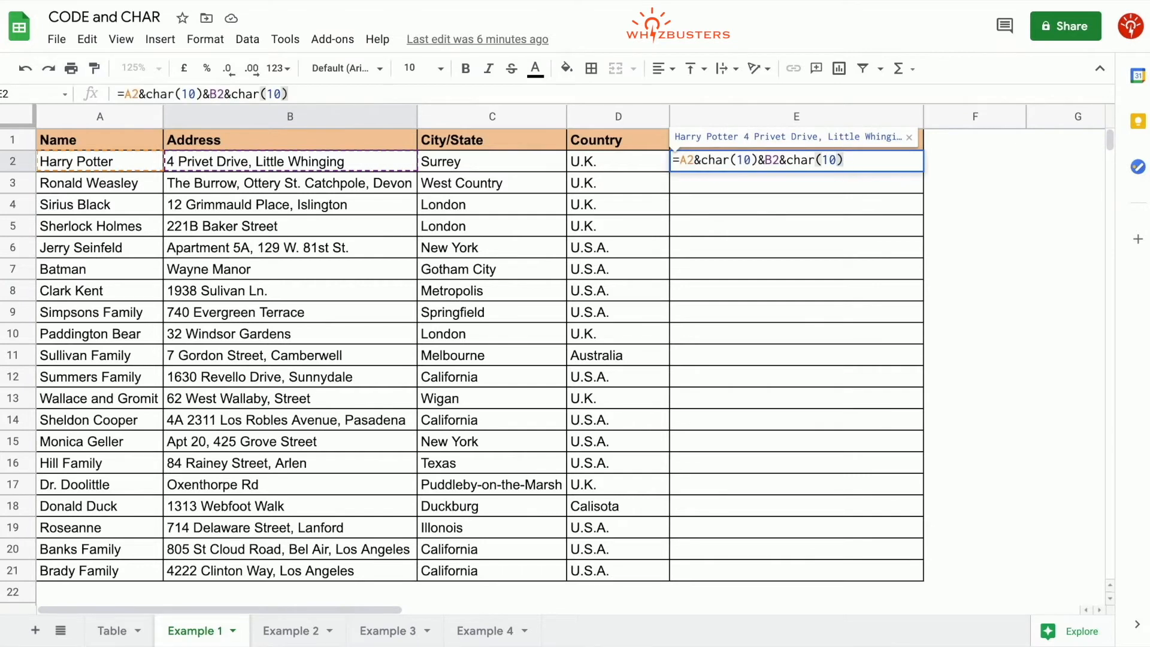
click(469, 162)
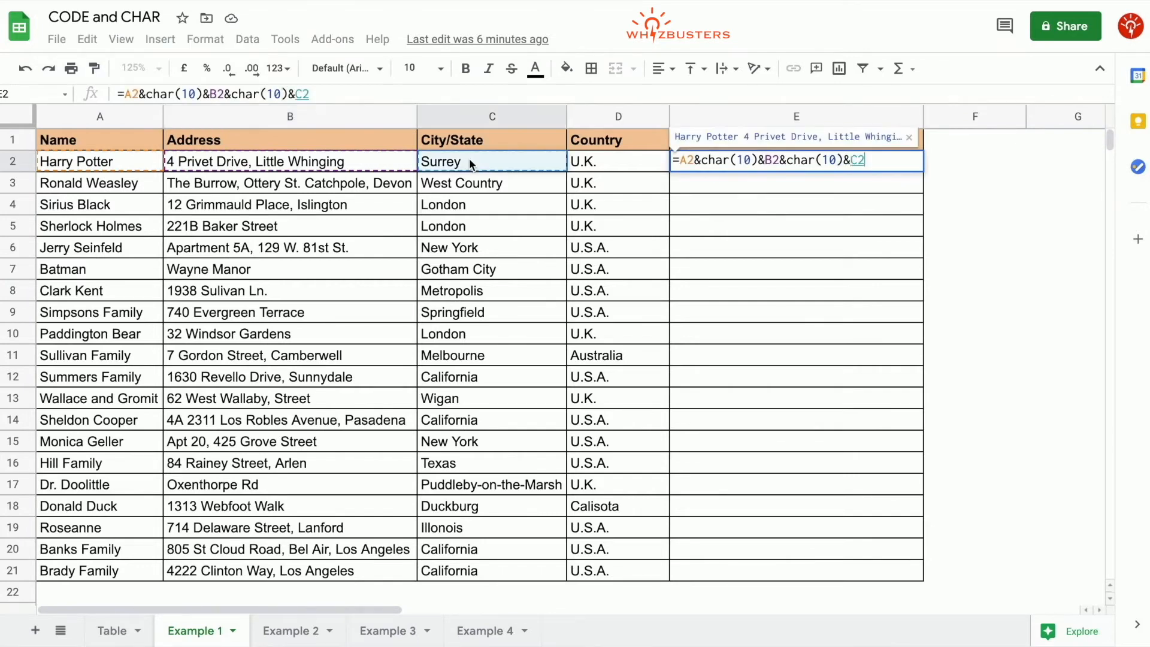
text(&char(10)
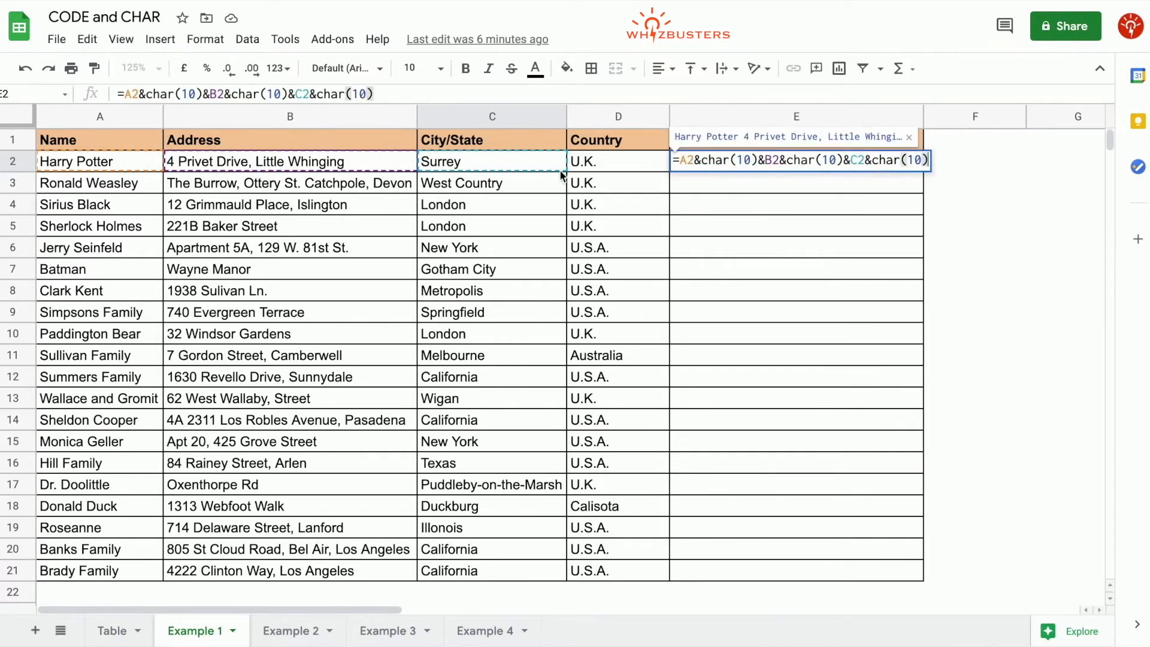
text(&)
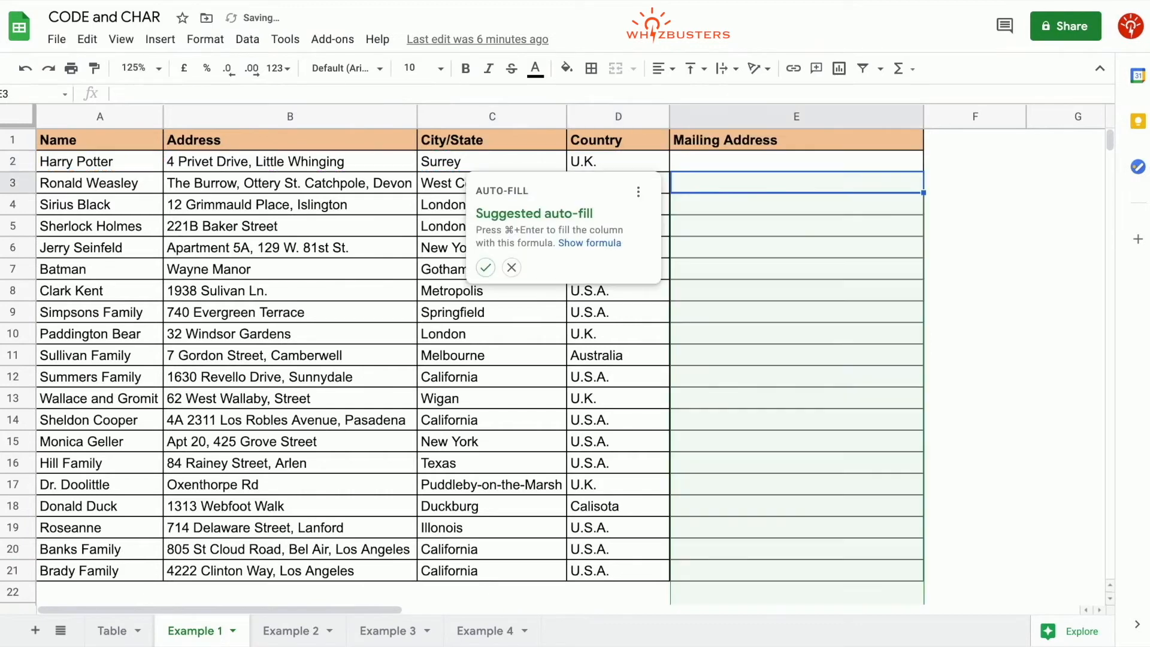
- Accept the suggested auto-fill for the Mailing Address column, check E2, and go to Example 2
click(485, 267)
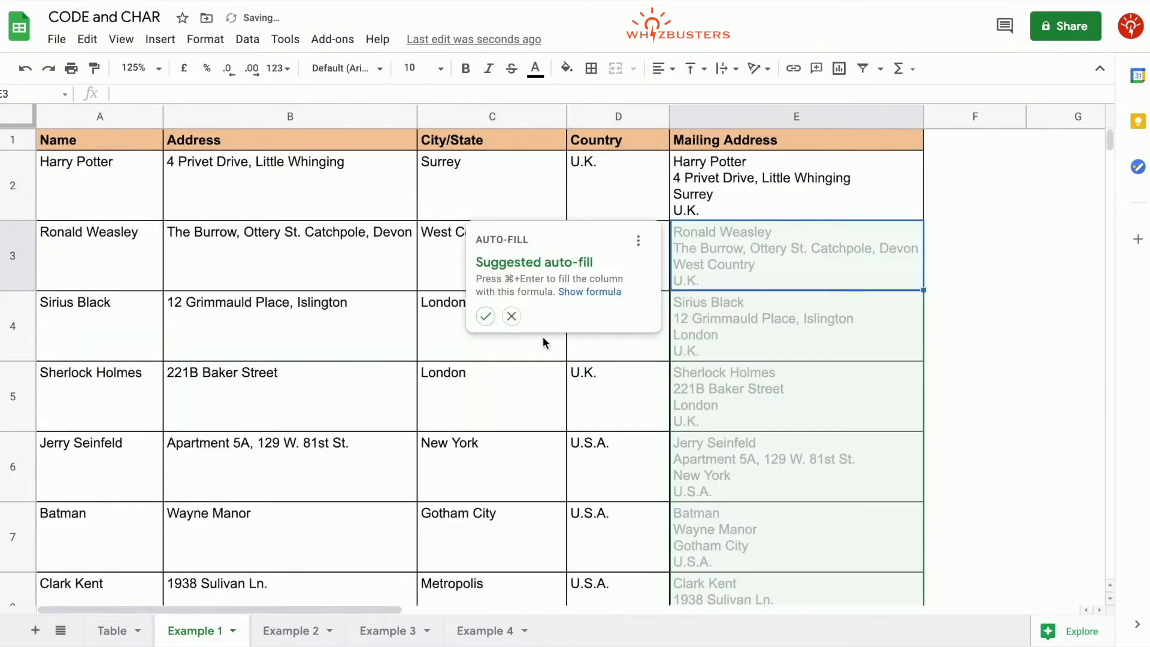
click(485, 316)
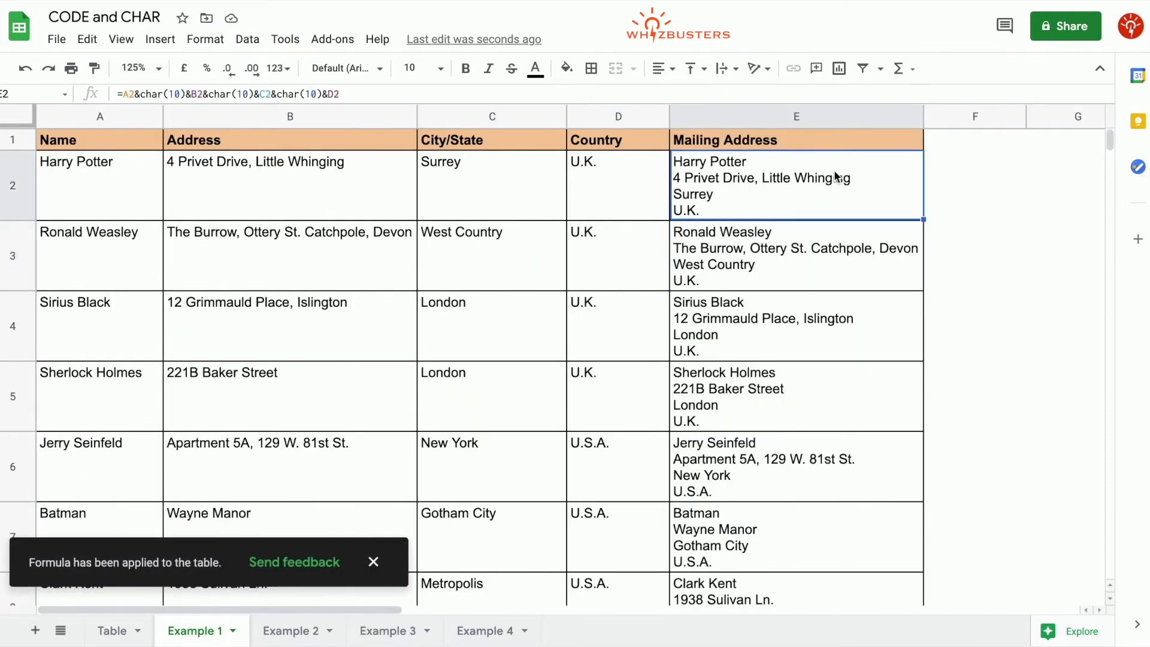
mouse_move(777, 195)
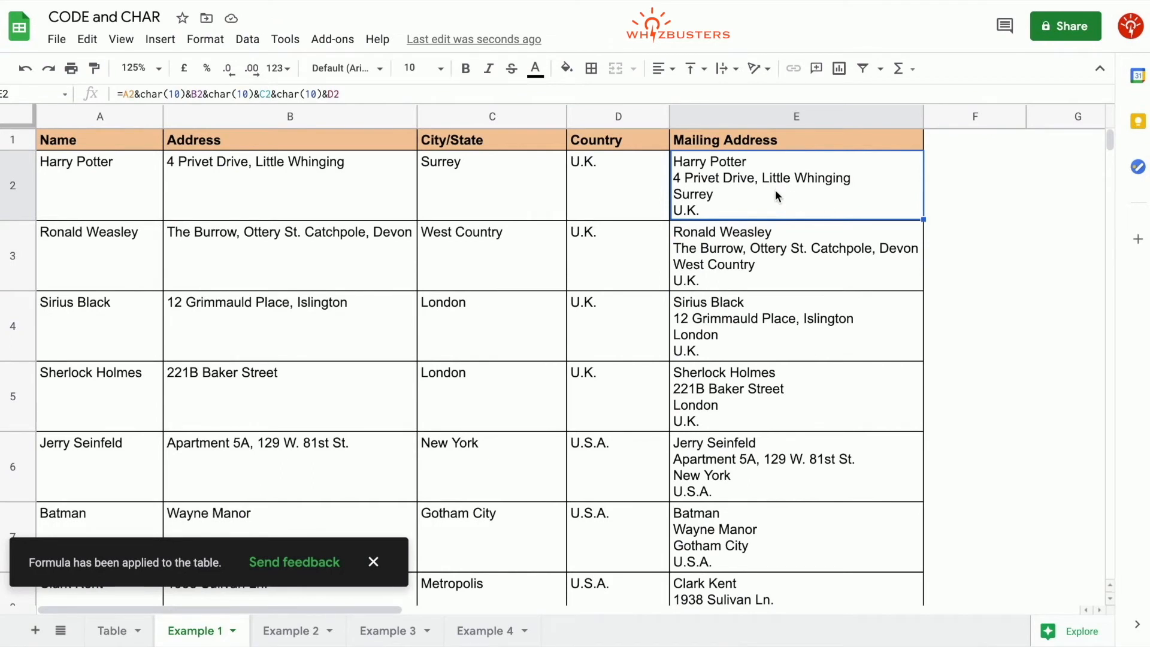
click(726, 68)
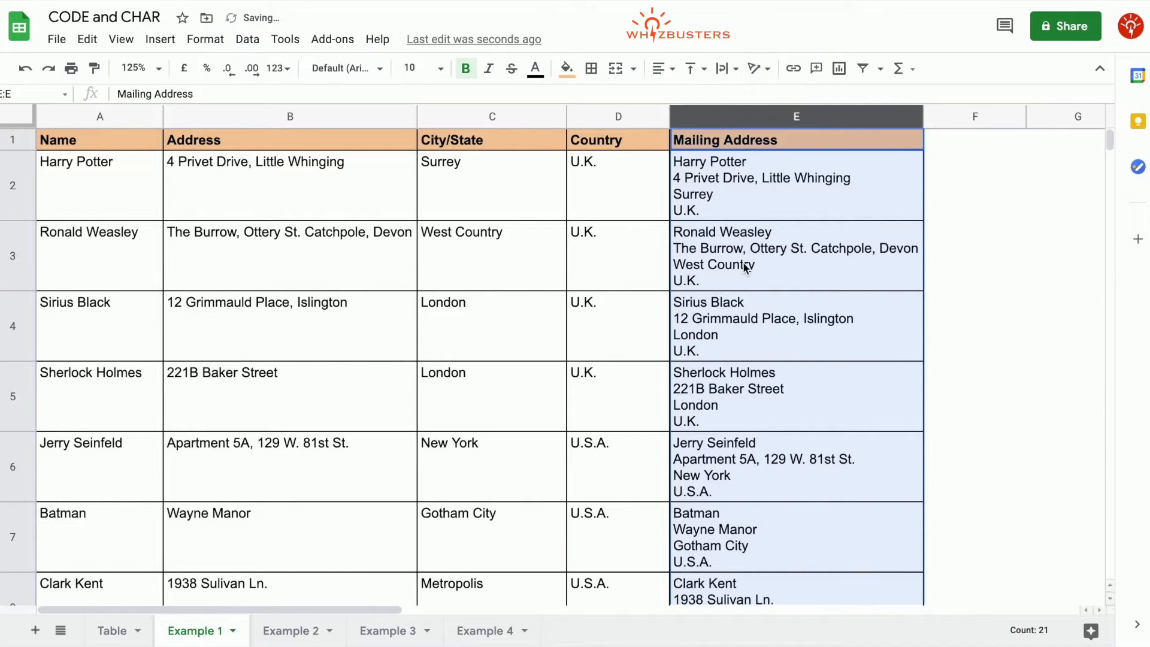
click(795, 184)
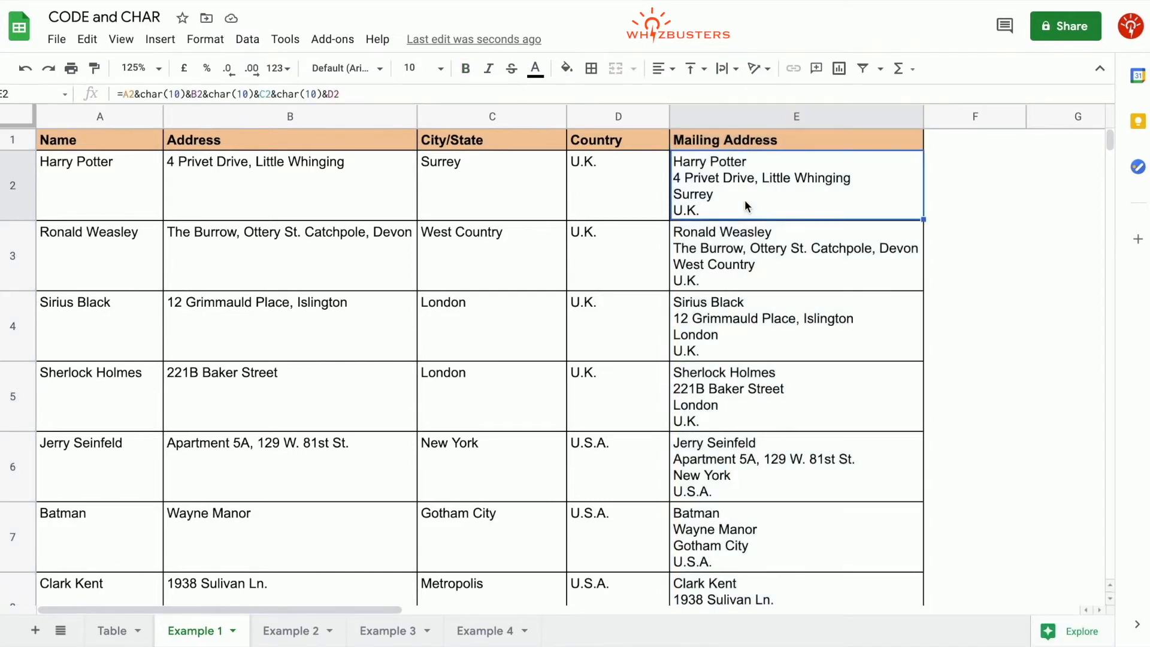
click(291, 631)
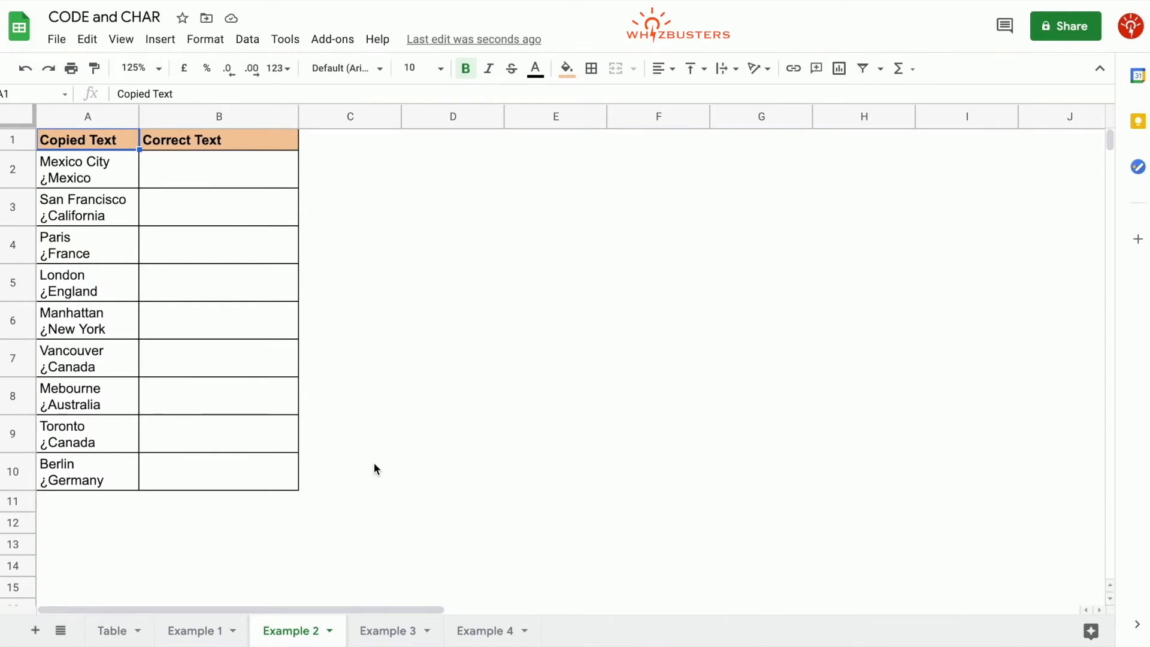
mouse_move(306, 545)
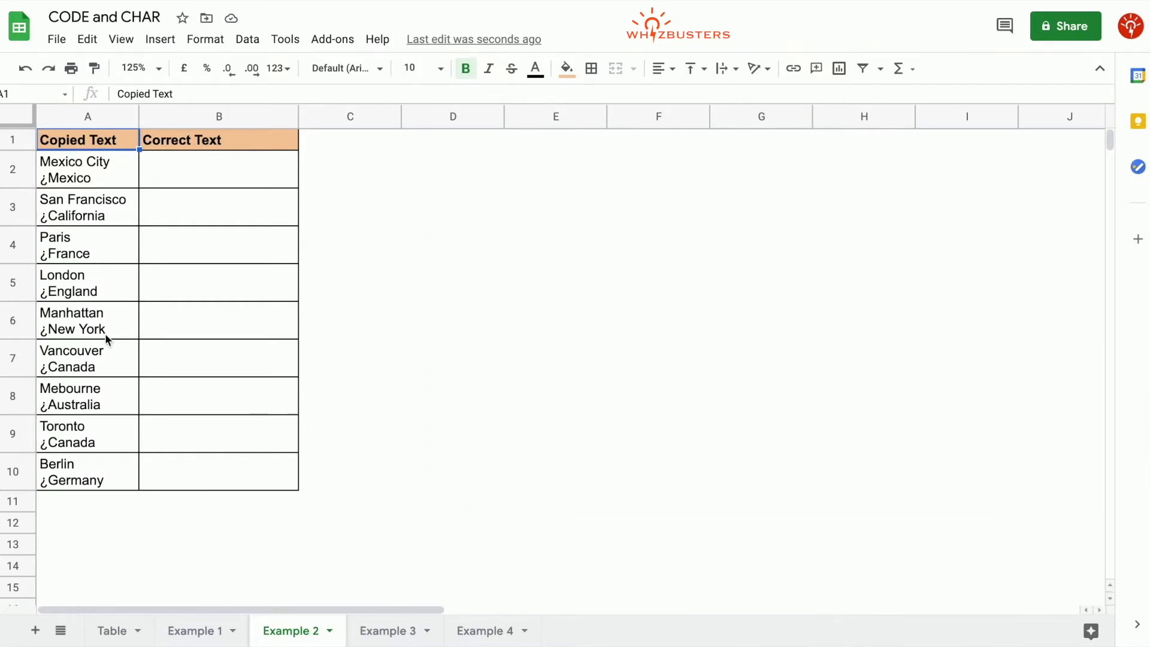
mouse_move(110, 205)
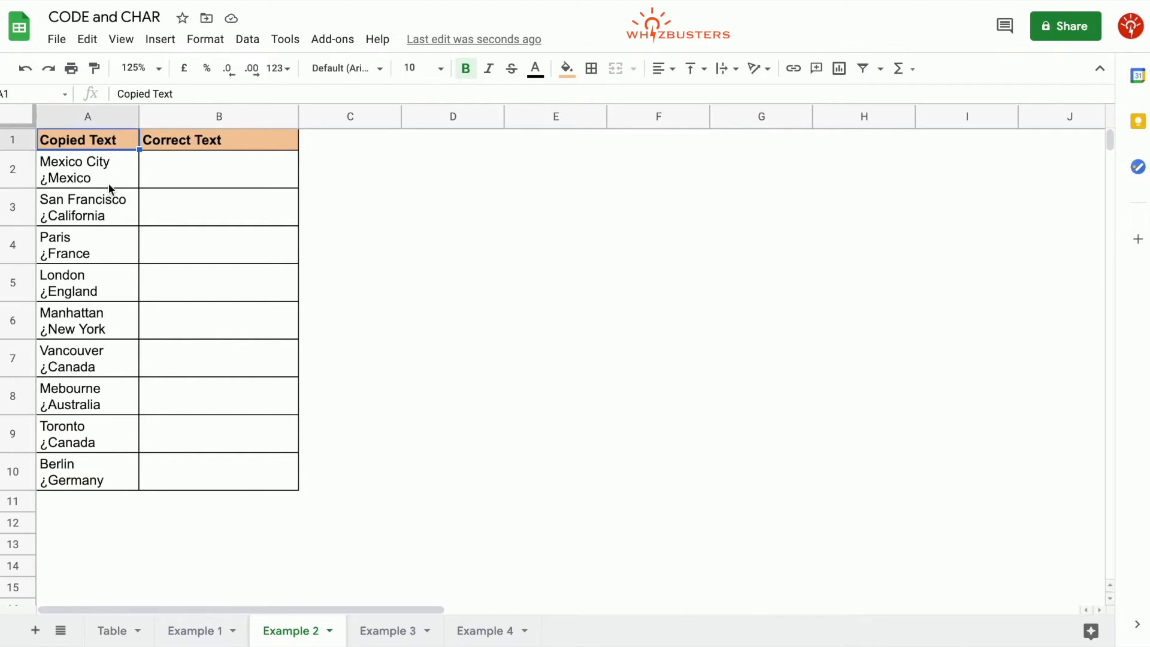
- Write "Mexico City, Mexico" in C2 as the cleaned-up version of the garbled A2 text
text(M)
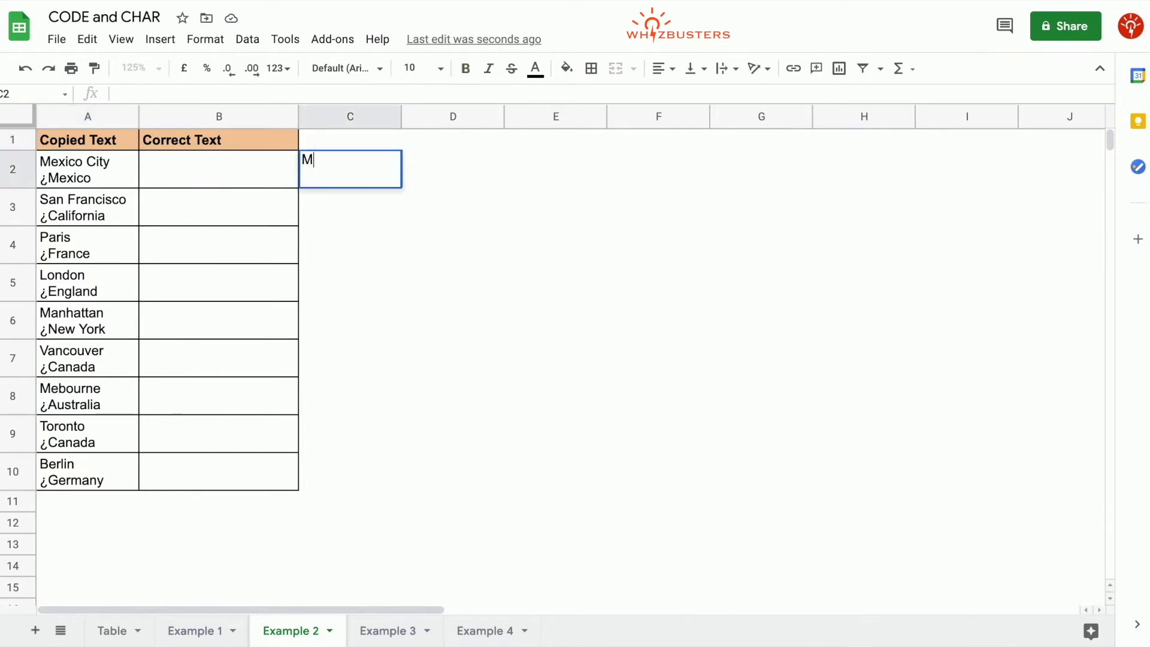
text(exico C)
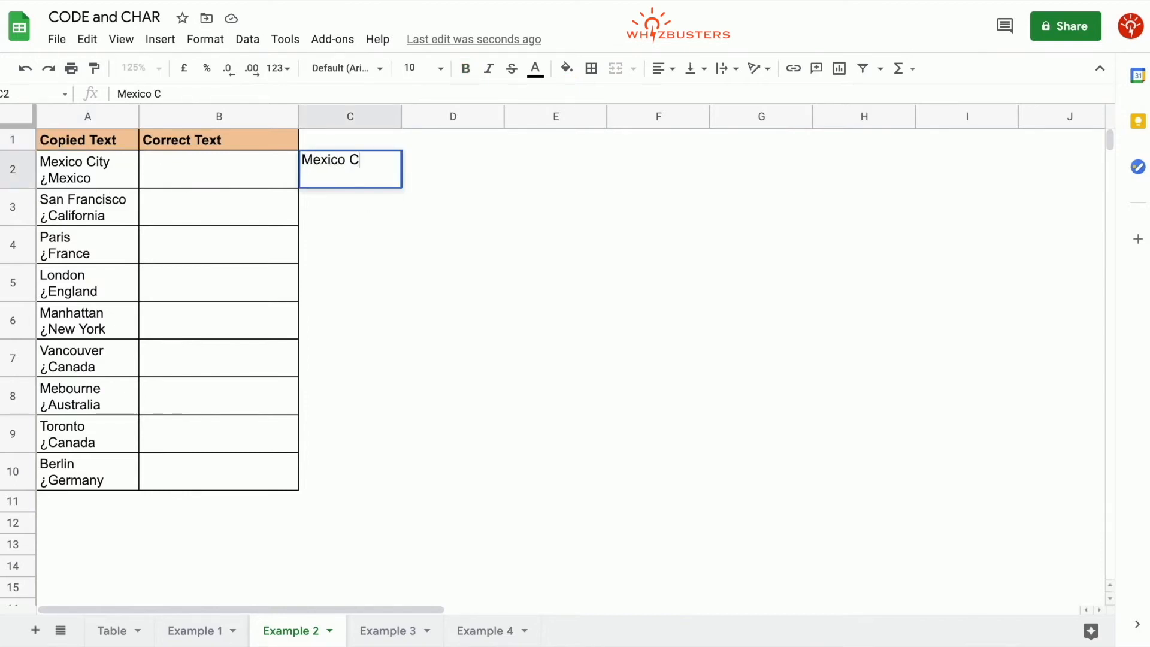
text(ity)
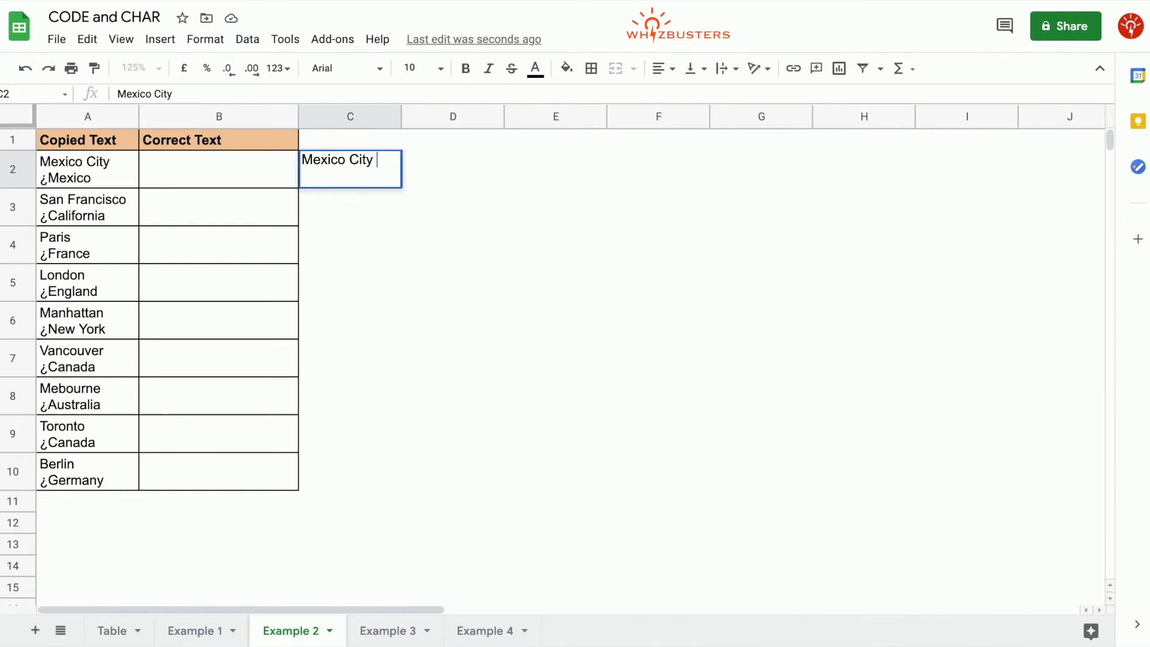
text(, Mexico)
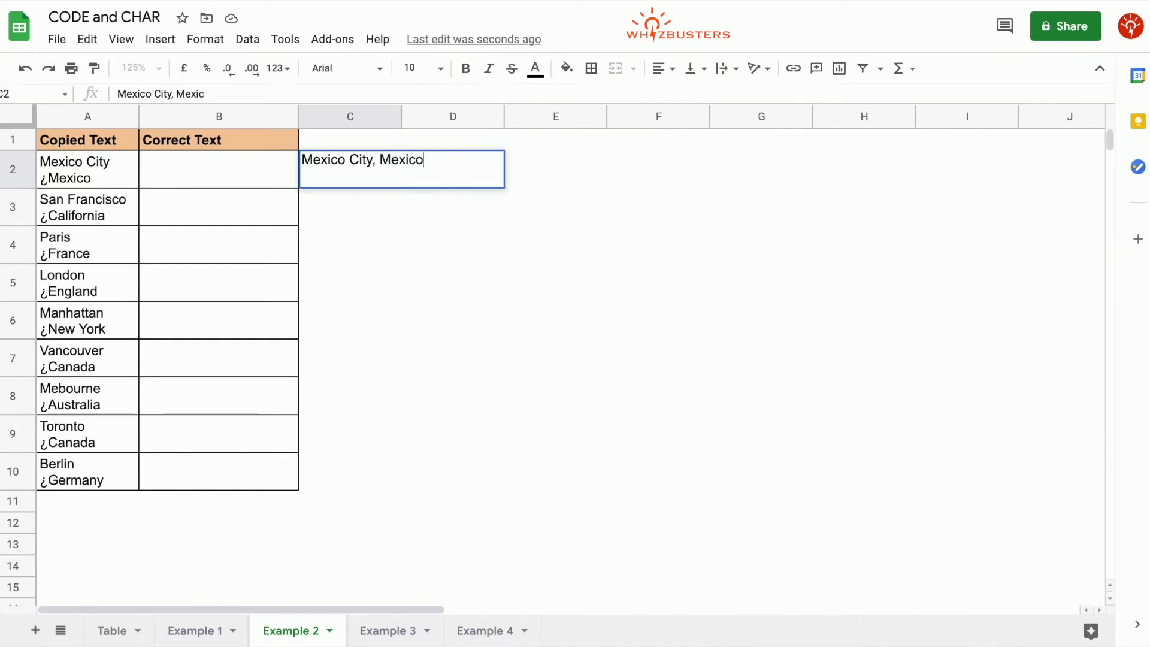
click(86, 169)
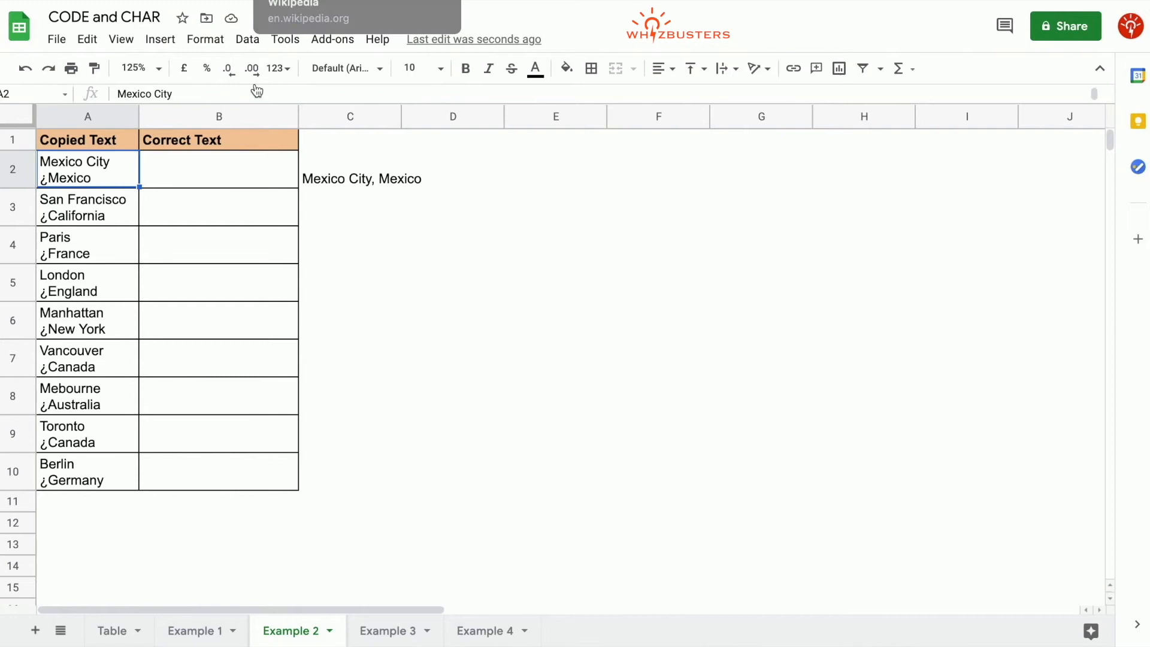
mouse_move(273, 260)
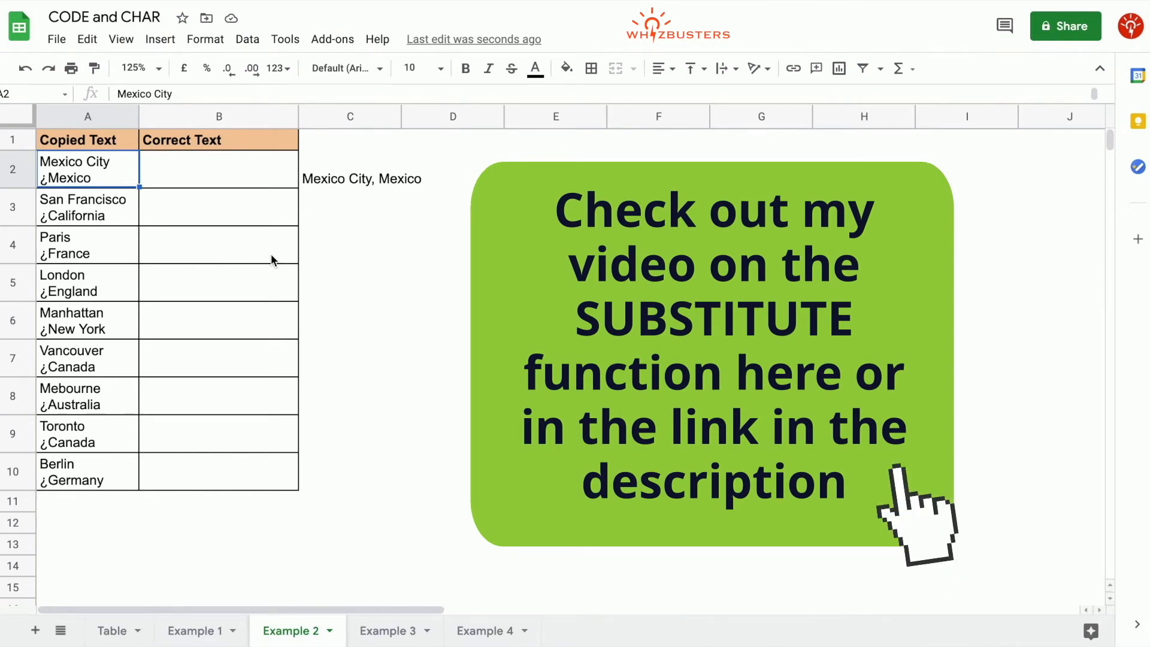
- Enter =substitute(A2,char(0191),", ") in B2 to replace the inverted question mark with a comma and space
click(218, 169)
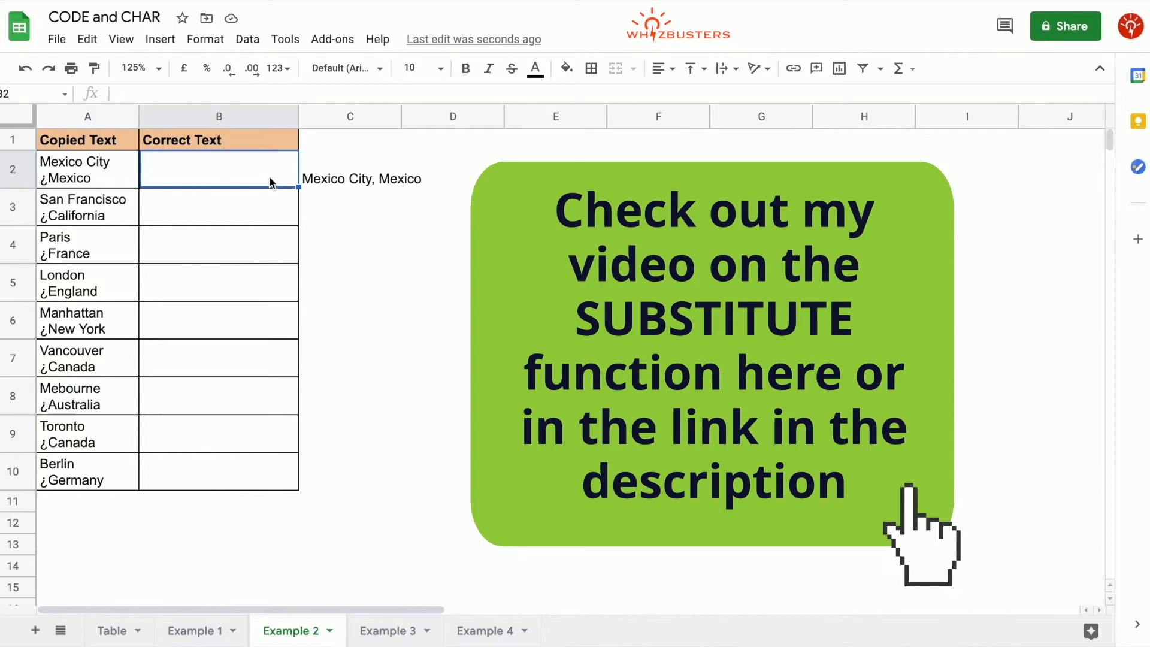
text(=substitut)
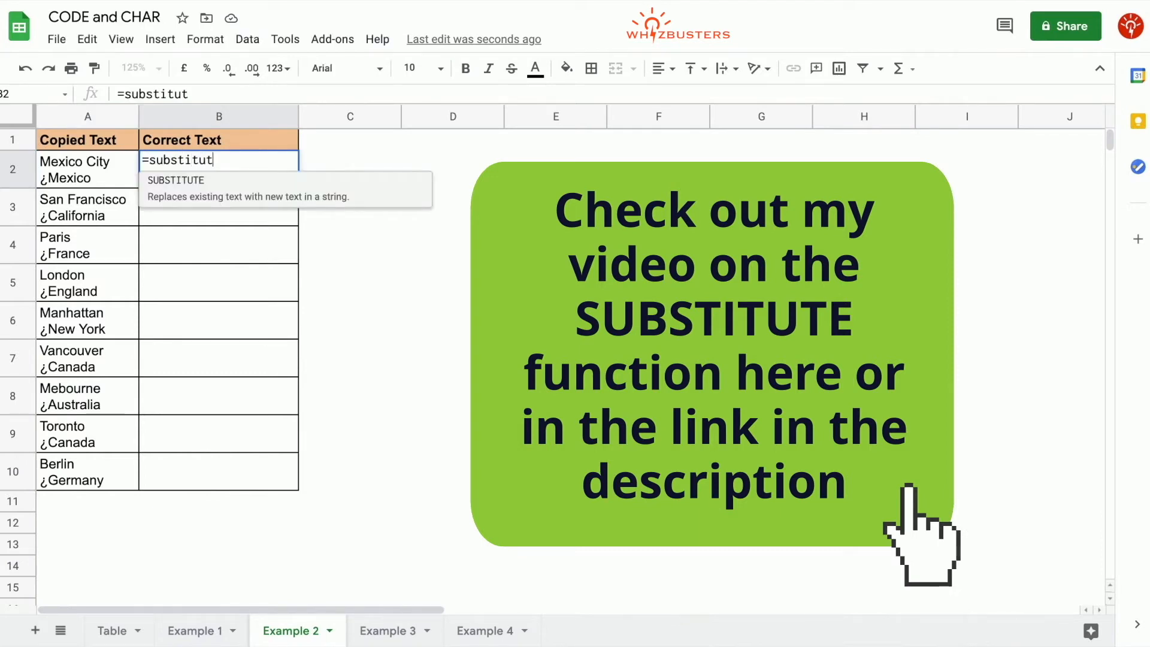
text(e(A2)
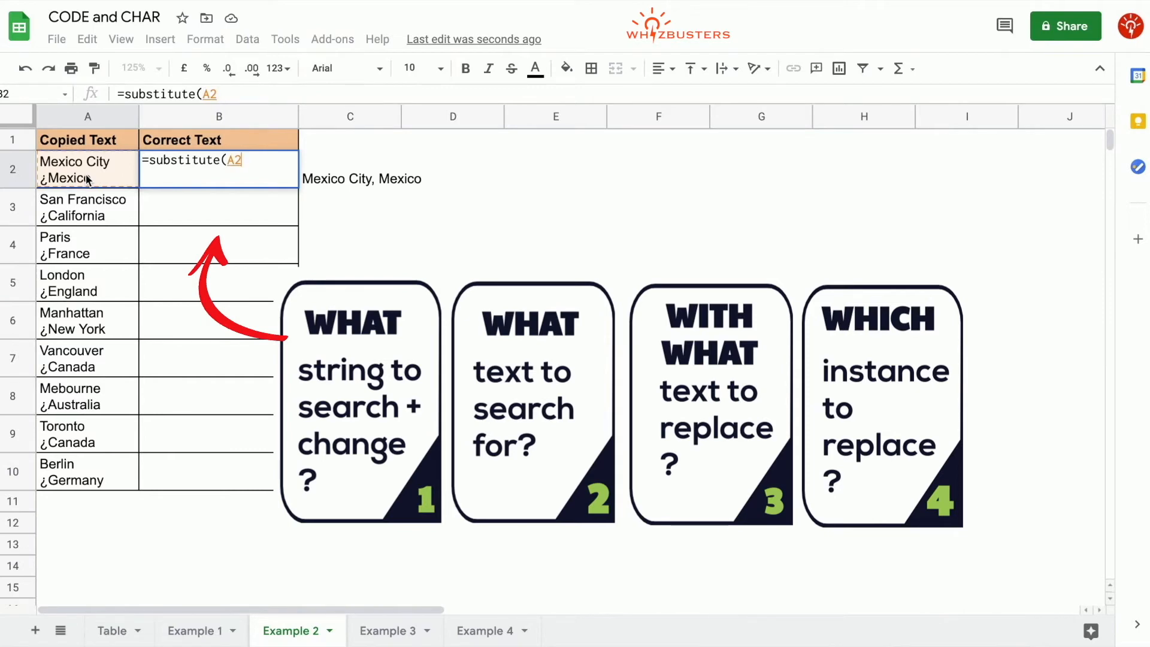
text(,)
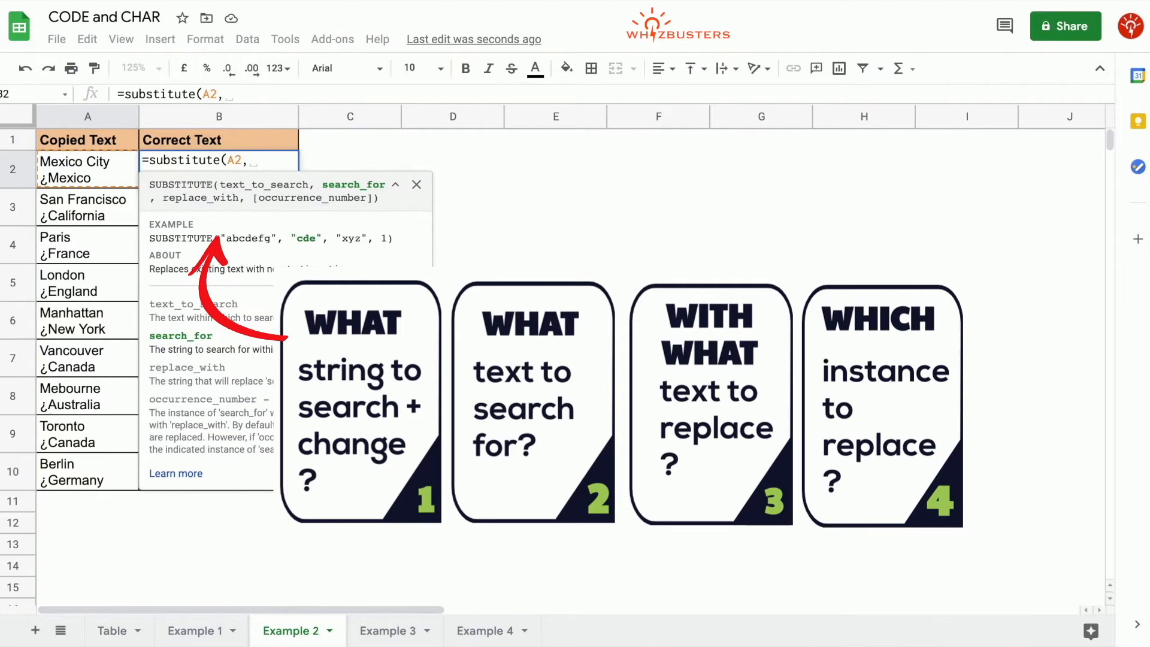
text(ch)
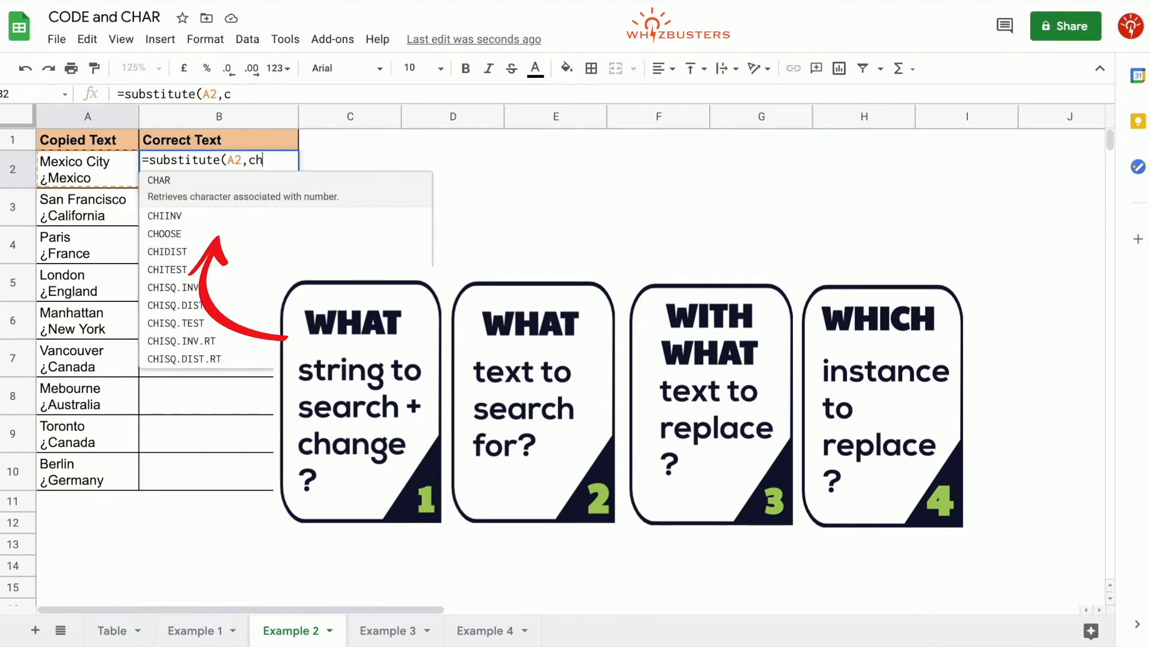
text(ar(0191))
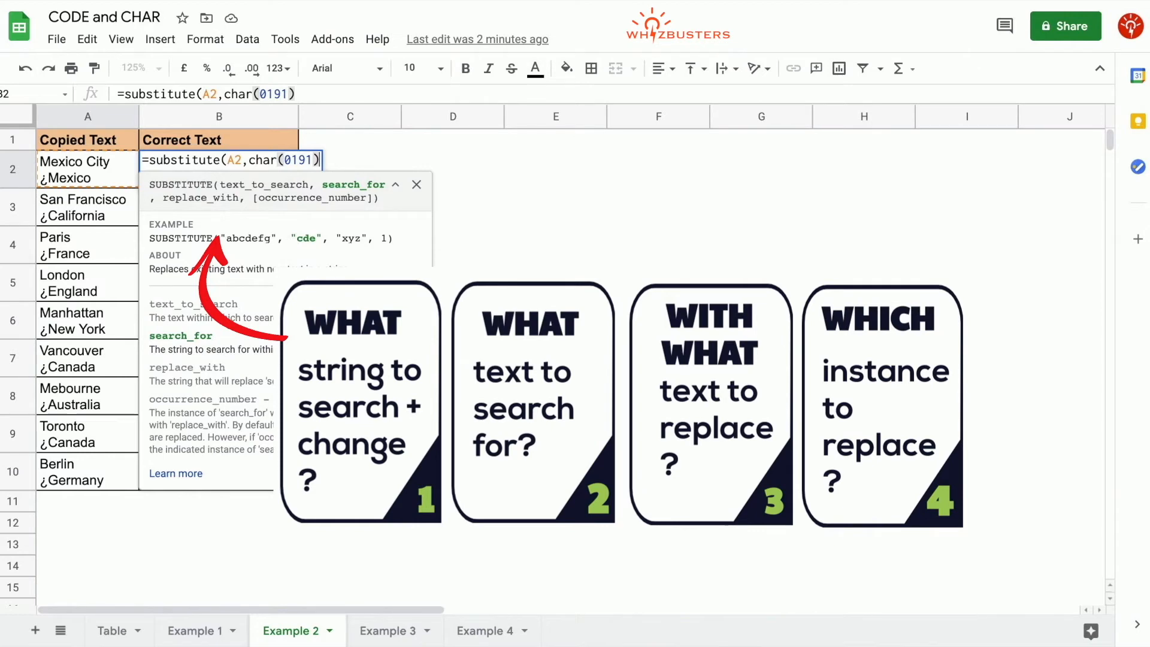
text(,)
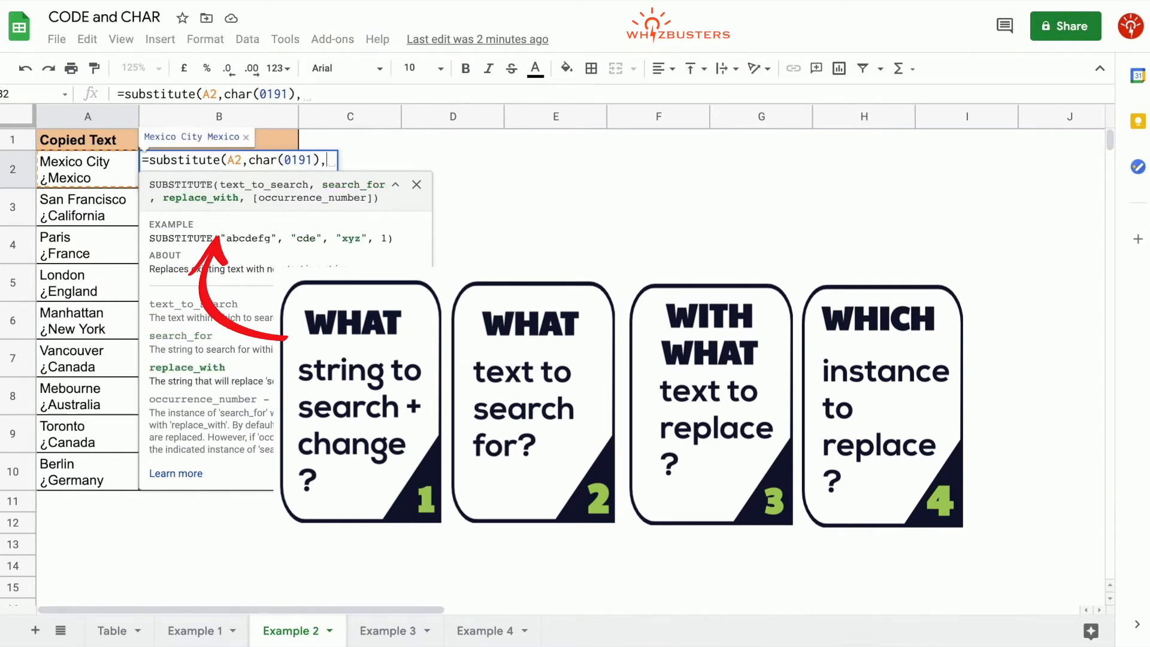
text(")
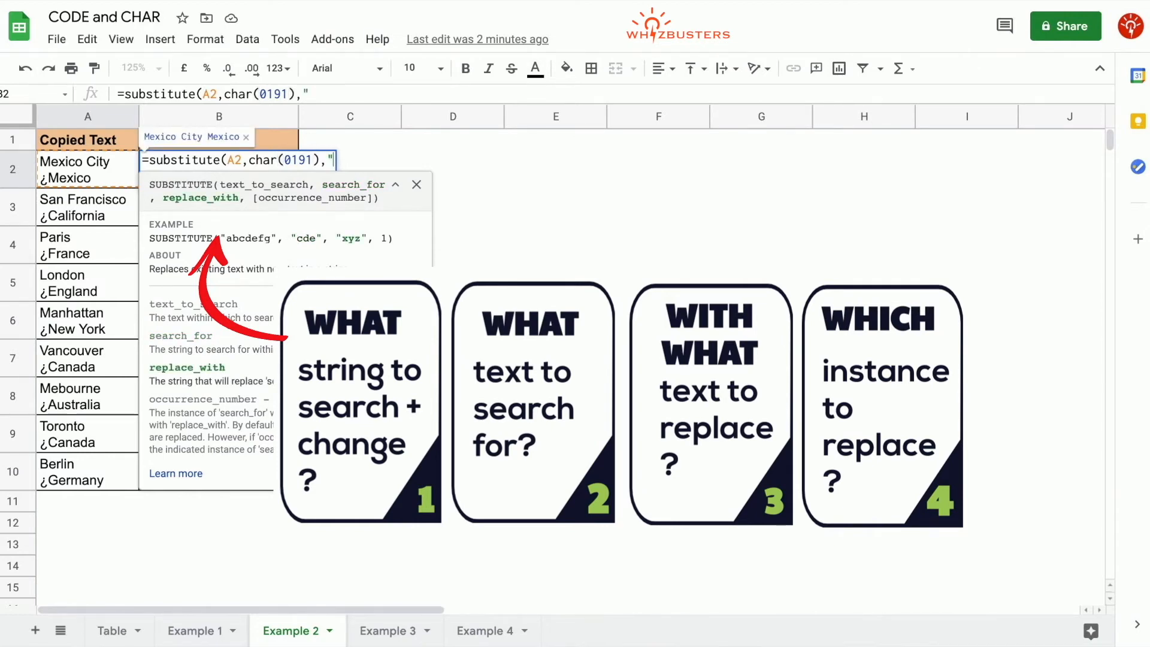
text(,)
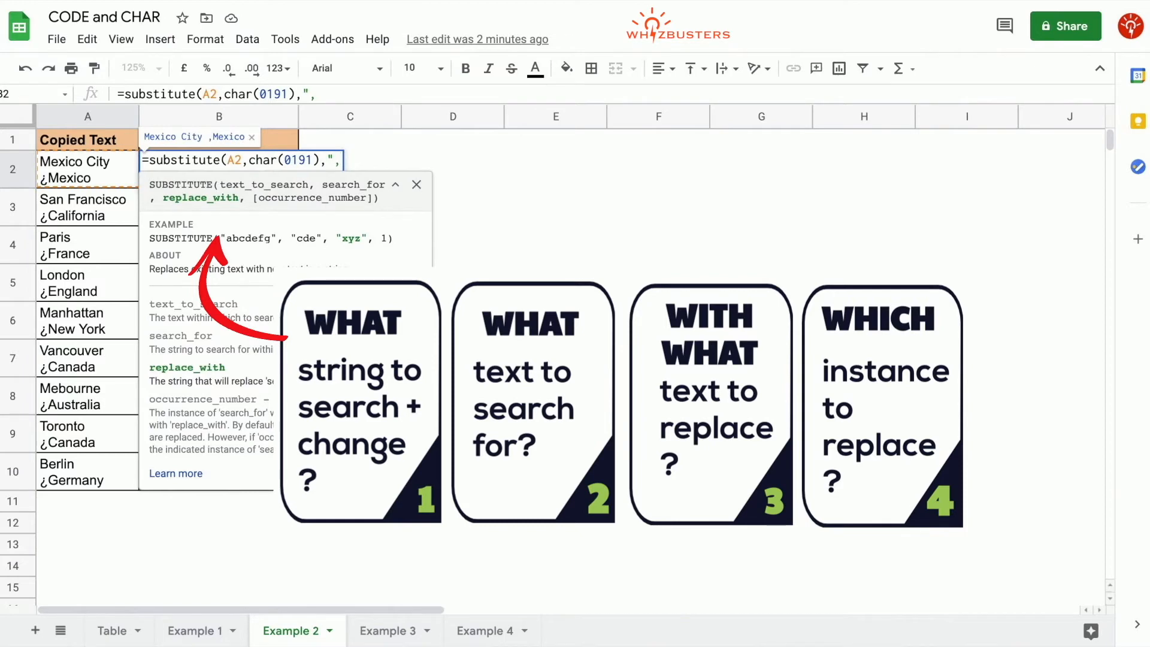
text(" ")
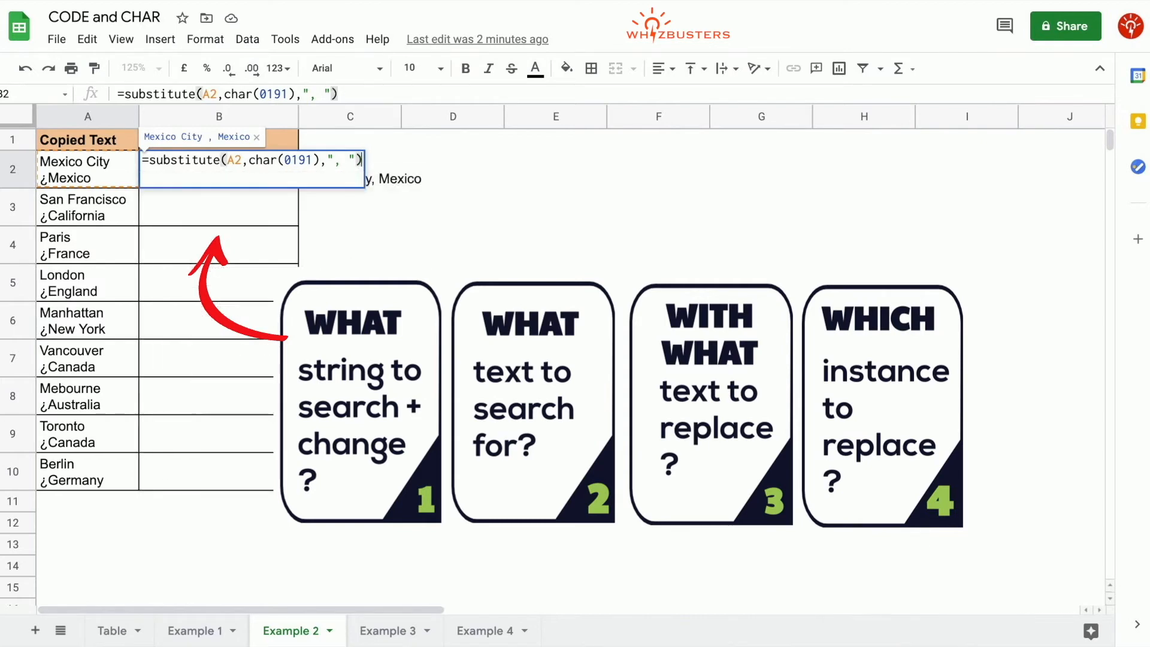
key(enter)
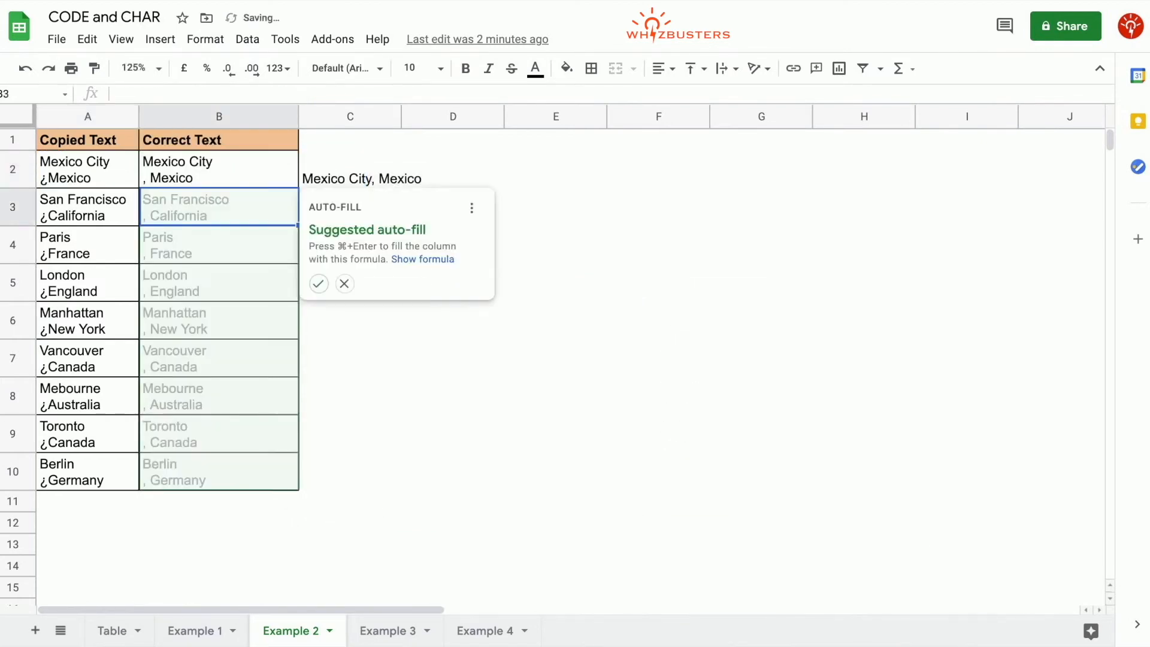
- Nest a second SUBSTITUTE in B2 replacing char(10) with "" to strip the line break
click(319, 285)
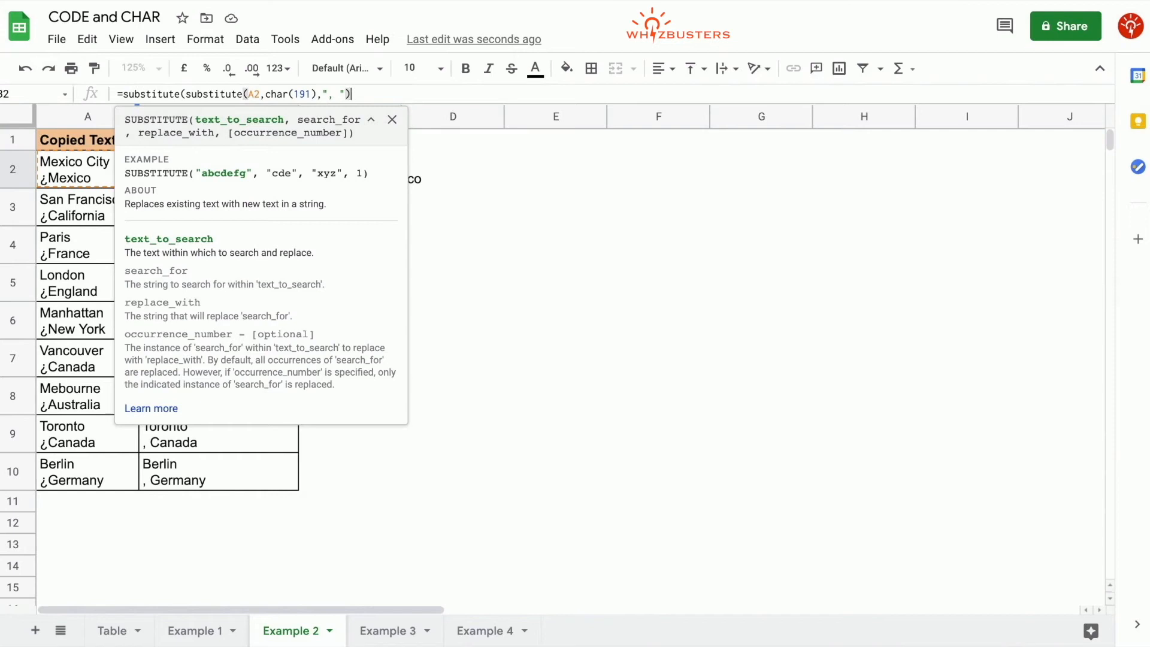
text(,)
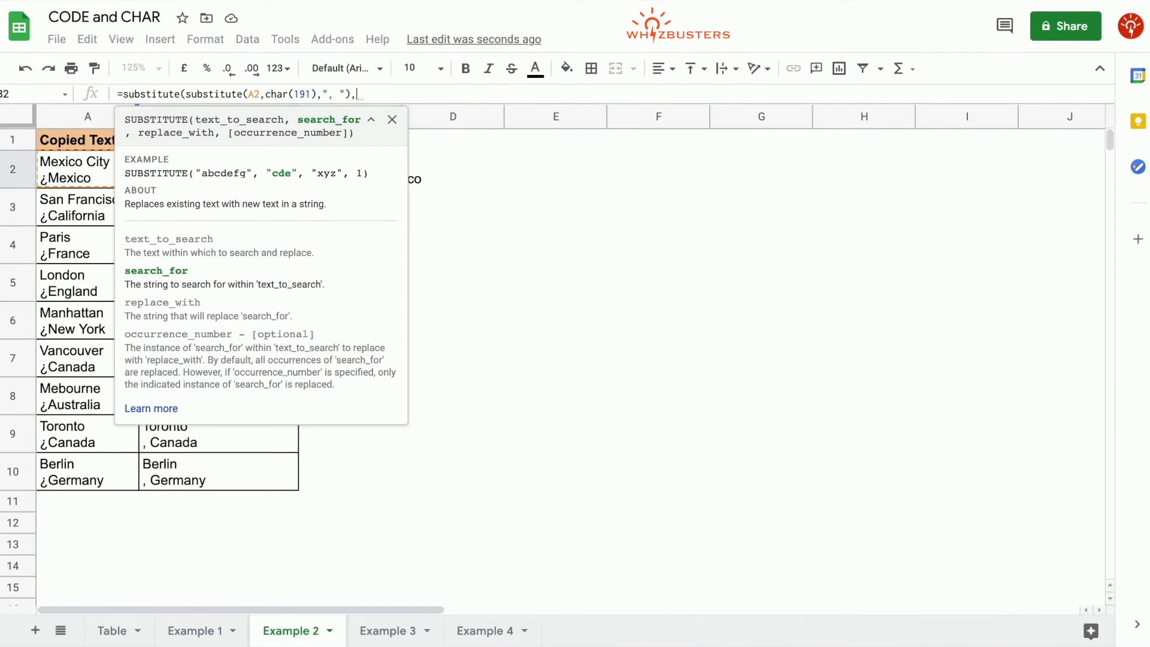
text(char(10),)
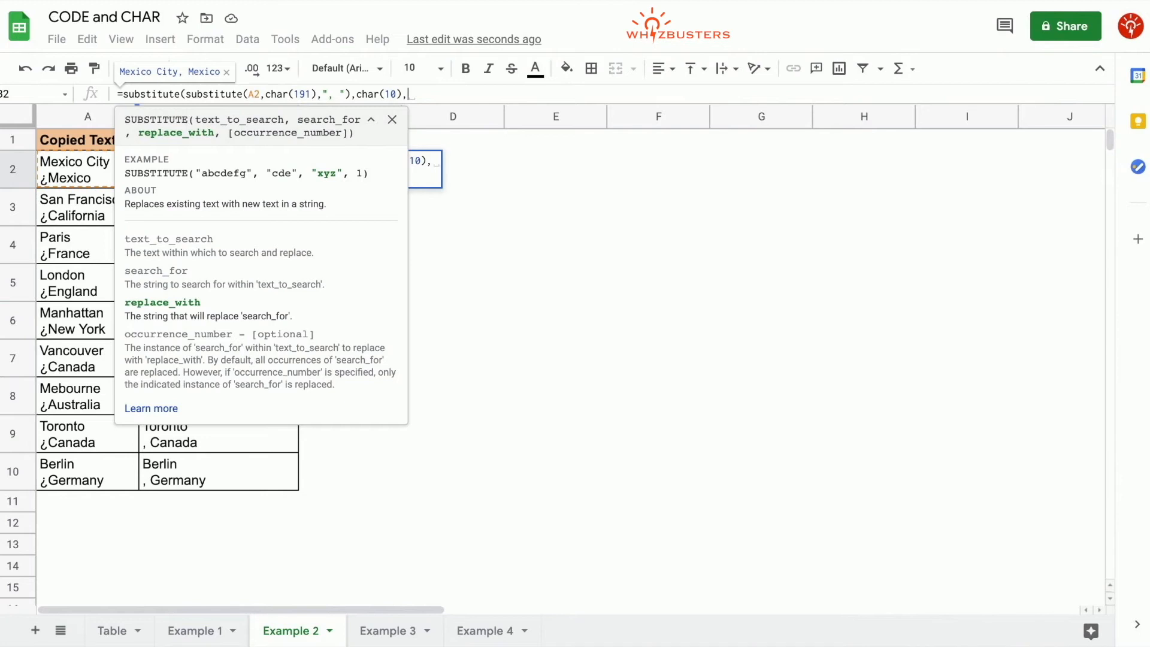
text("")
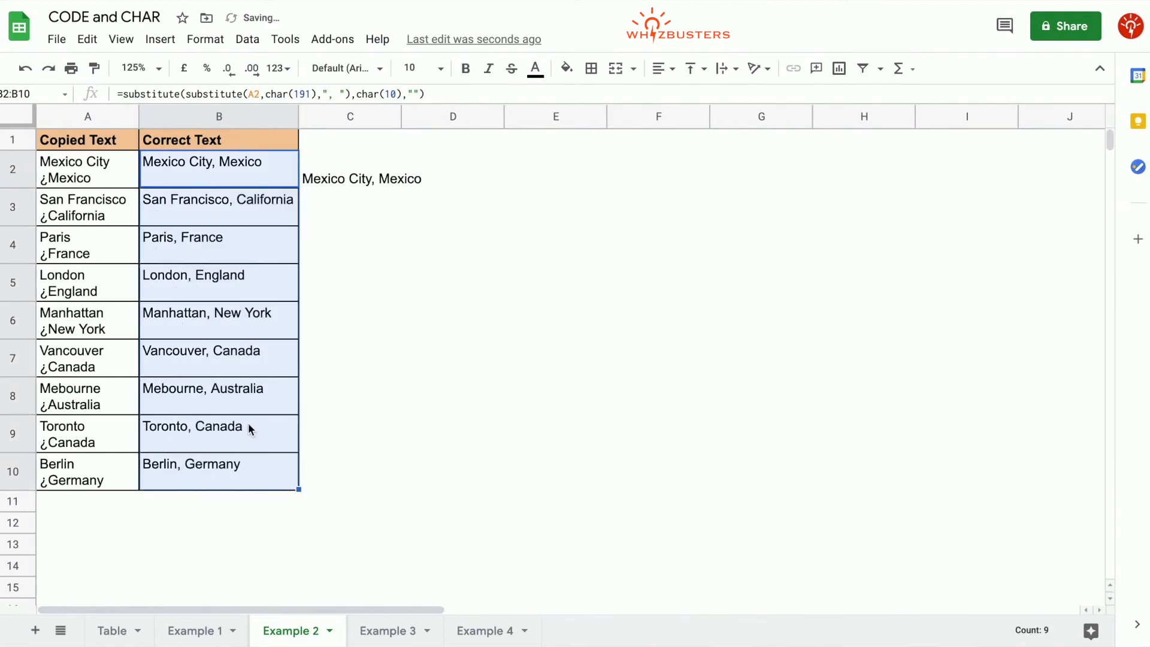
- Clear the sample "Mexico City, Mexico" from C2 and move on to the Example 3 sheet
click(349, 179)
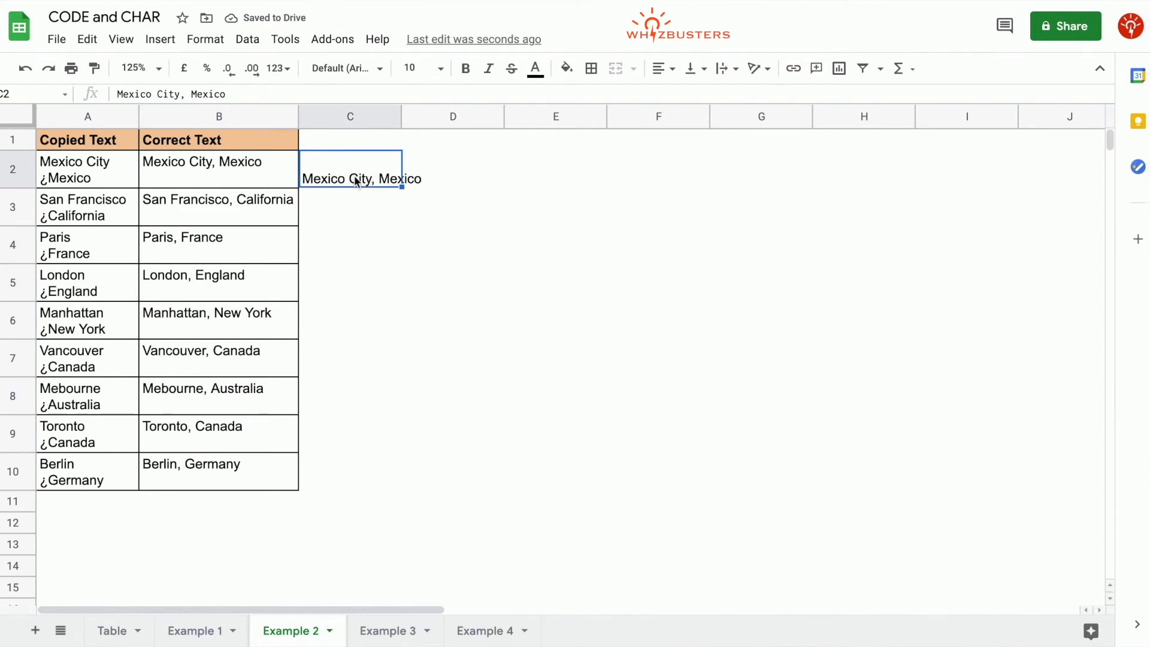
click(218, 207)
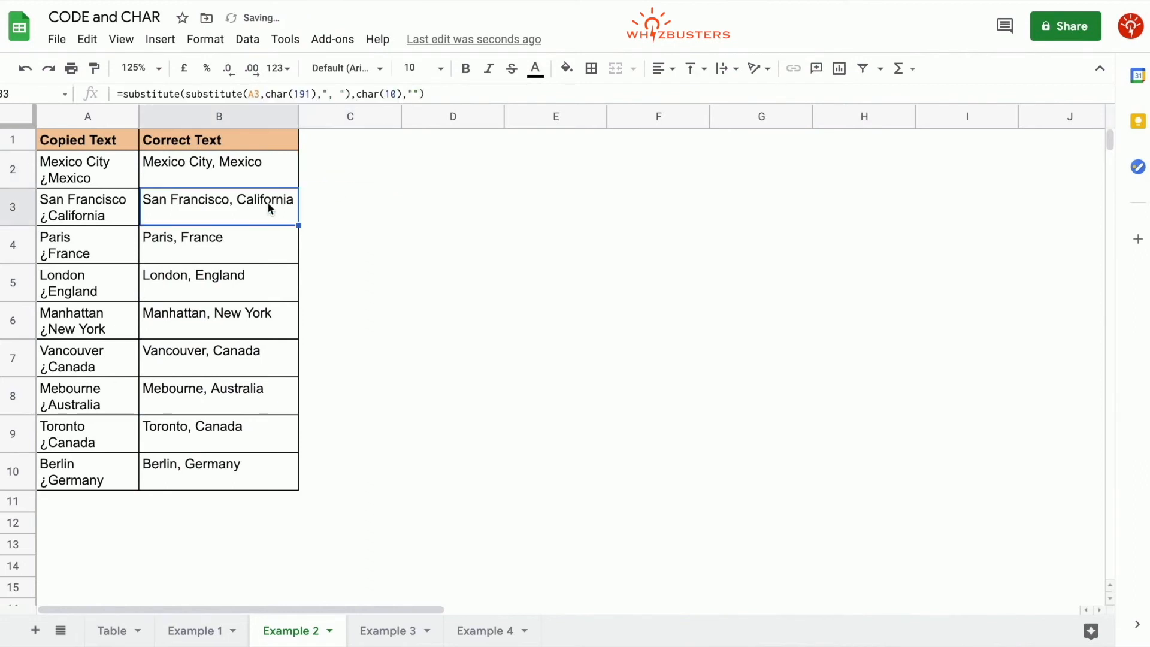
click(387, 631)
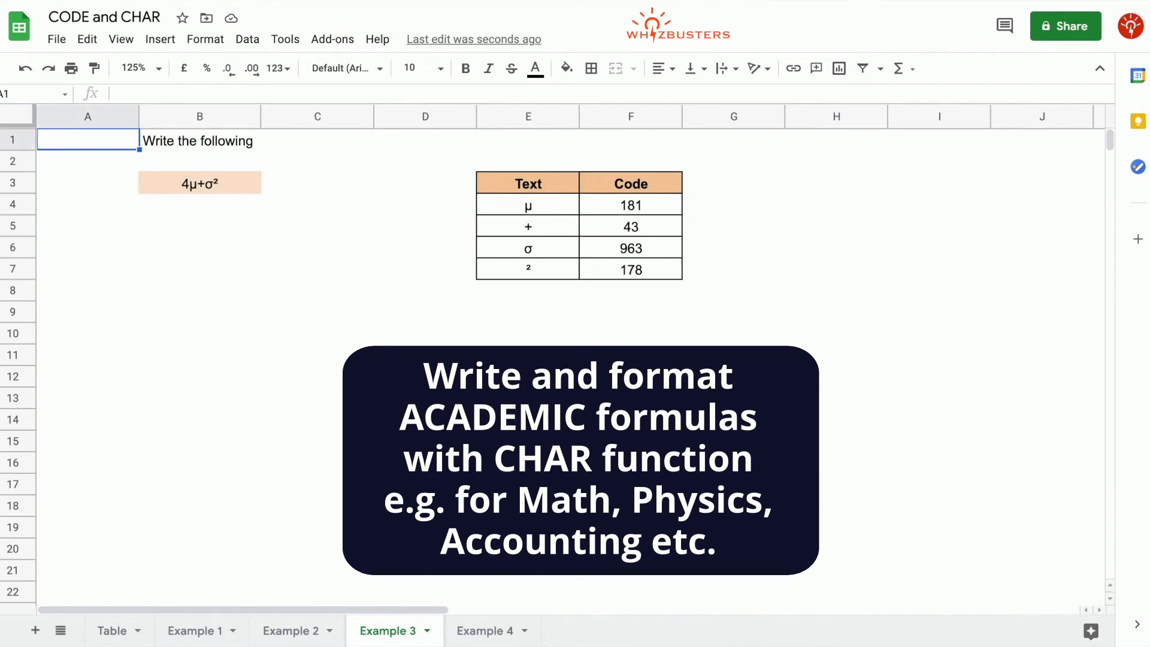
mouse_move(289, 237)
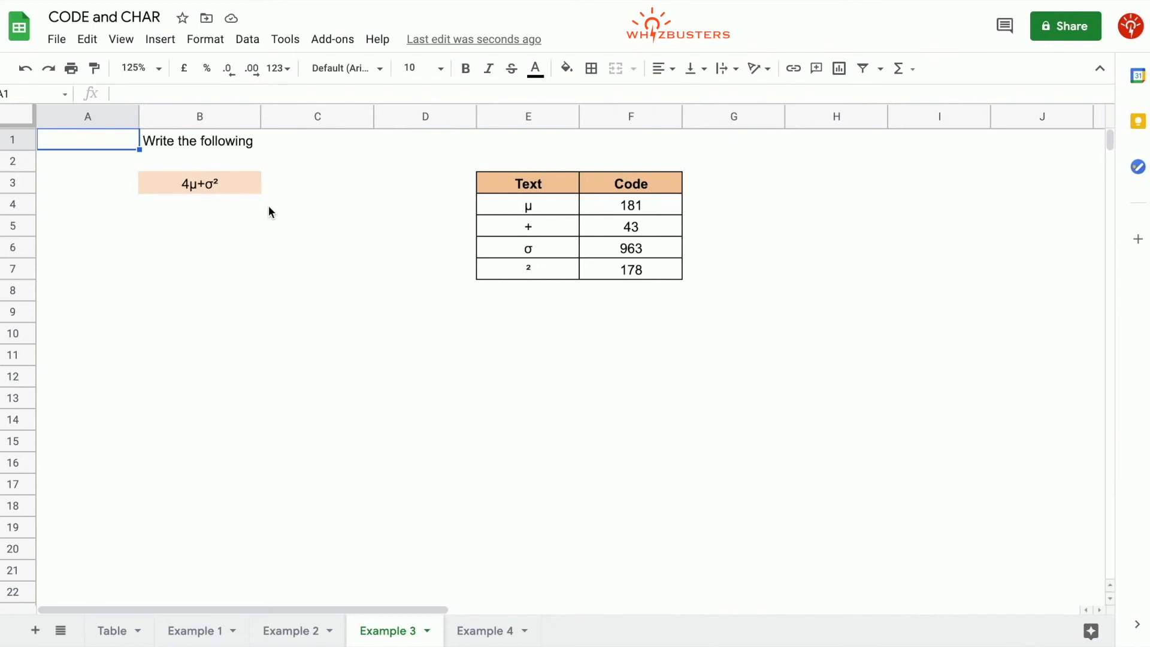
mouse_move(364, 259)
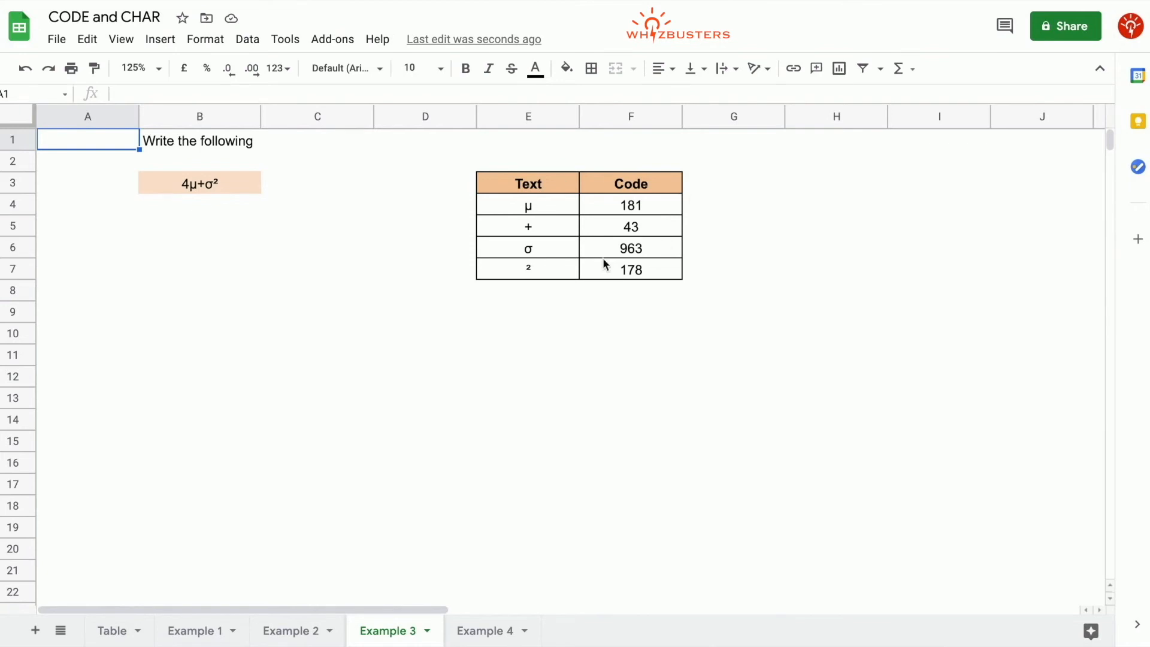
mouse_move(550, 273)
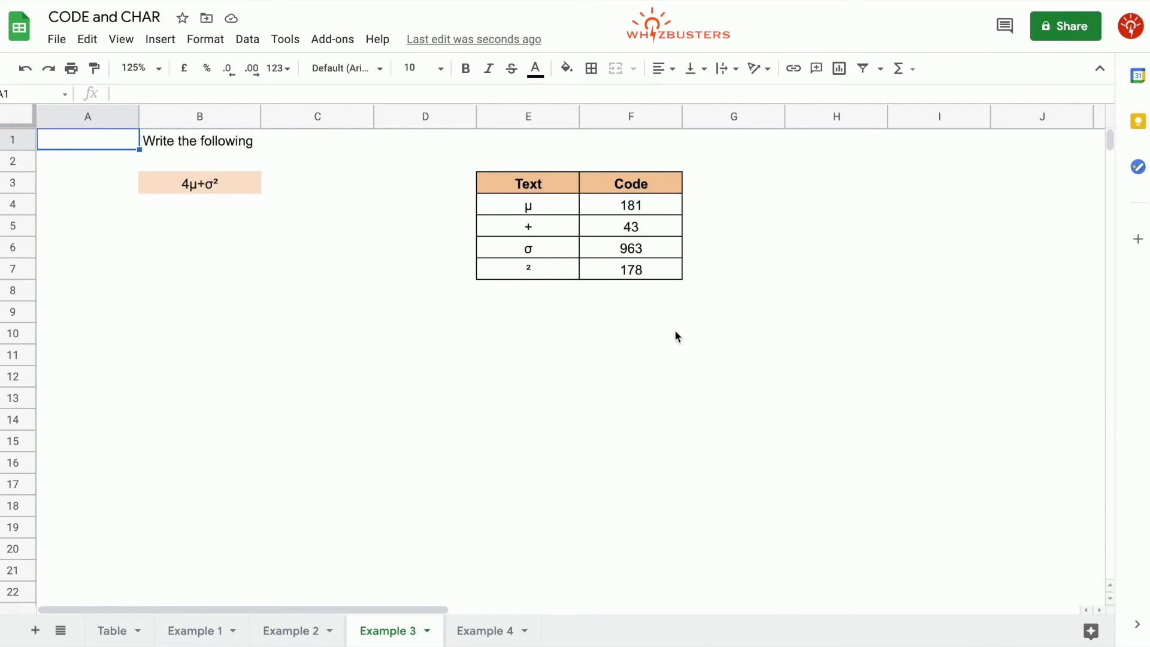
- Begin B5 with =4&char(181)&char(43) for the 4μ+ part of the symbol formula
click(200, 246)
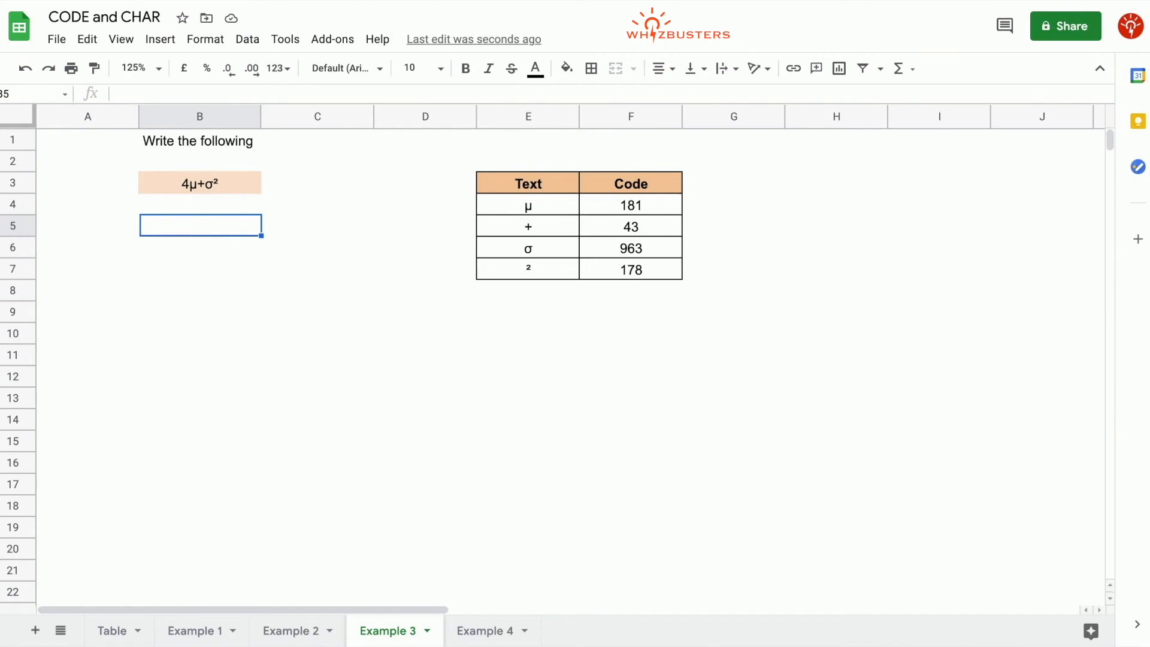
text(=4&)
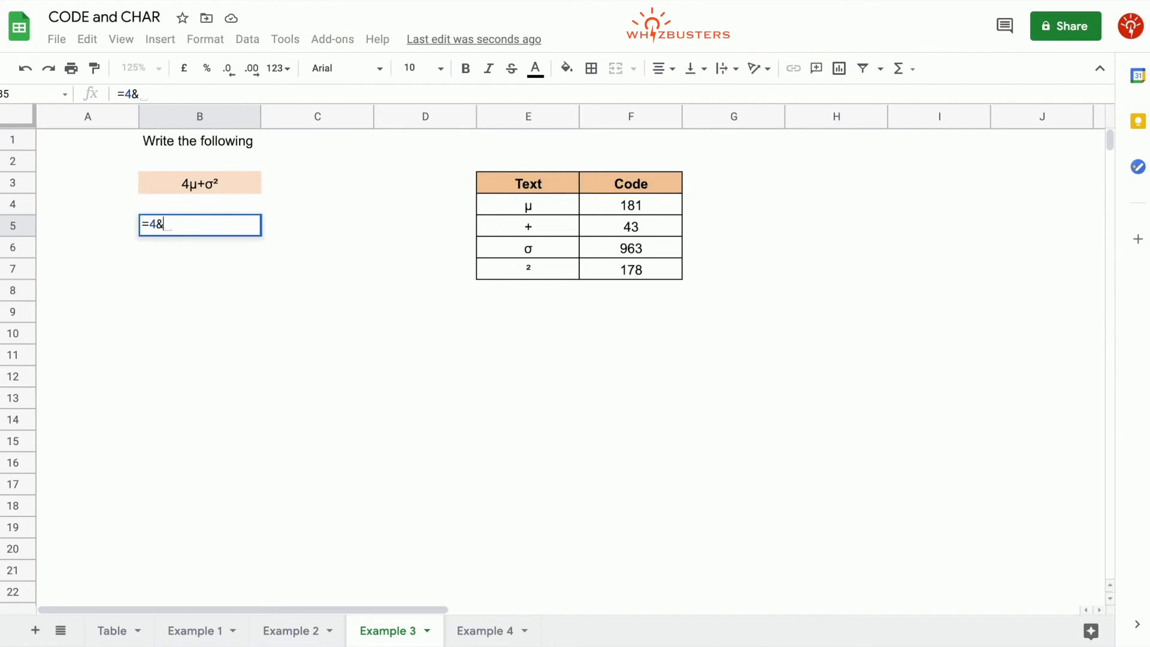
text(char)
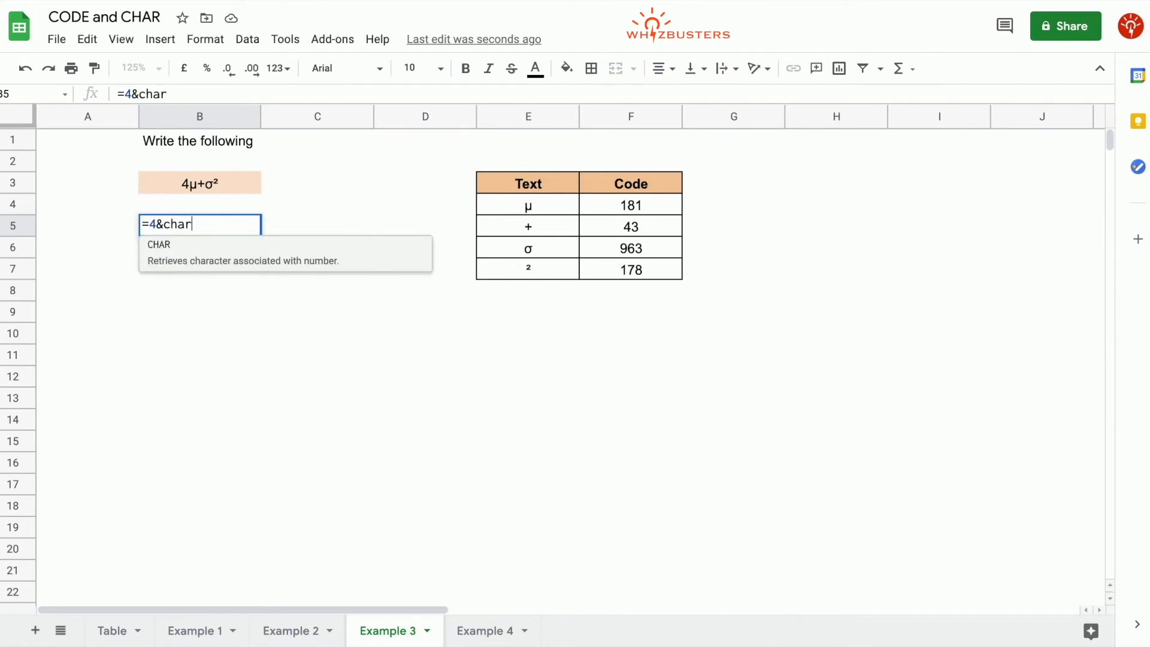
text(()
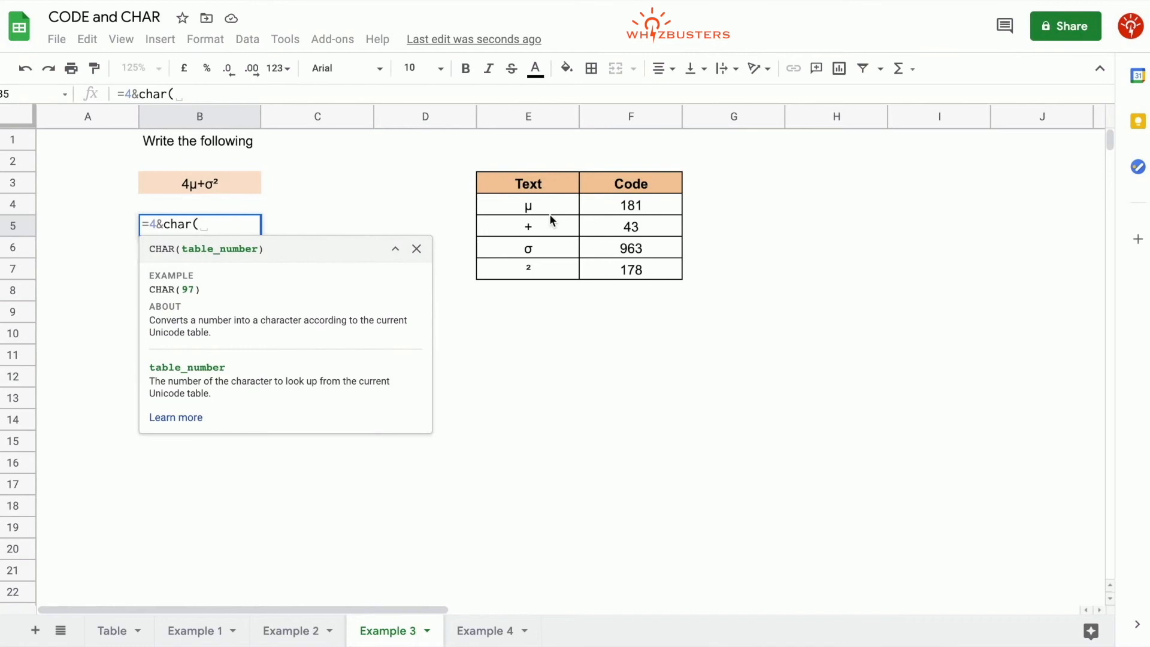
text(181)
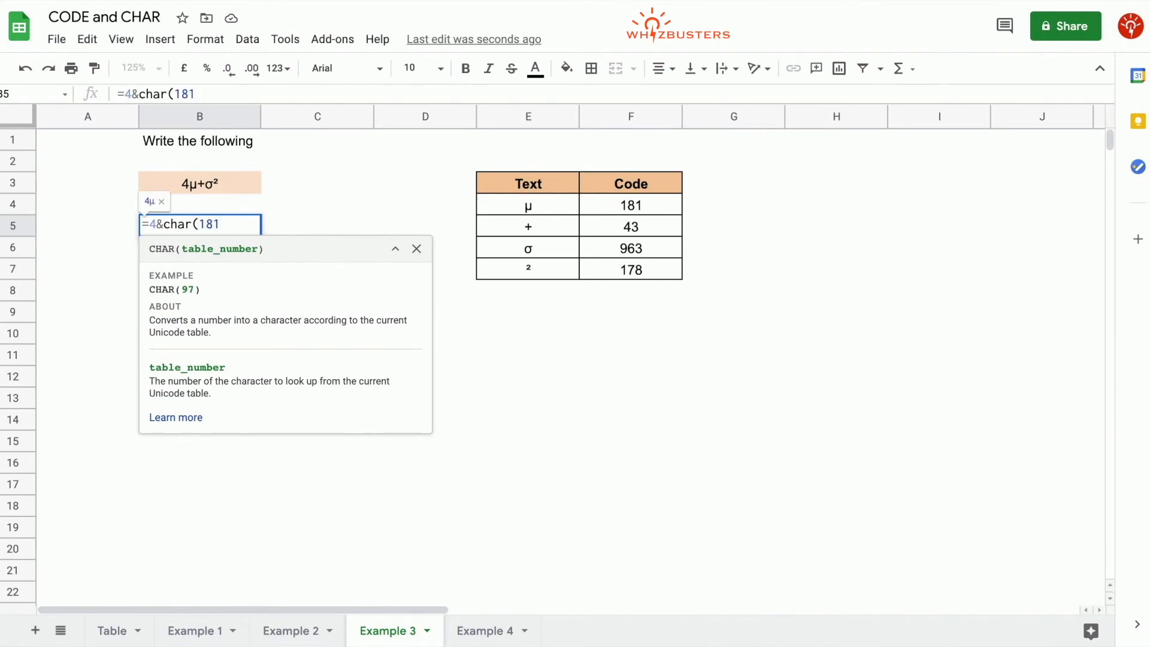
text())
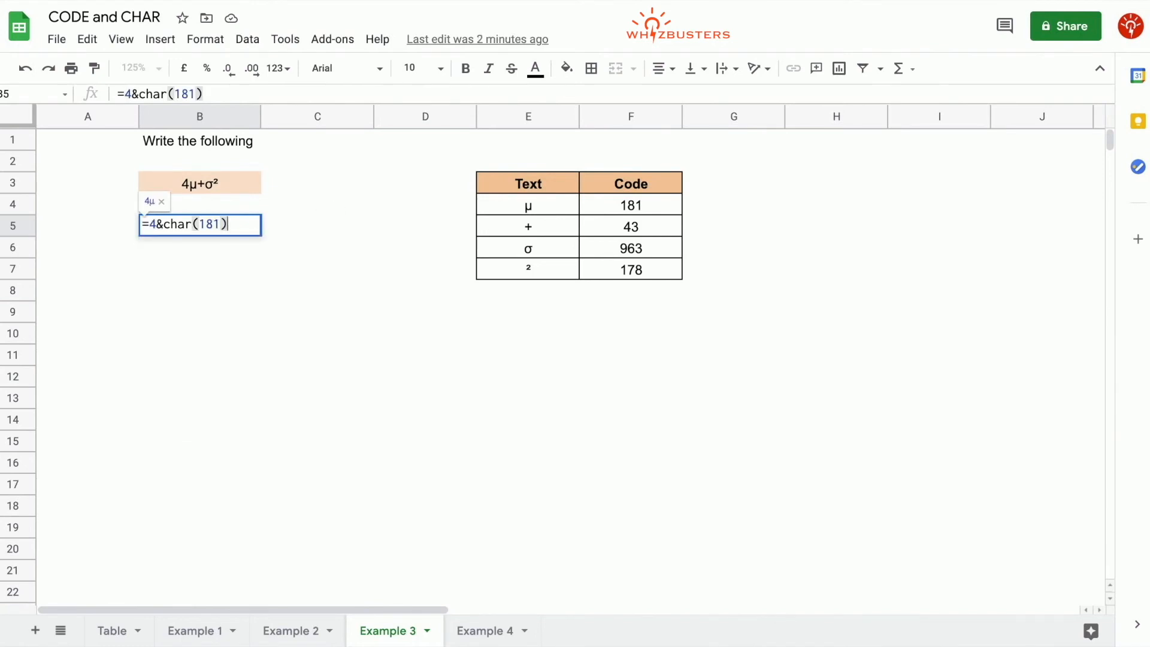
text(&)
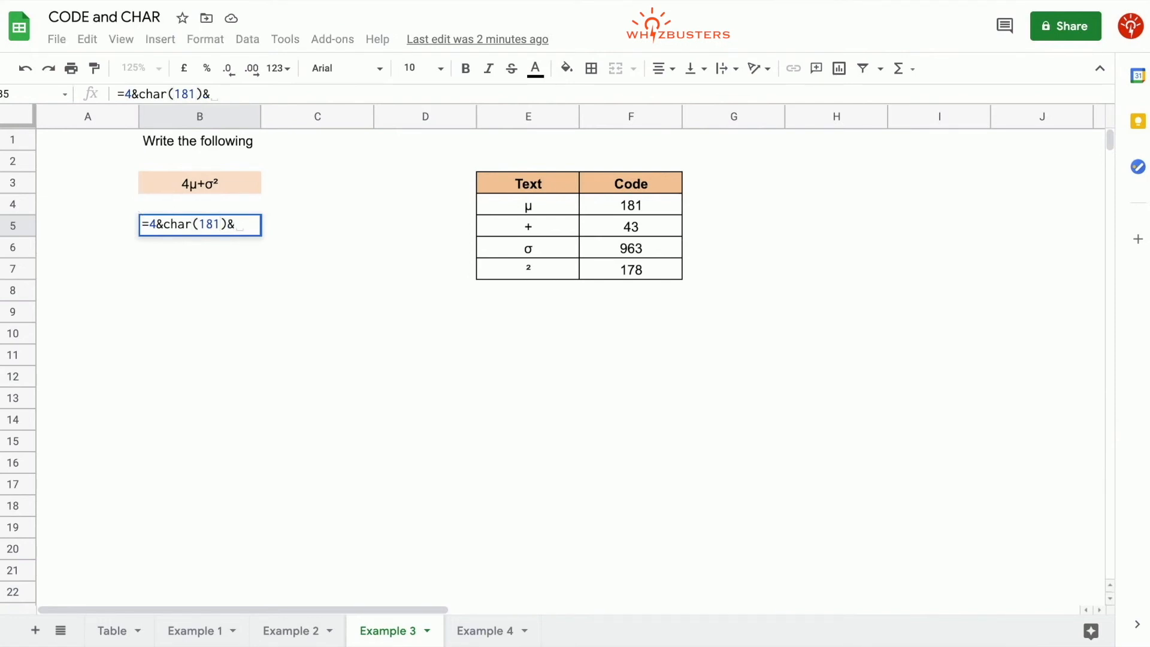
mouse_move(658, 270)
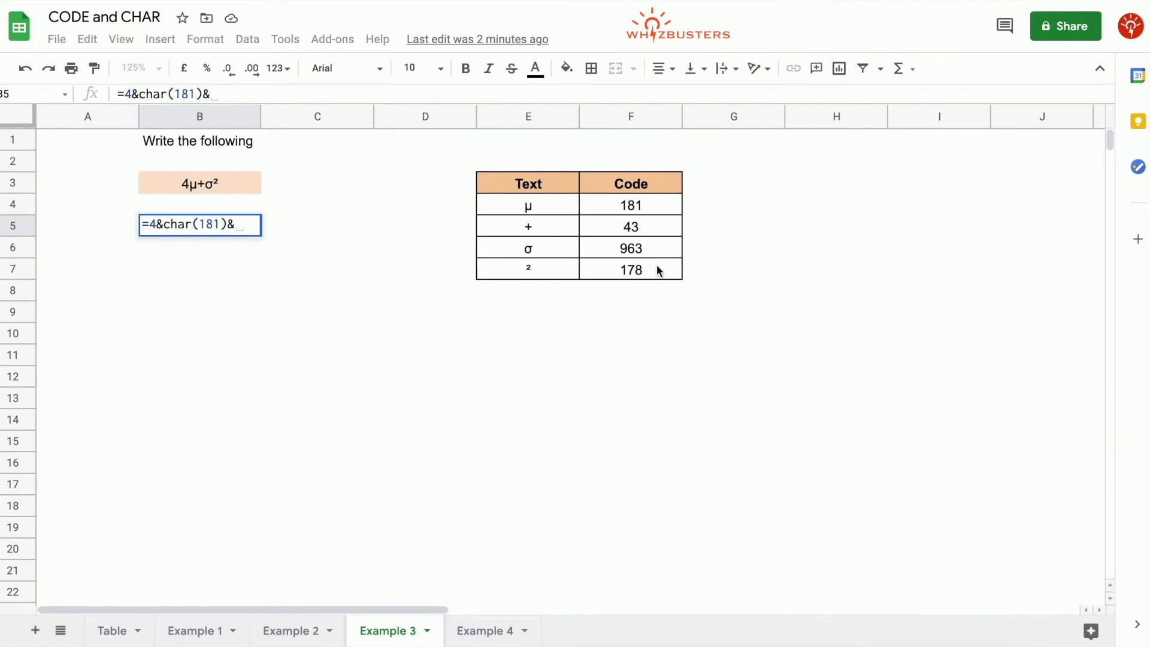
text(char()
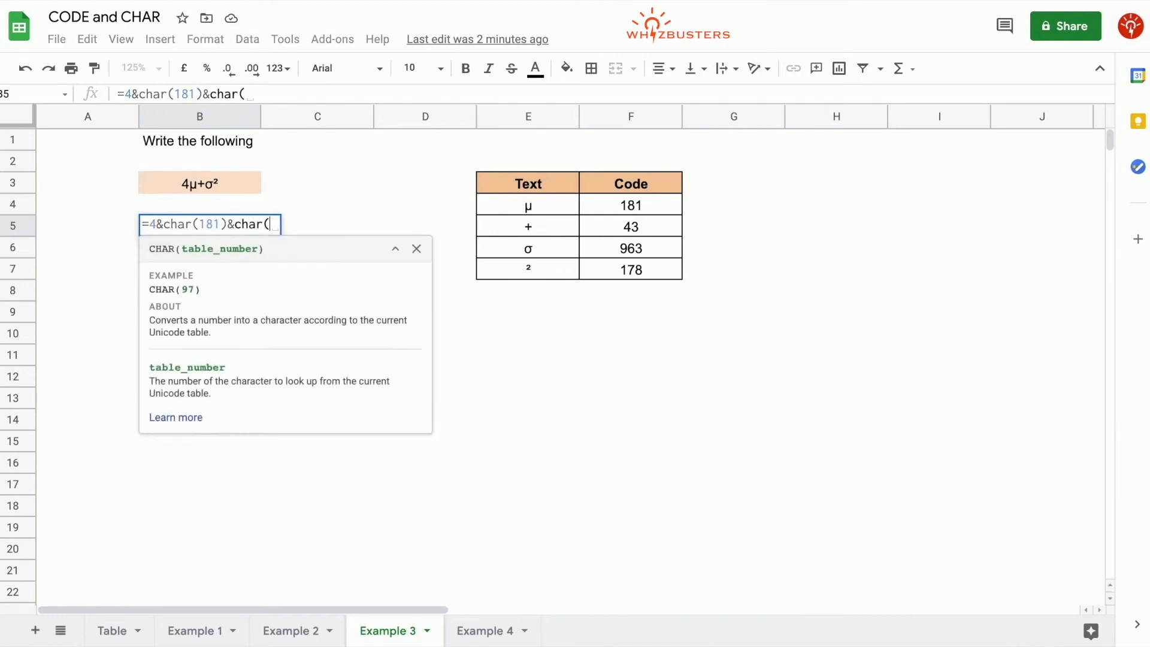
text(43))
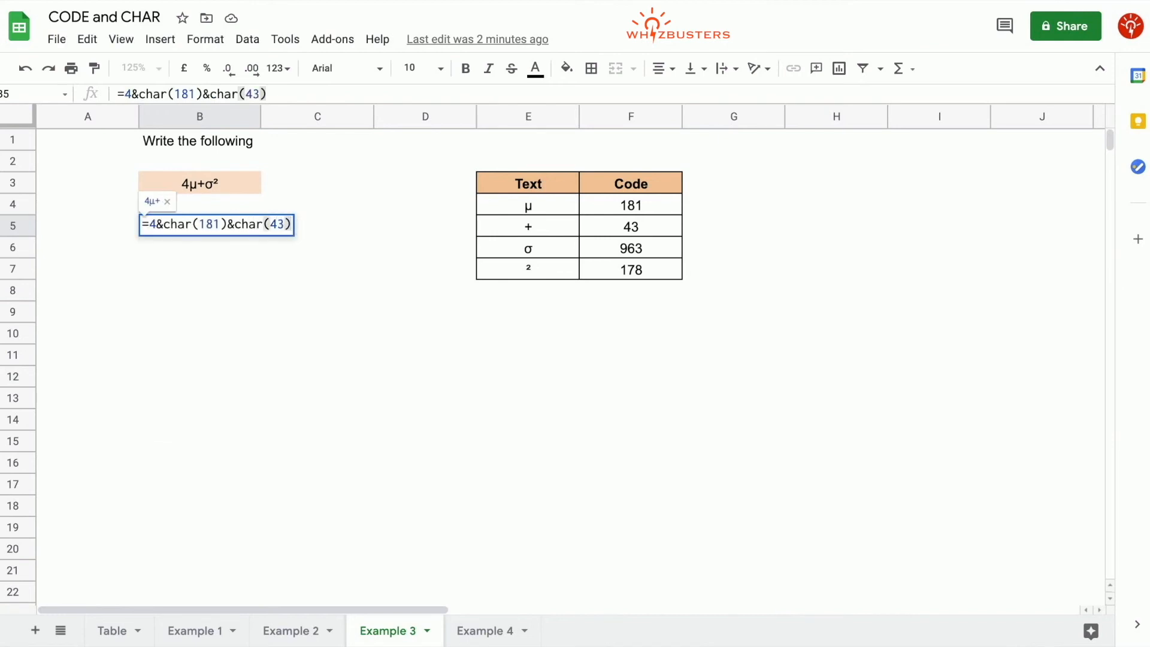
- Finish with &char(963)&char(178) to produce 4μ+σ², then go to the Example 4 sheet
text(&)
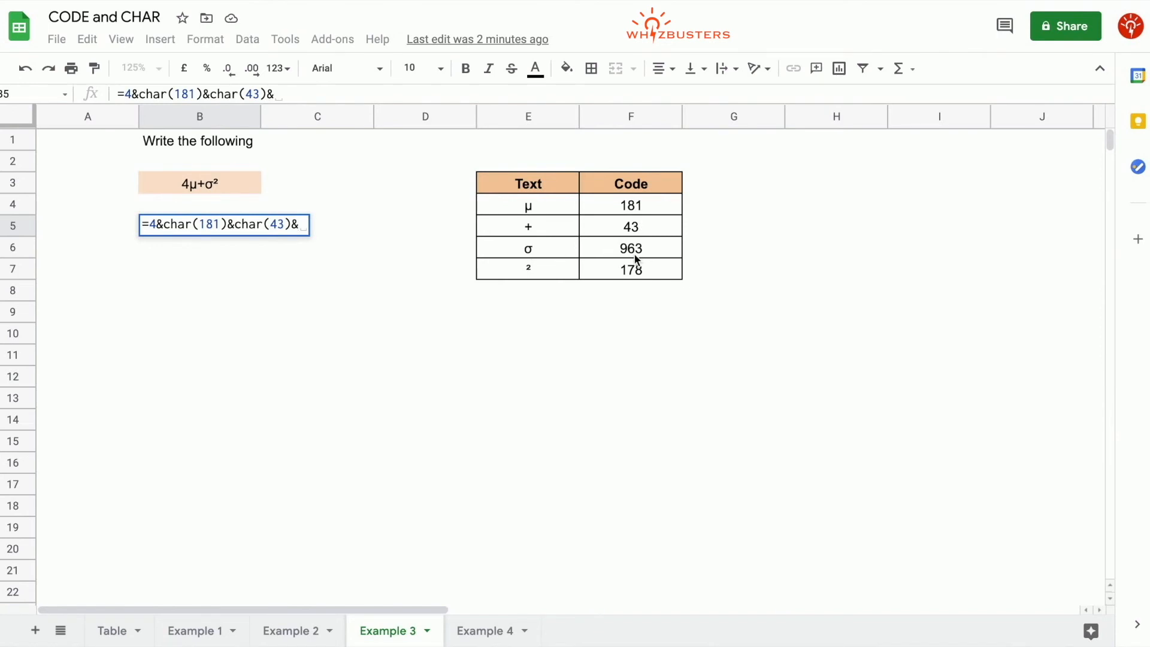
text(char()
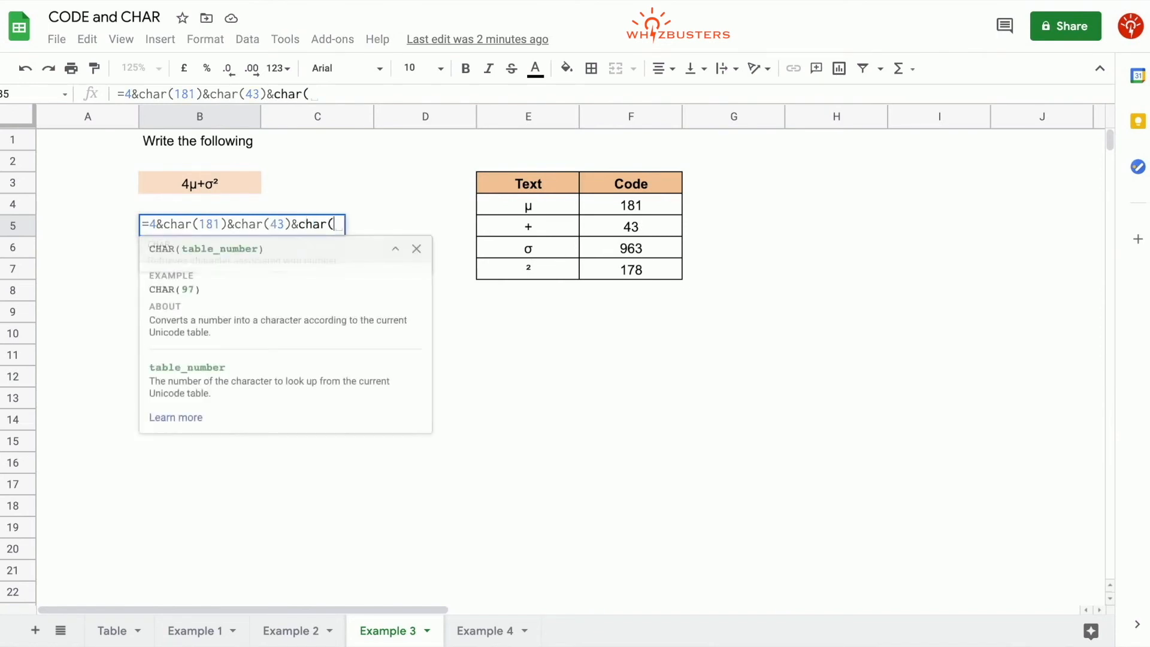
text(963))
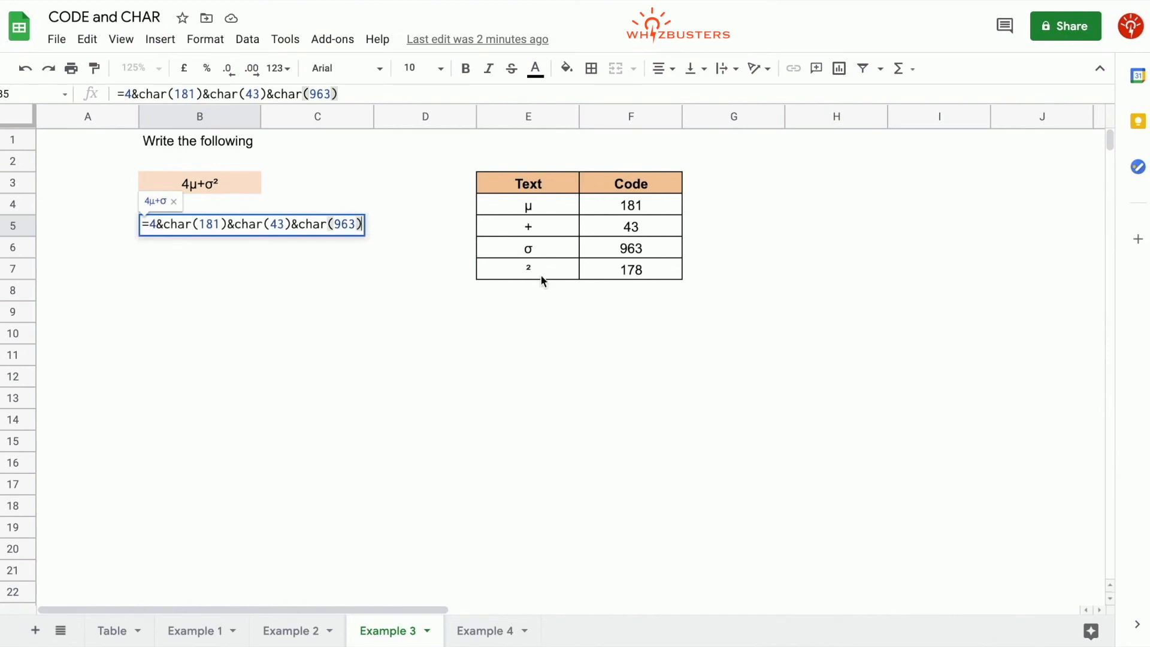
text(&char)
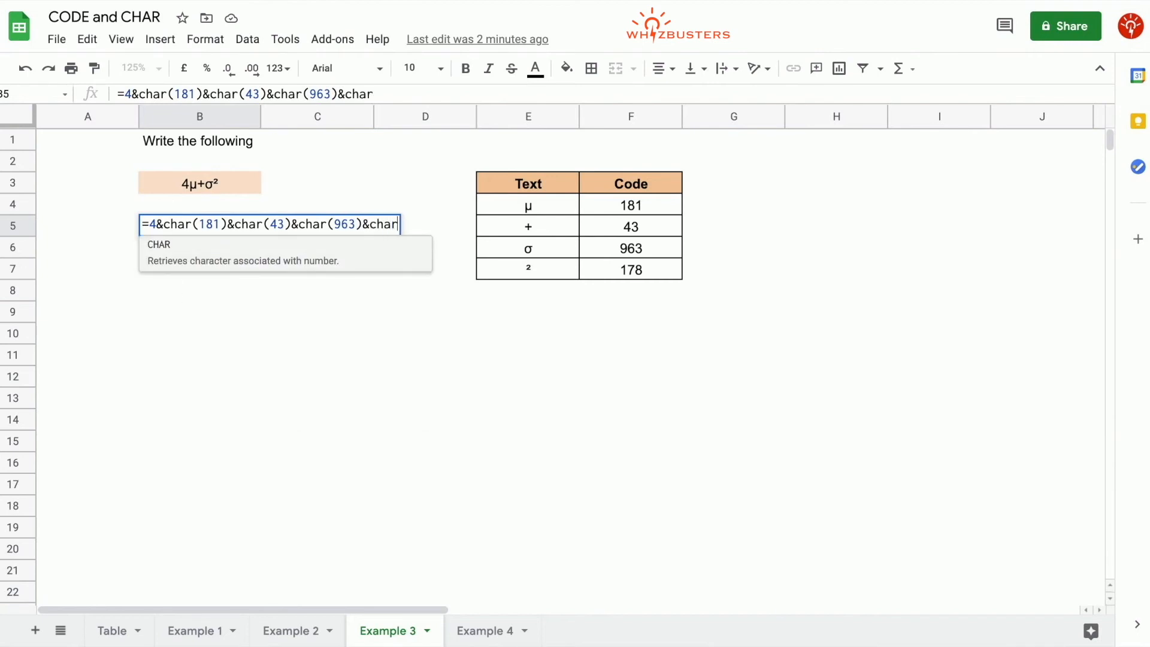
text((178))
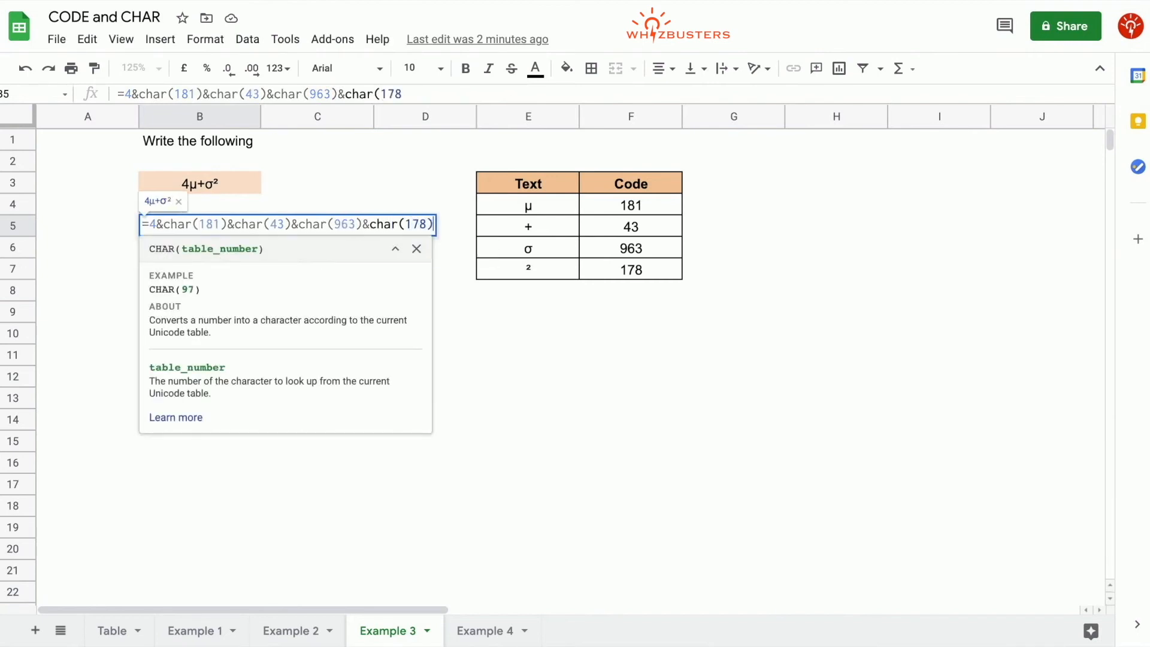
key(enter)
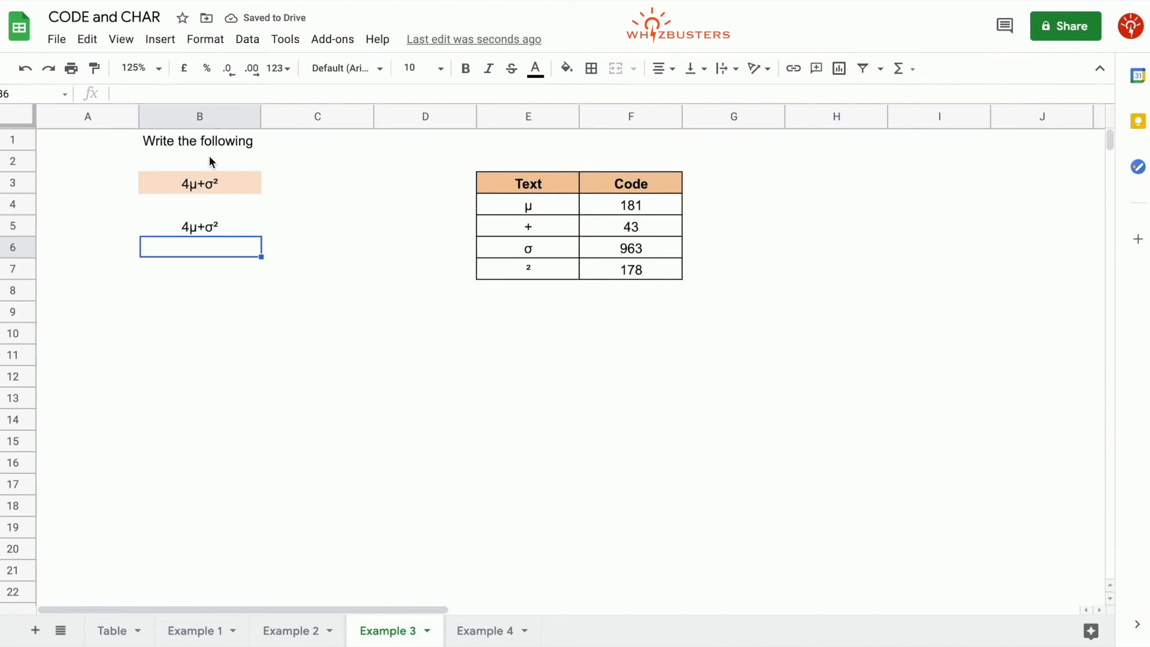
mouse_move(228, 235)
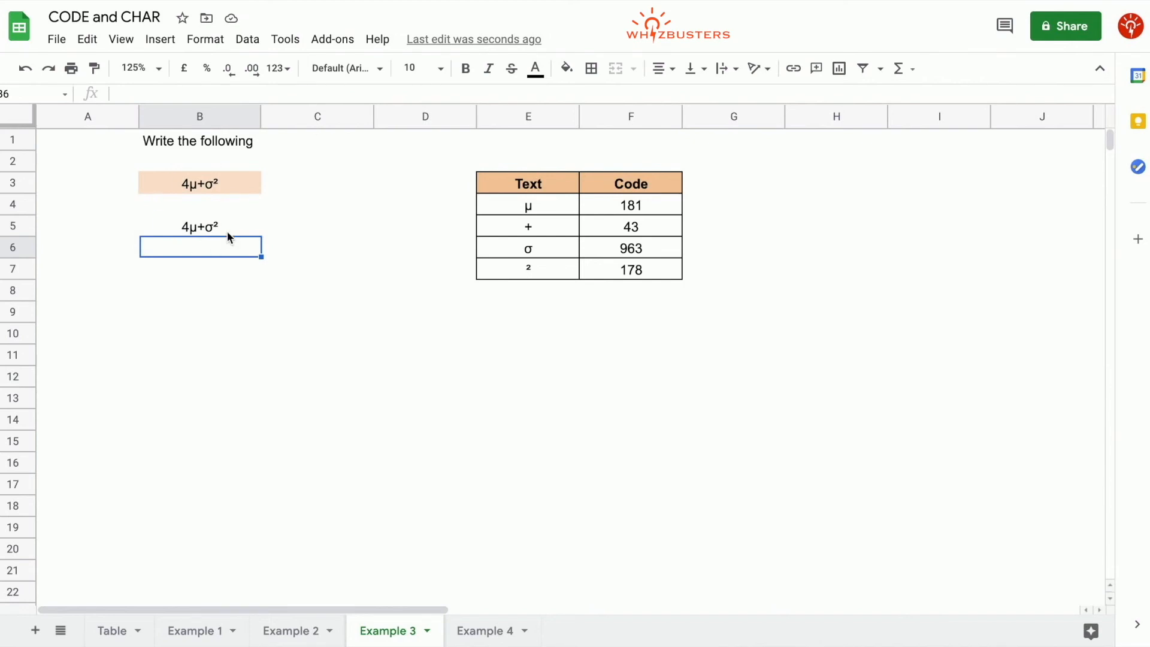
click(484, 631)
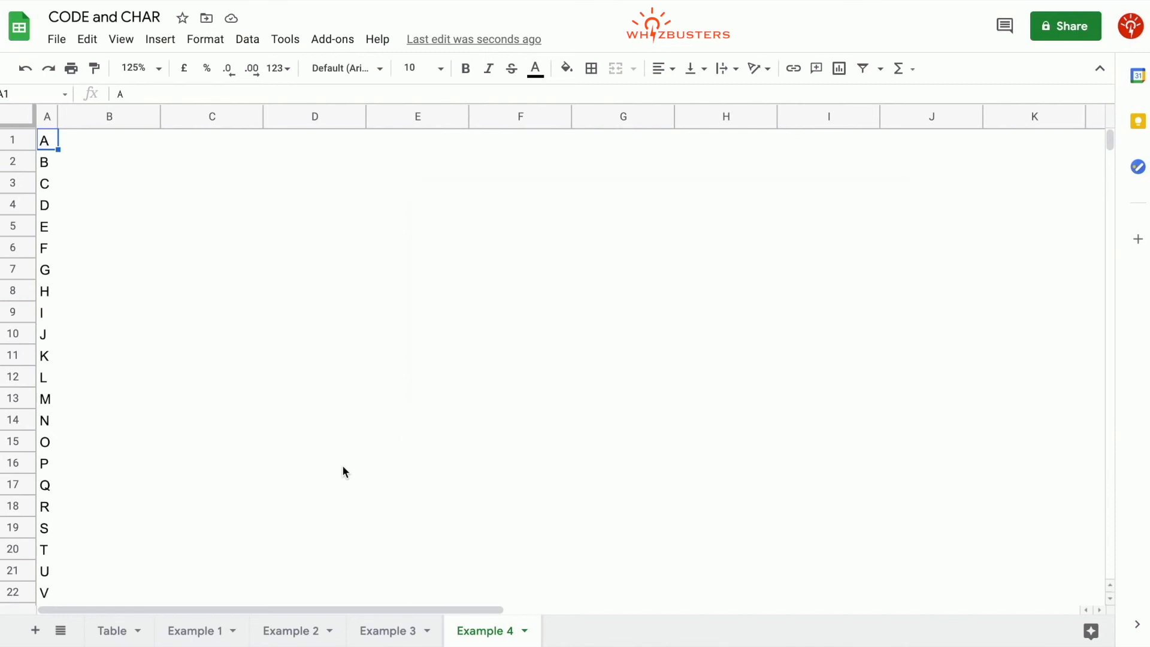
- Fill column B with 1 through 26 beside the letters A to Z
click(109, 226)
text(1)
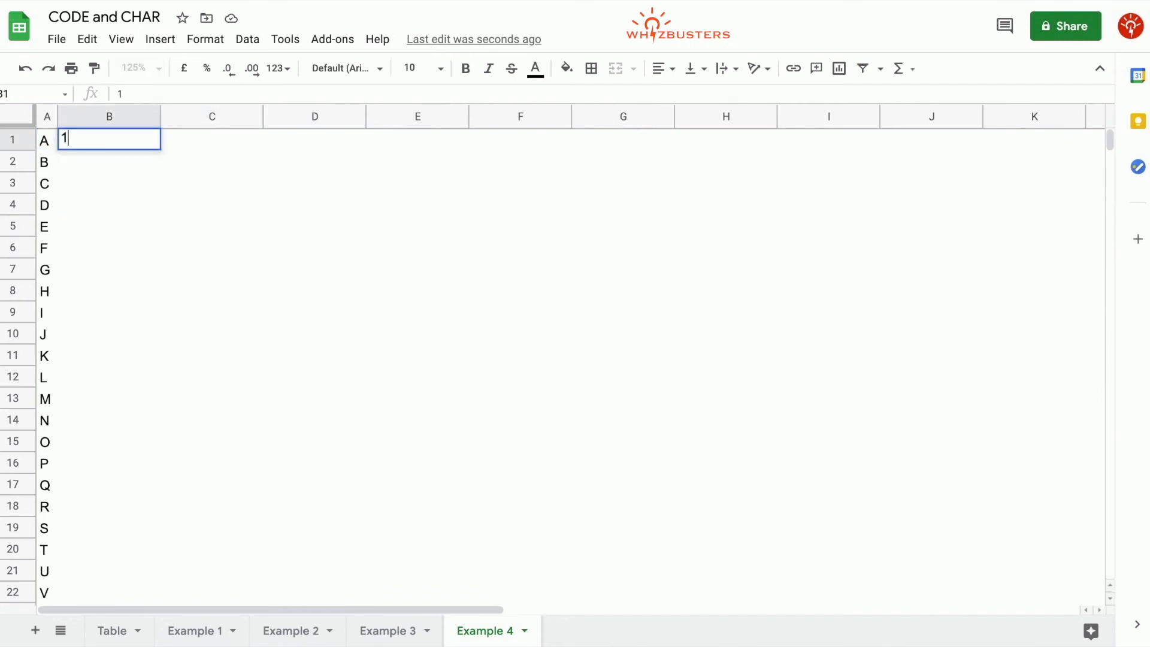
key(Enter)
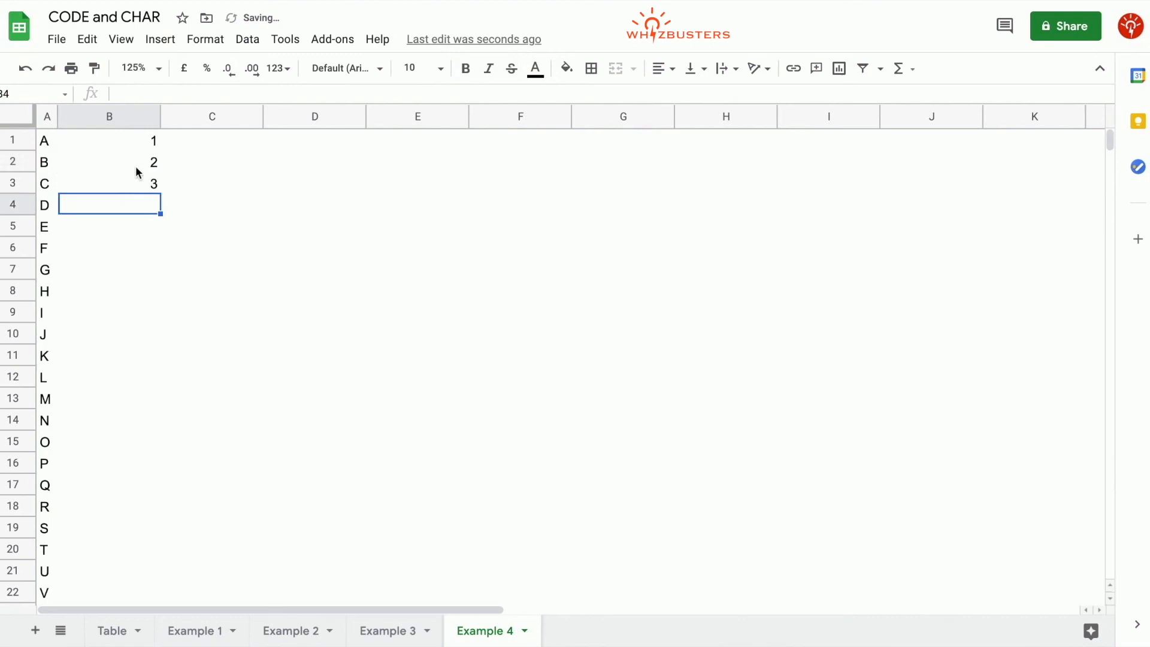
drag(109, 140, 109, 183)
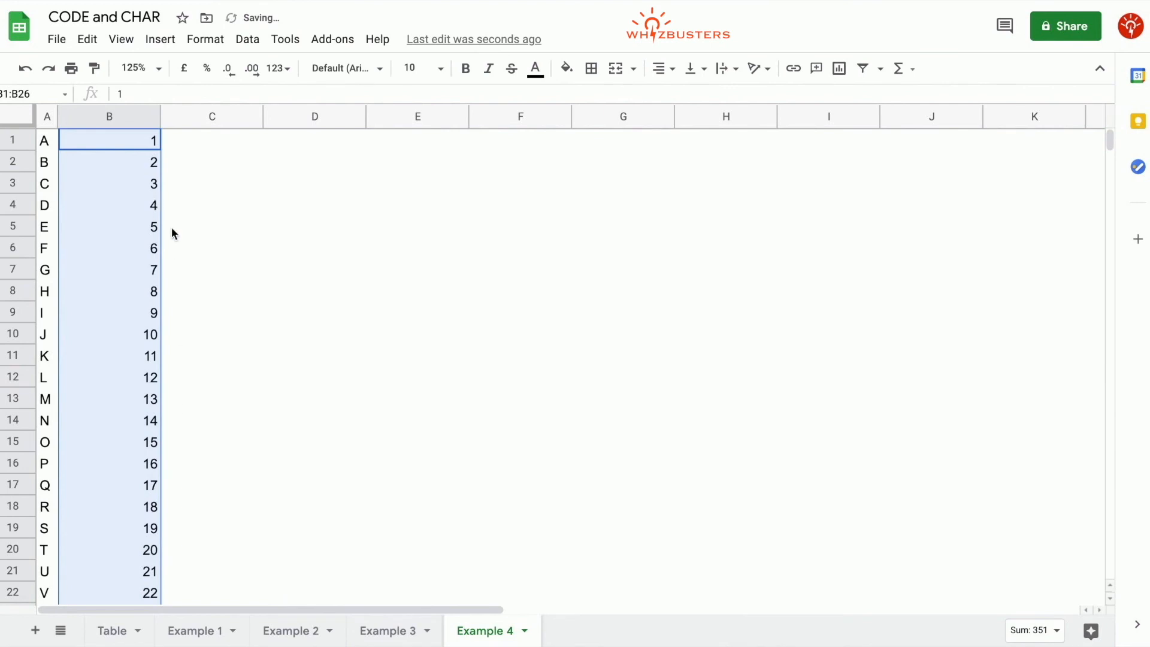
click(134, 67)
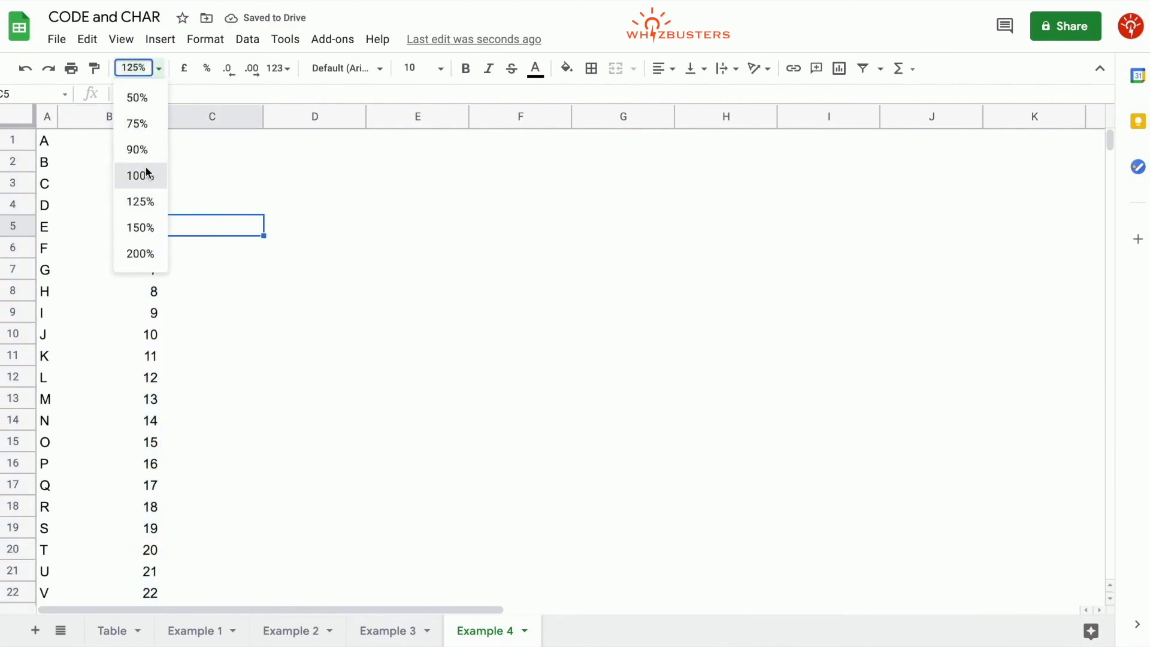
- Build the letters A–Z in column C with =char() filled down, leaving a plain alphabet column
click(139, 175)
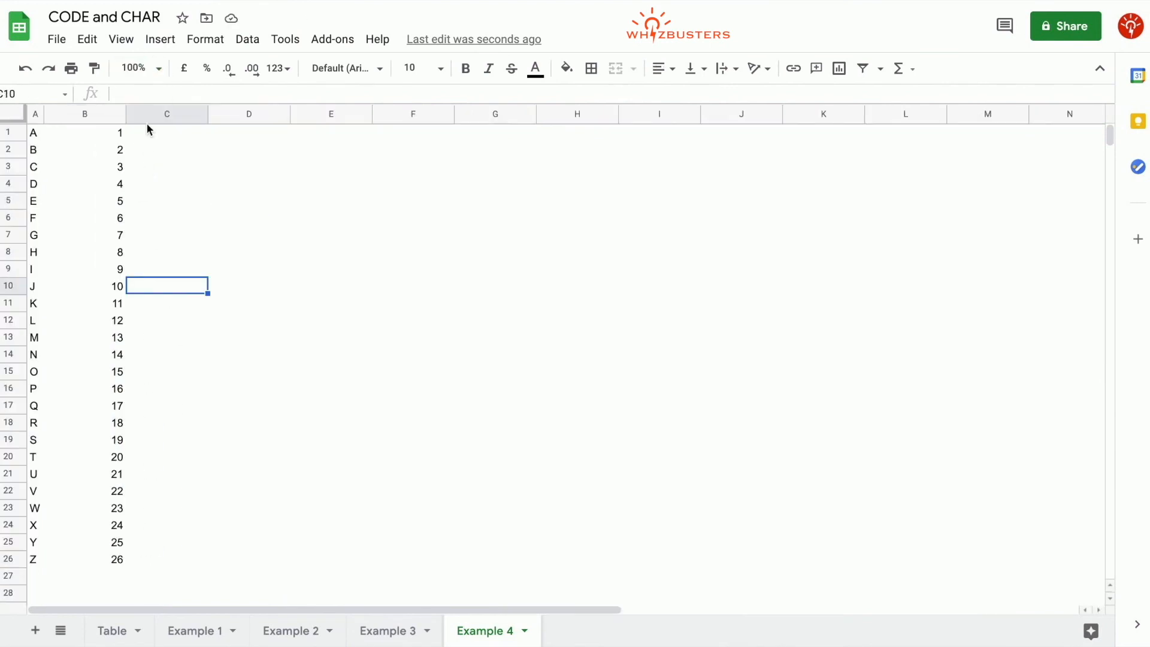
click(165, 133)
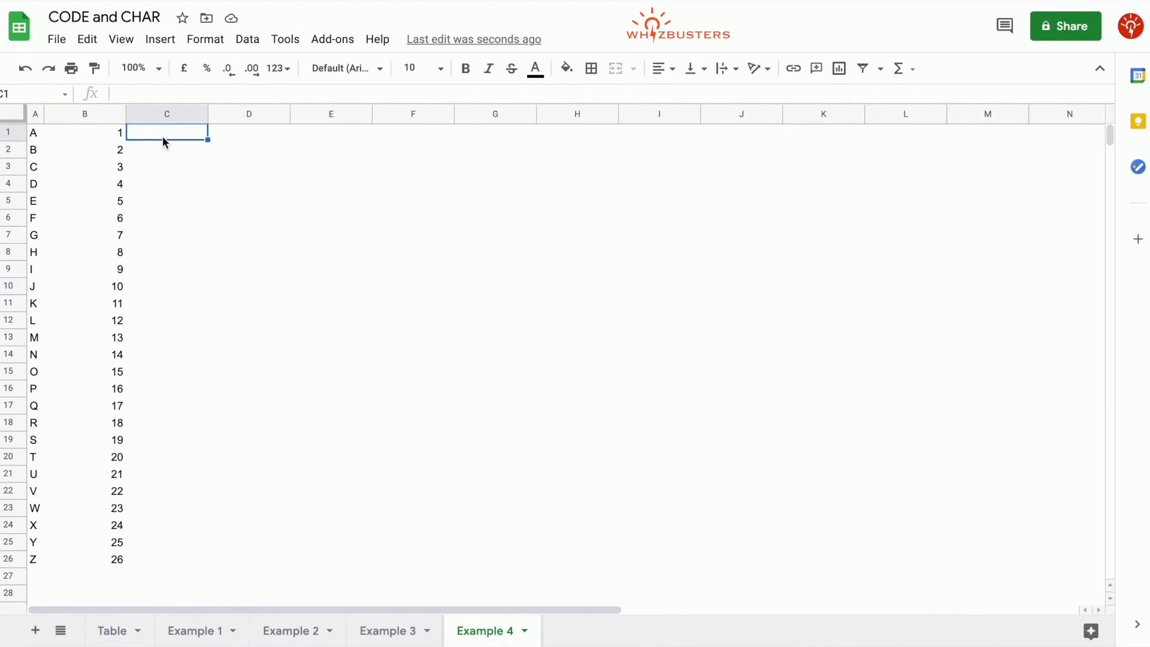
text(=char()
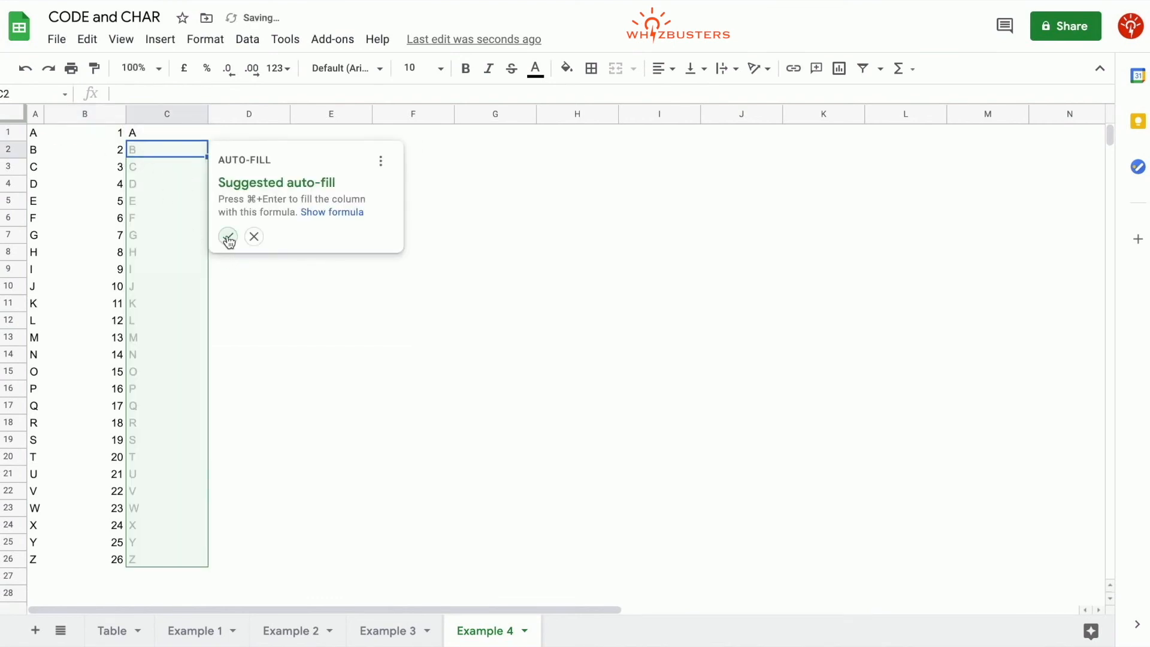
click(228, 237)
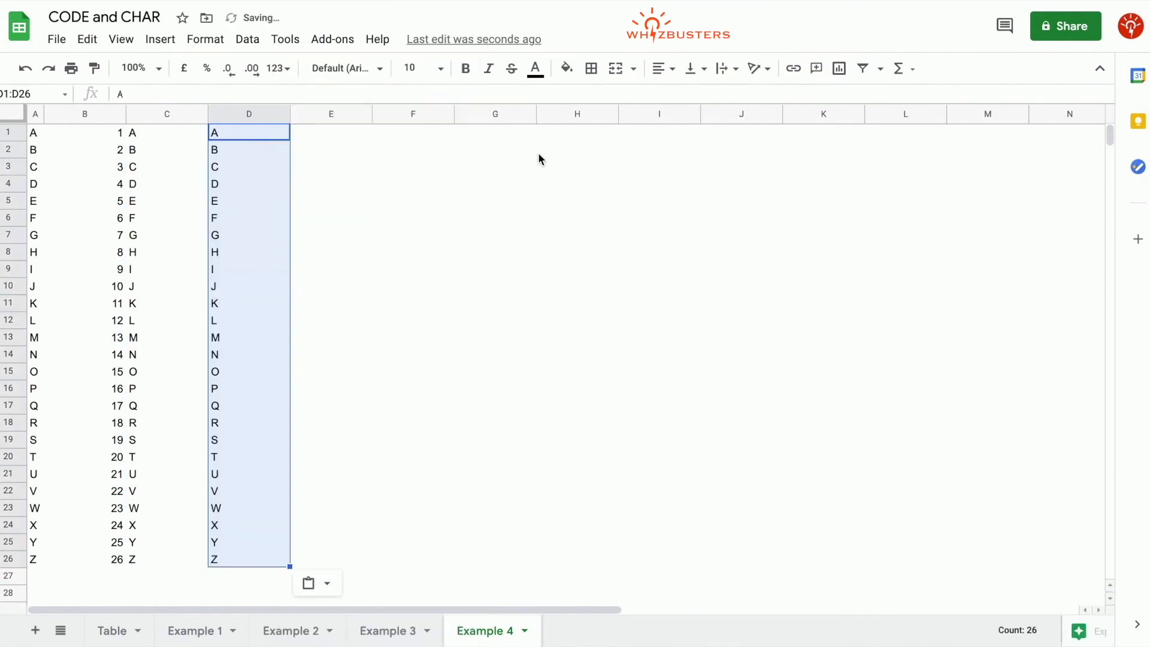
click(166, 114)
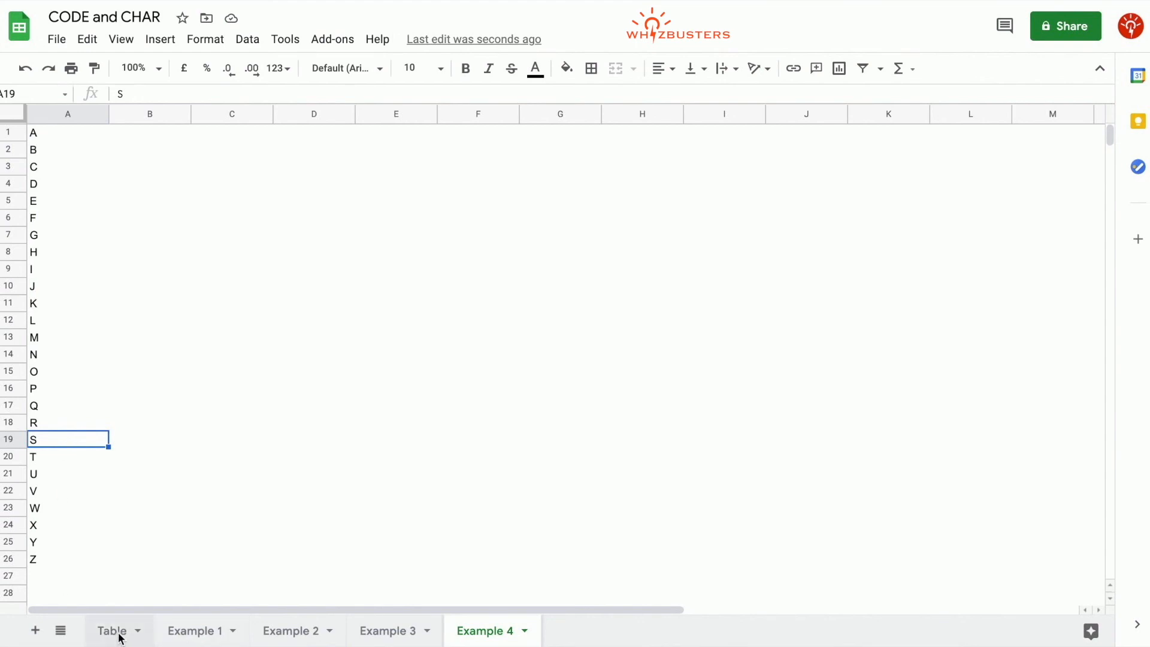
- Return to the Table sheet to review the CODE values of uppercase and lowercase letters
click(112, 631)
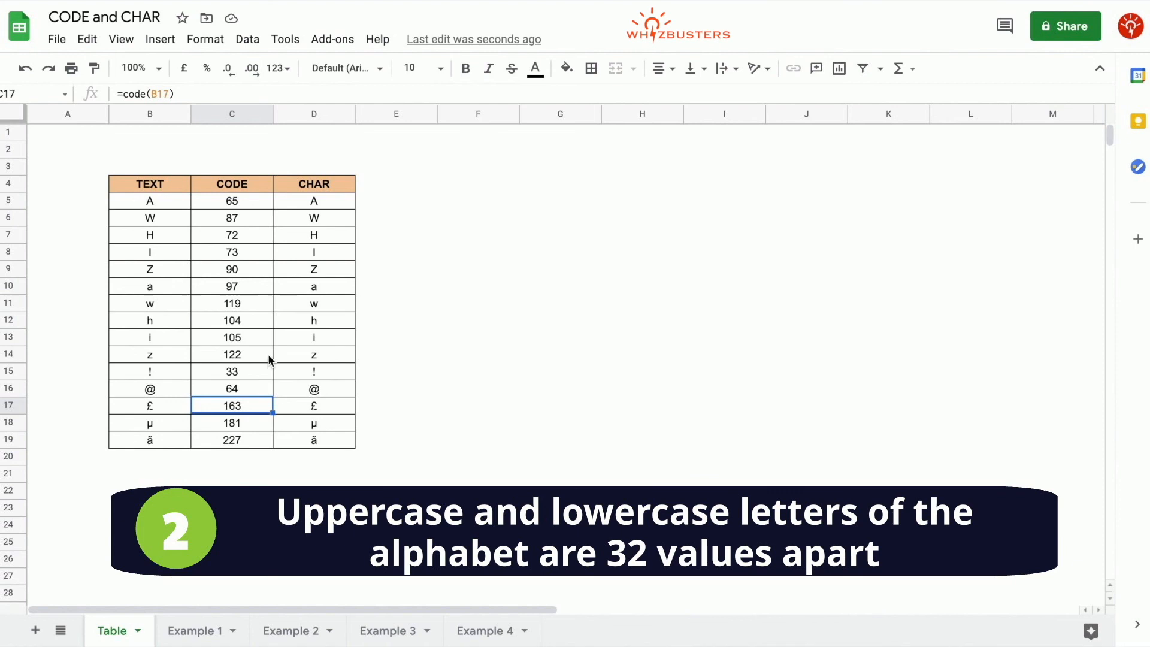
mouse_move(180, 206)
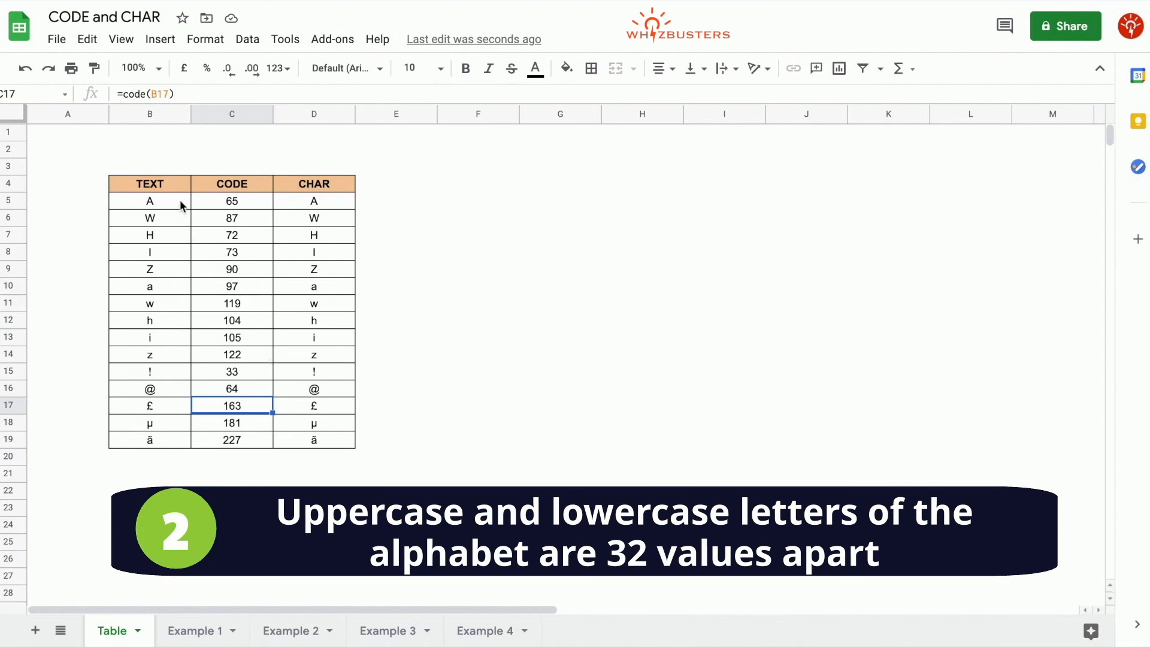
mouse_move(243, 220)
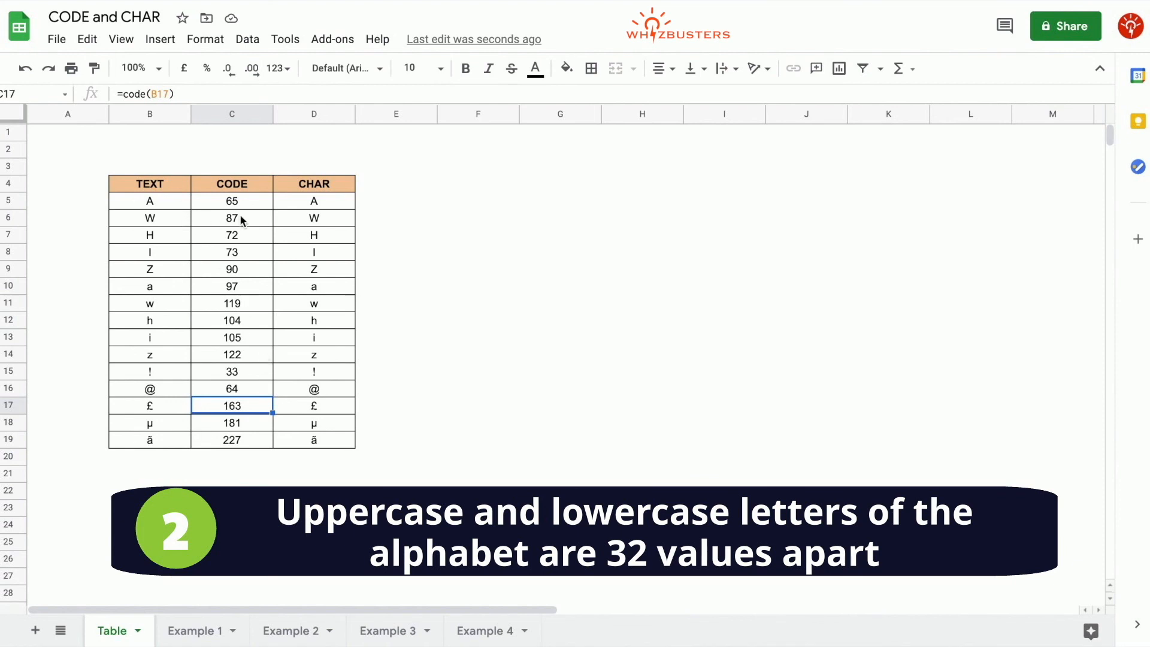
mouse_move(188, 233)
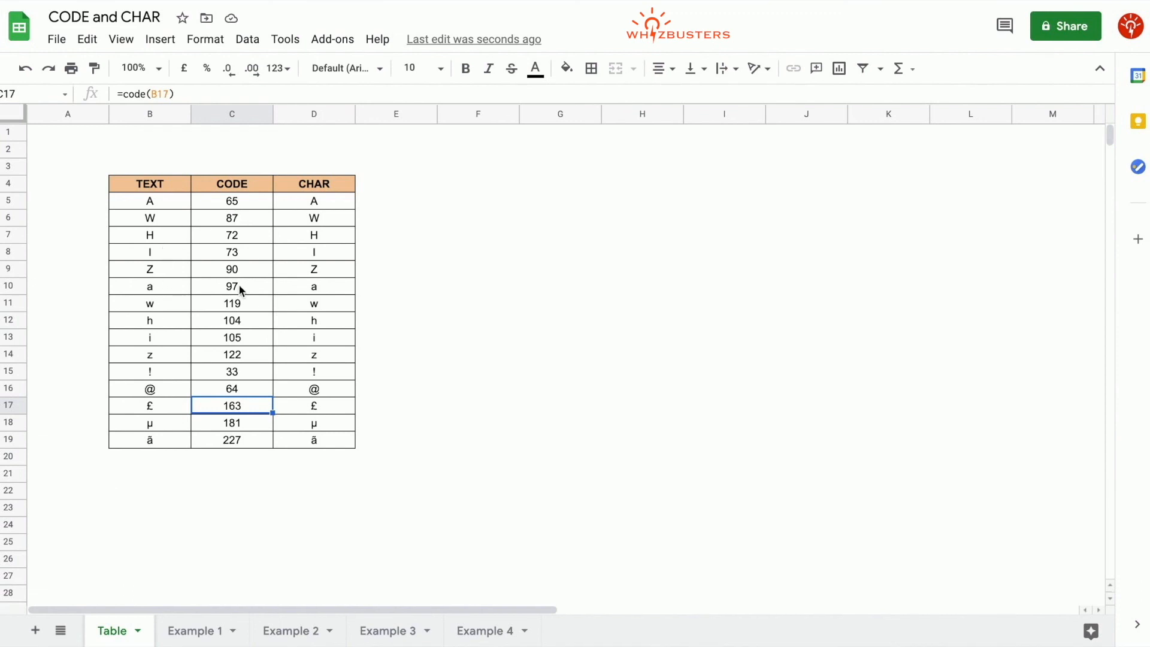
mouse_move(422, 290)
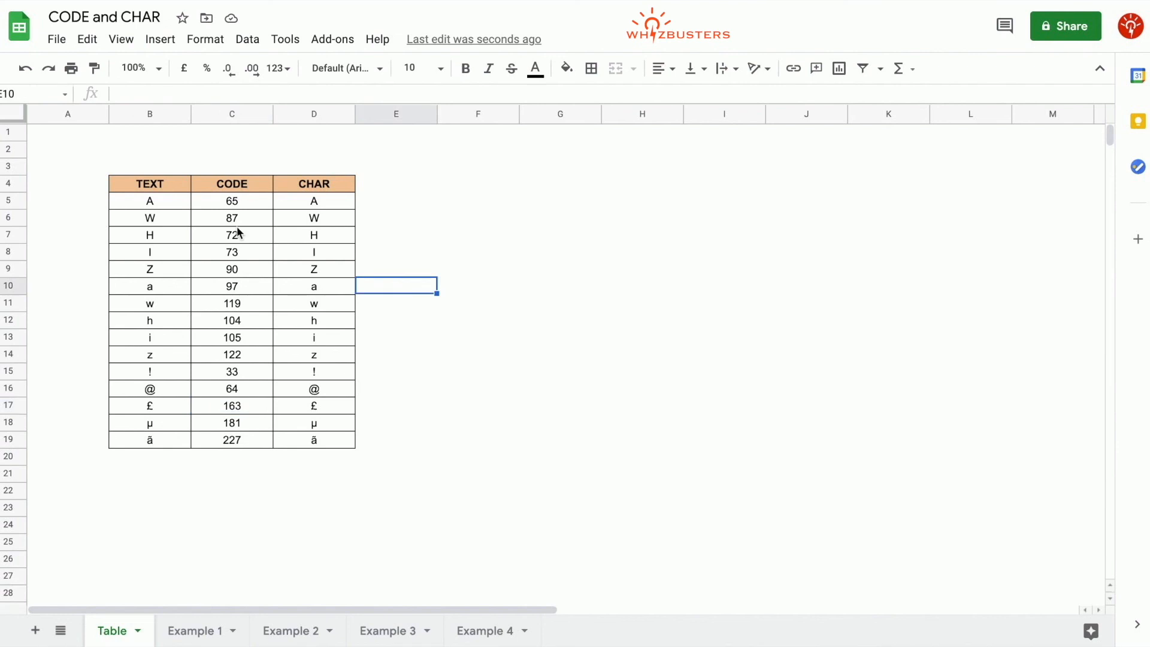
mouse_move(217, 312)
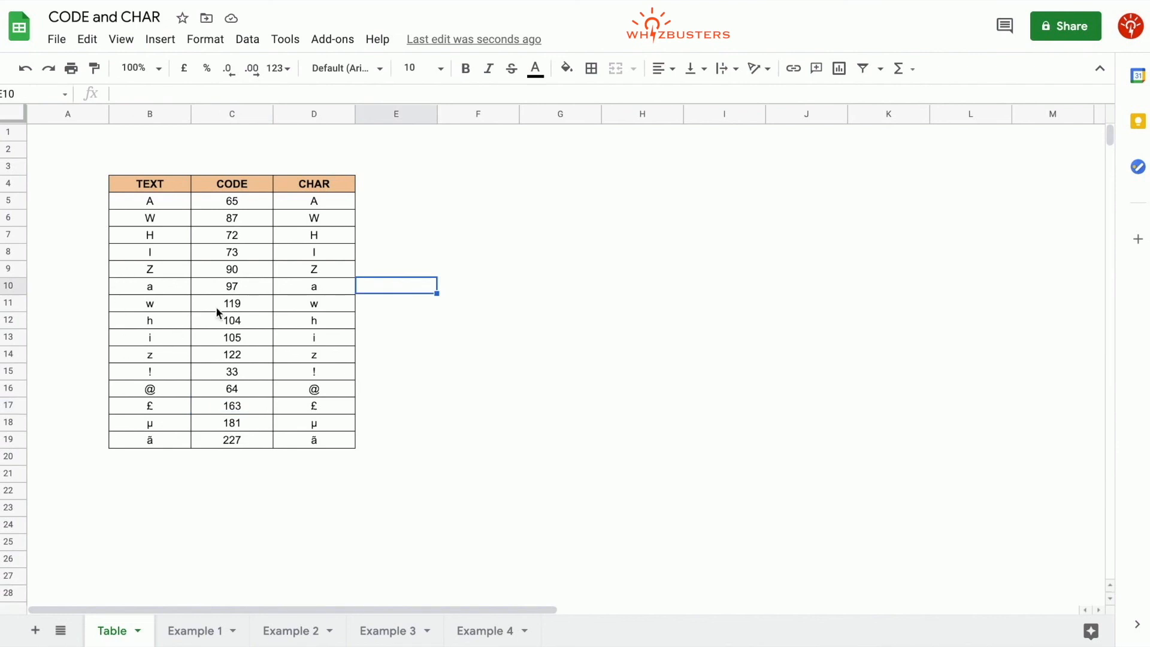
mouse_move(239, 313)
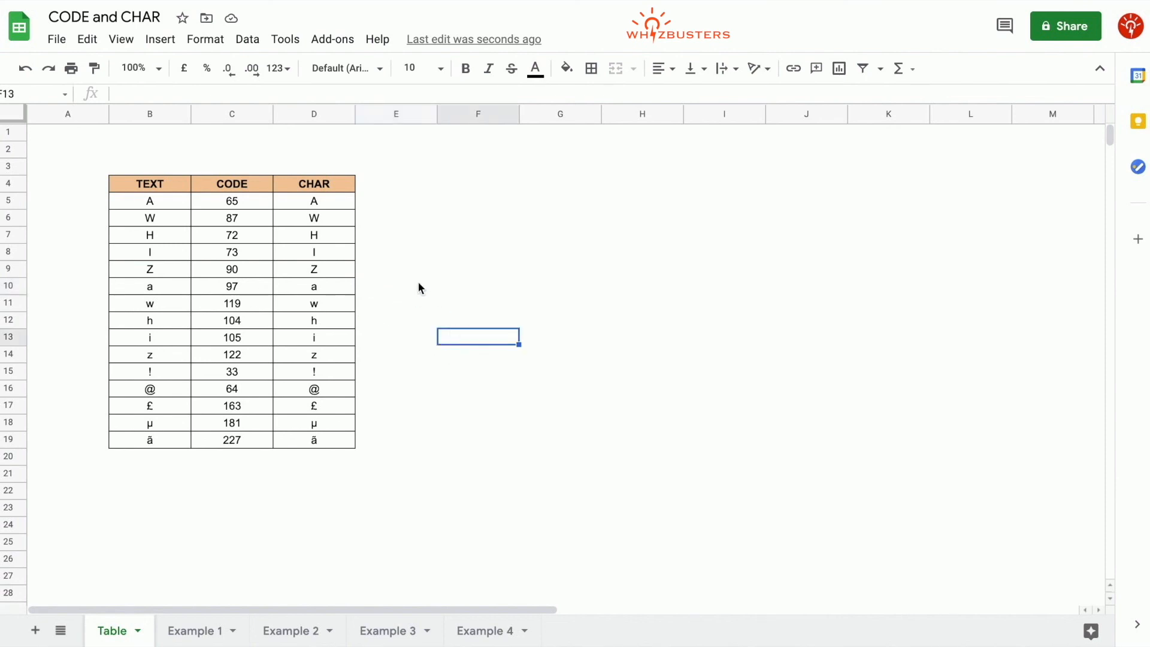
- Enter =C10-C5 and =C11-C6 in column E, each showing a difference of 32
text(=C10)
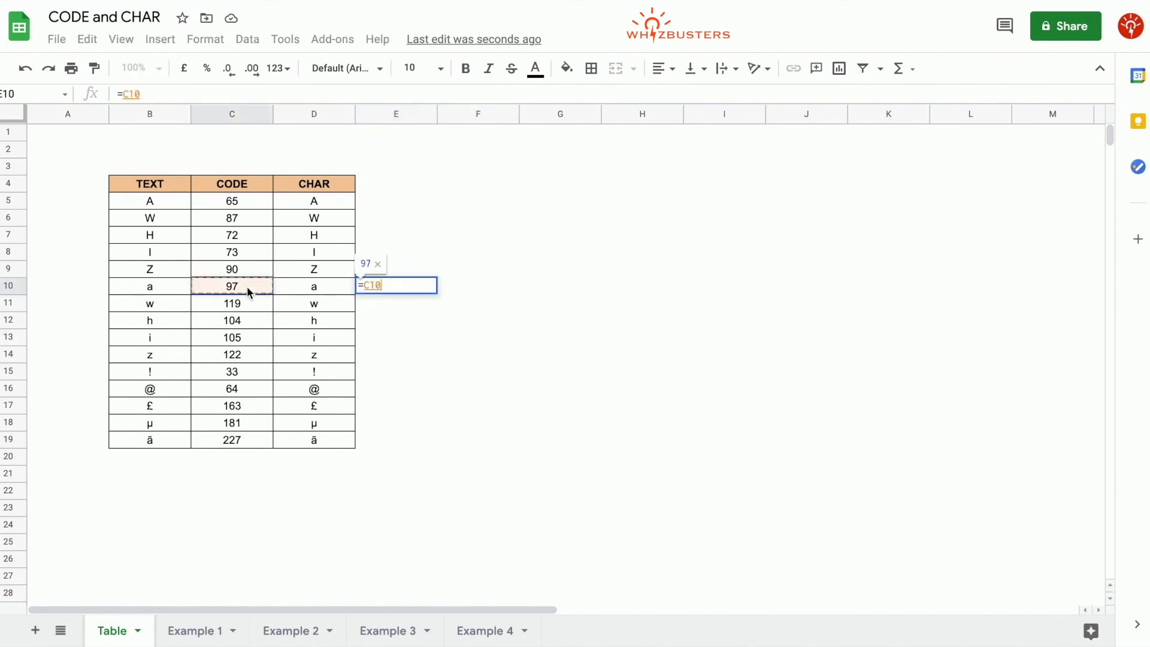
key(enter)
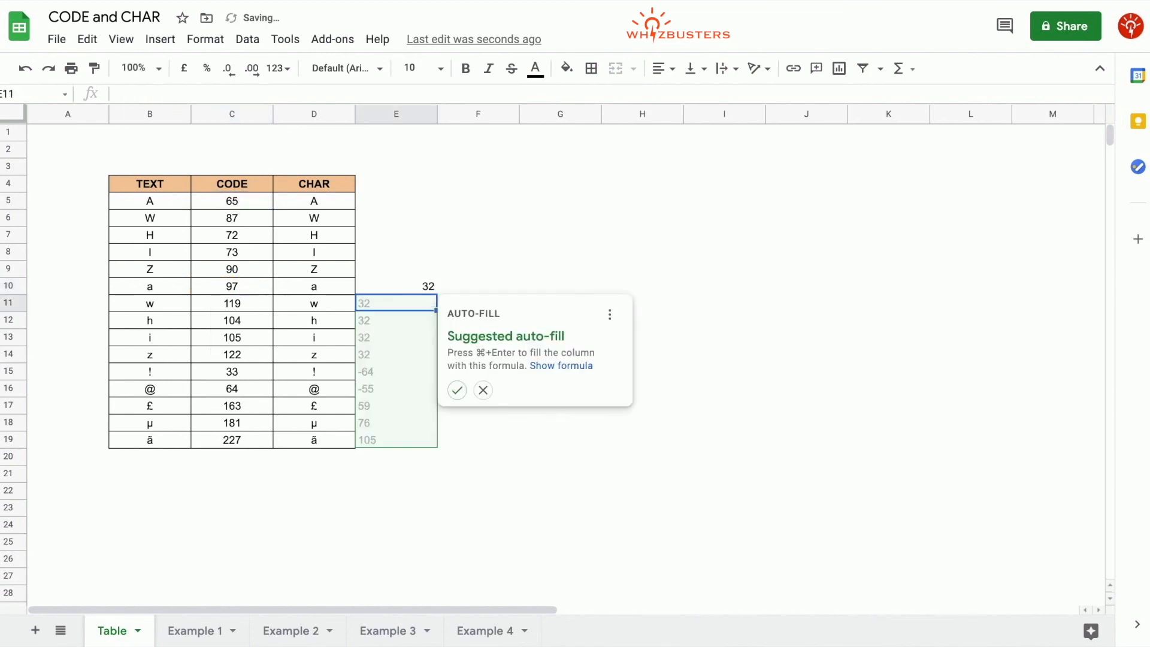
mouse_move(447, 412)
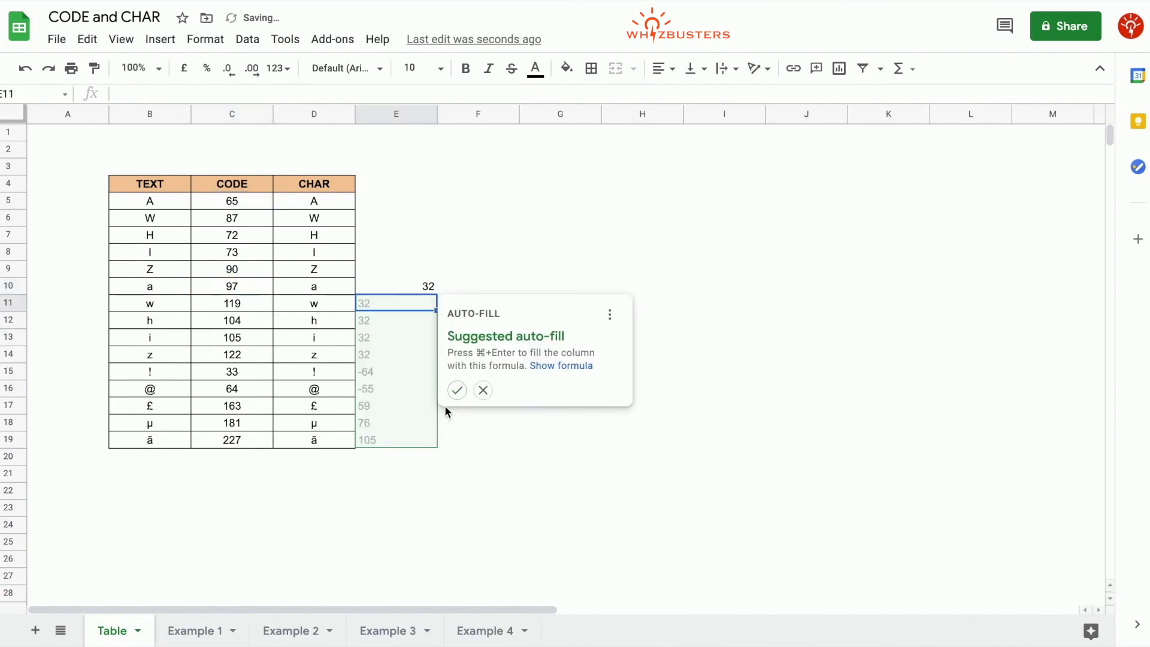
click(483, 389)
text(=C11)
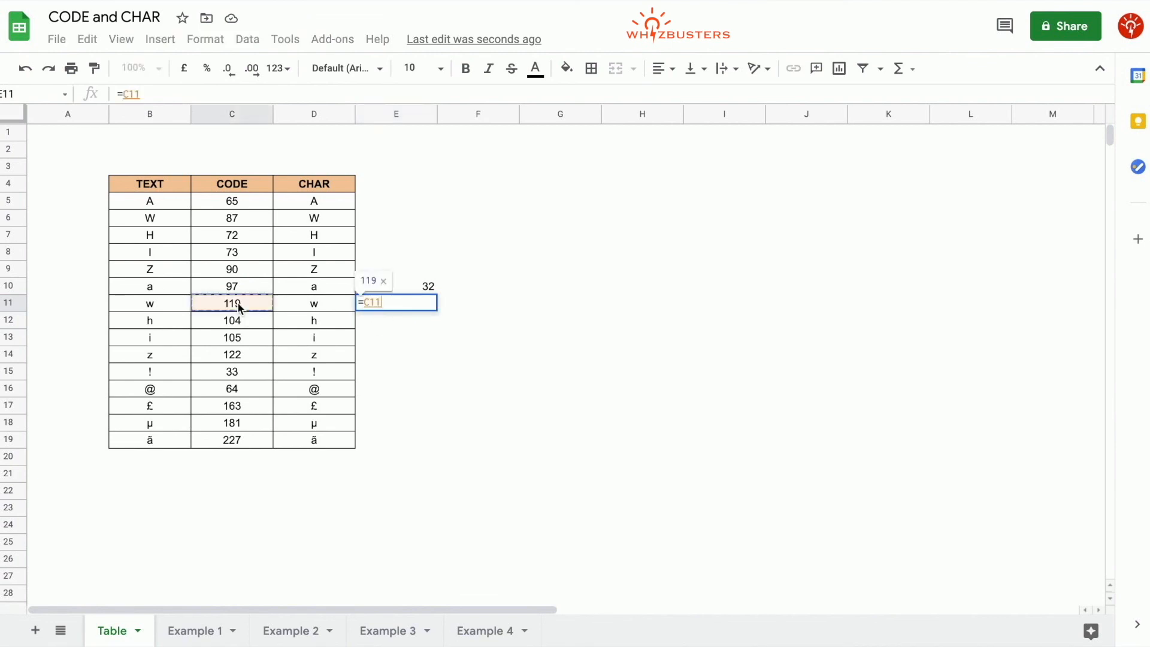
key(enter)
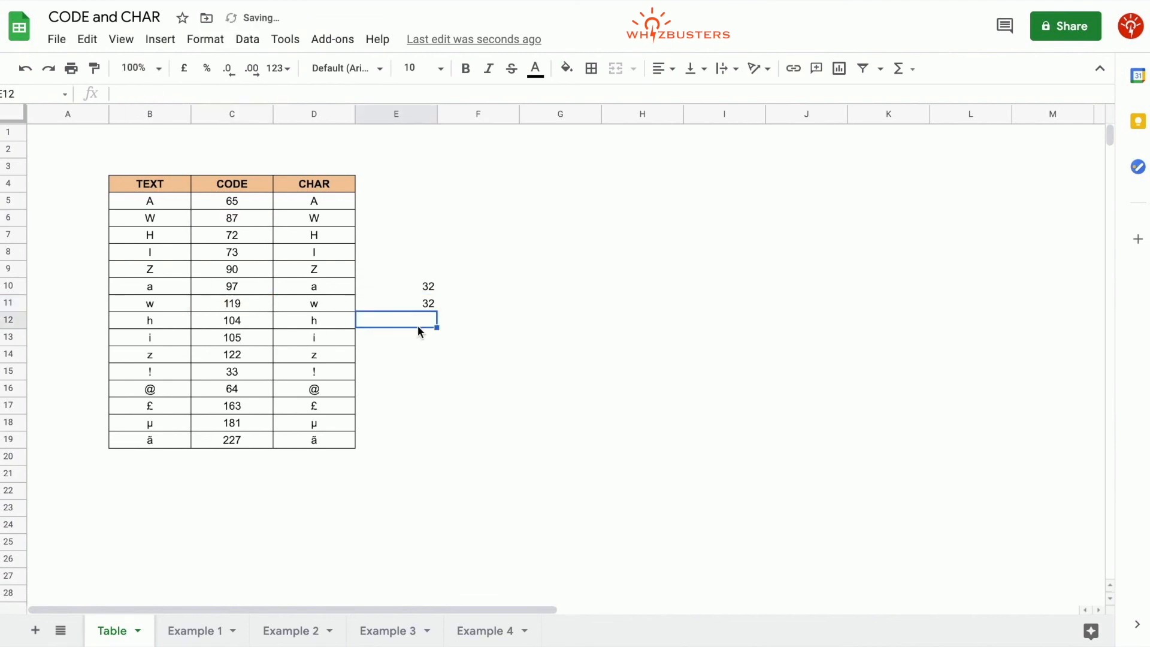
click(397, 303)
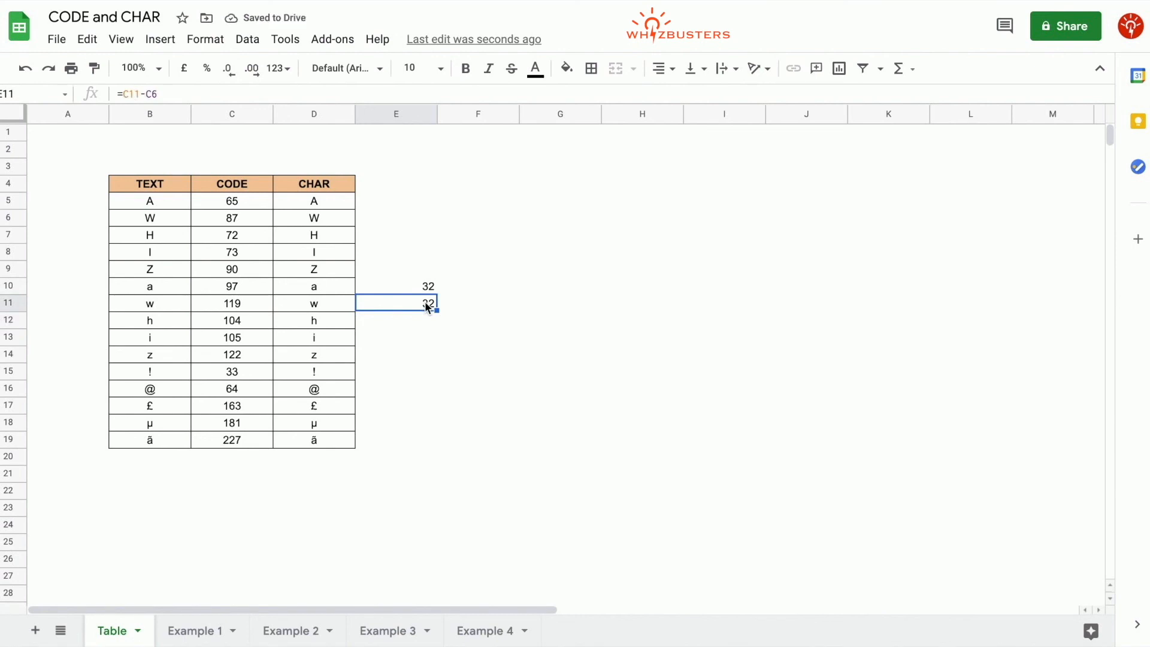